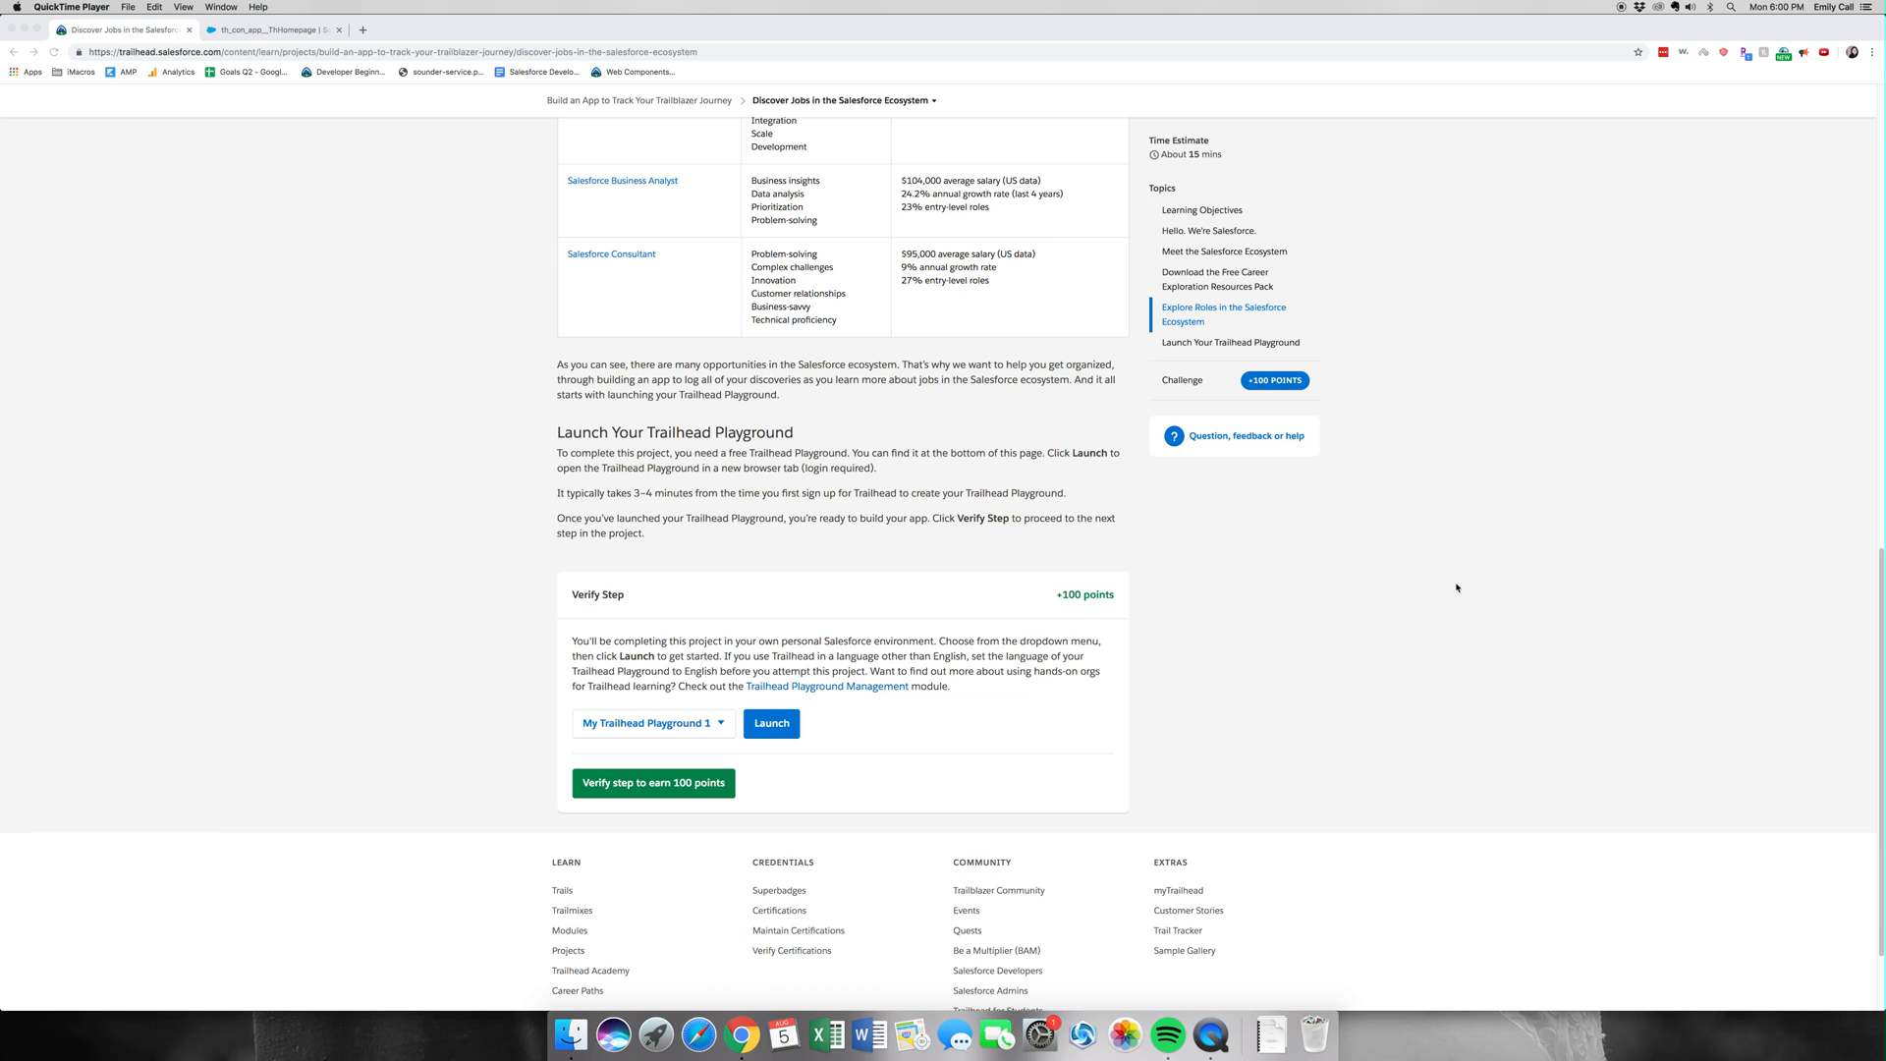
Verify the Discover Jobs step for +100 points and continue to Create the Object Model.
scroll("up", 3)
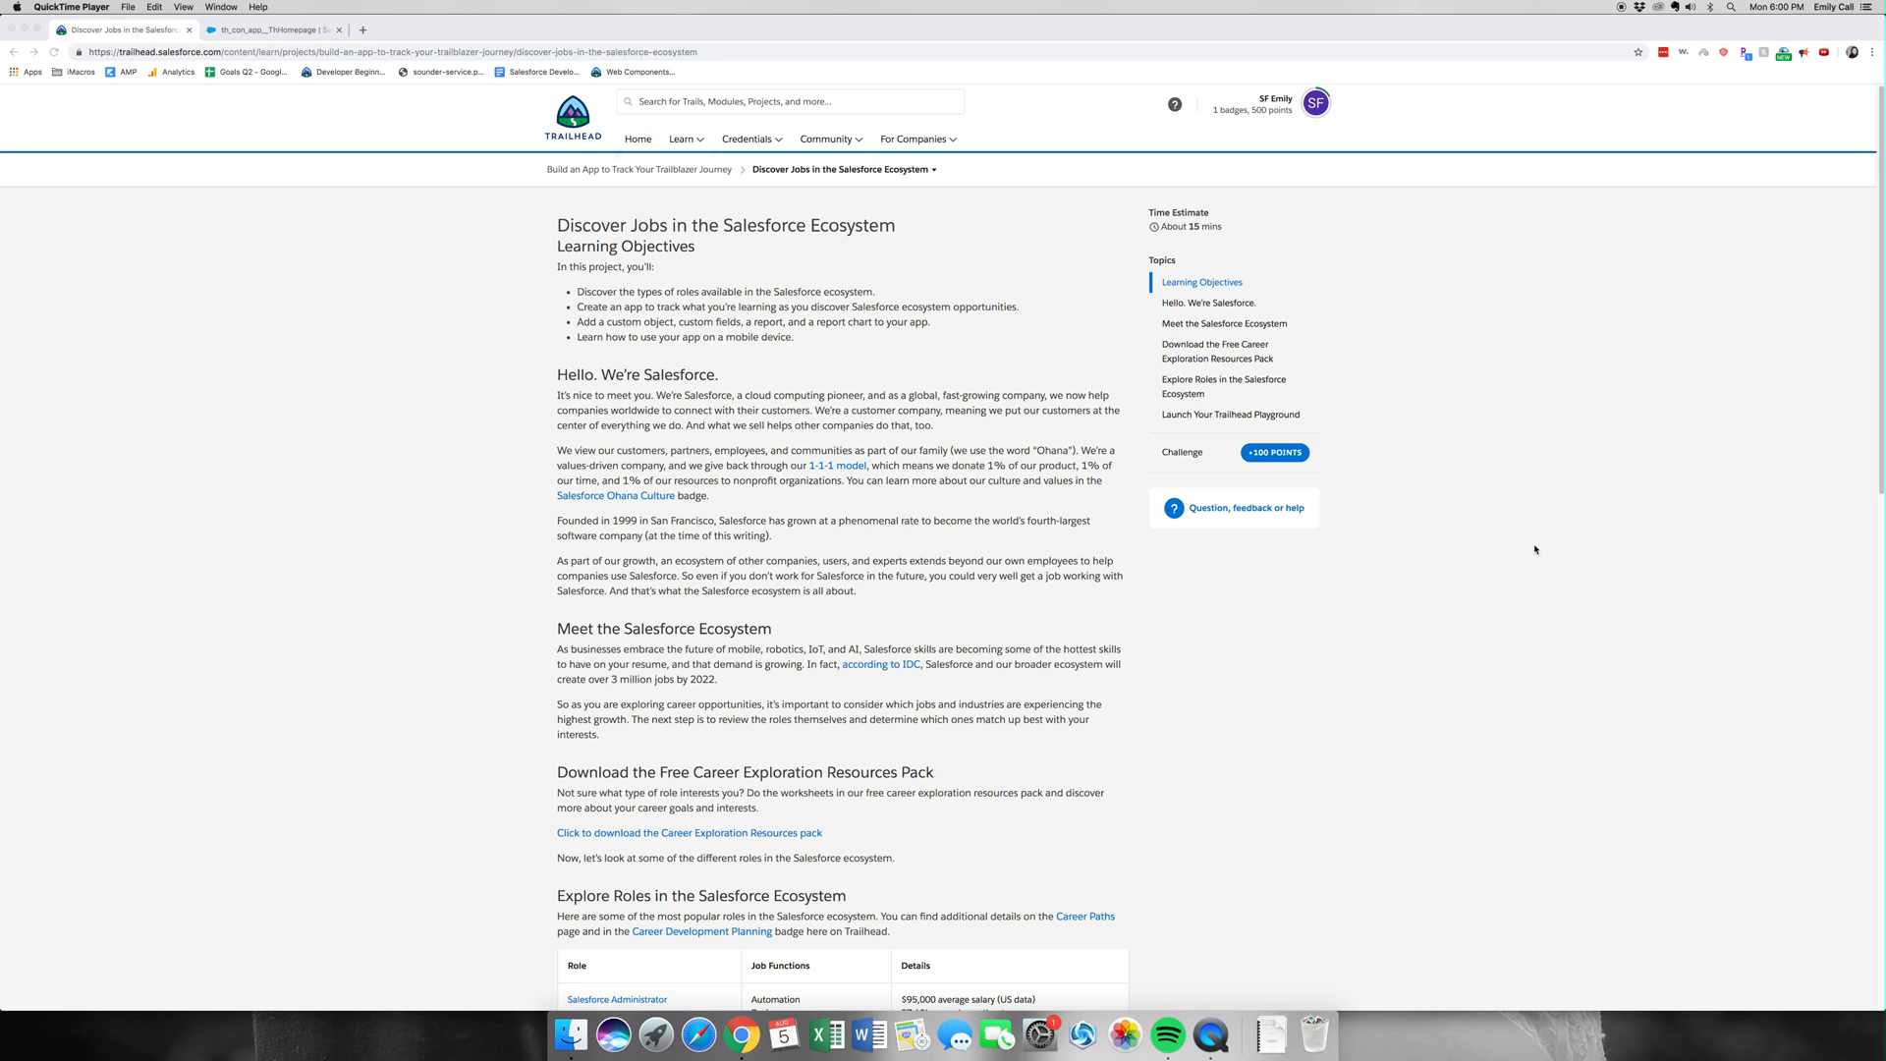
mouse_move(1531, 629)
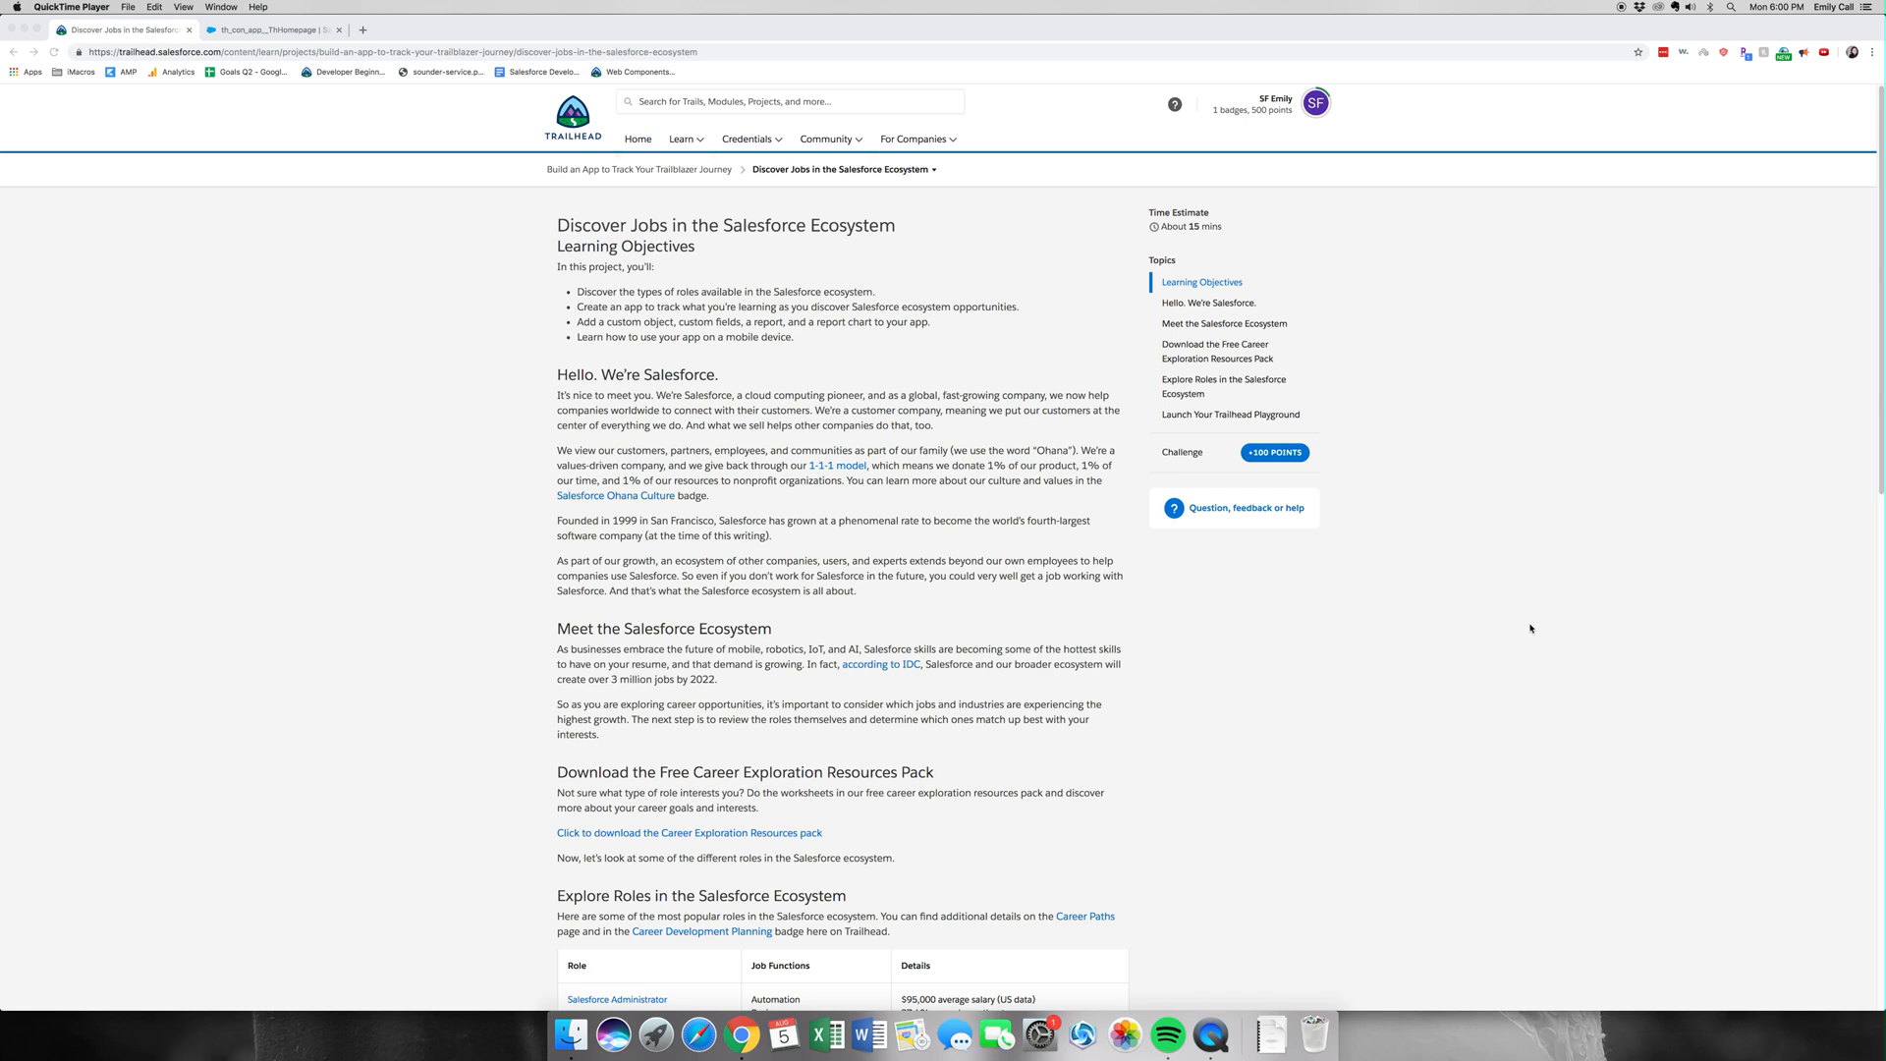
mouse_move(833, 193)
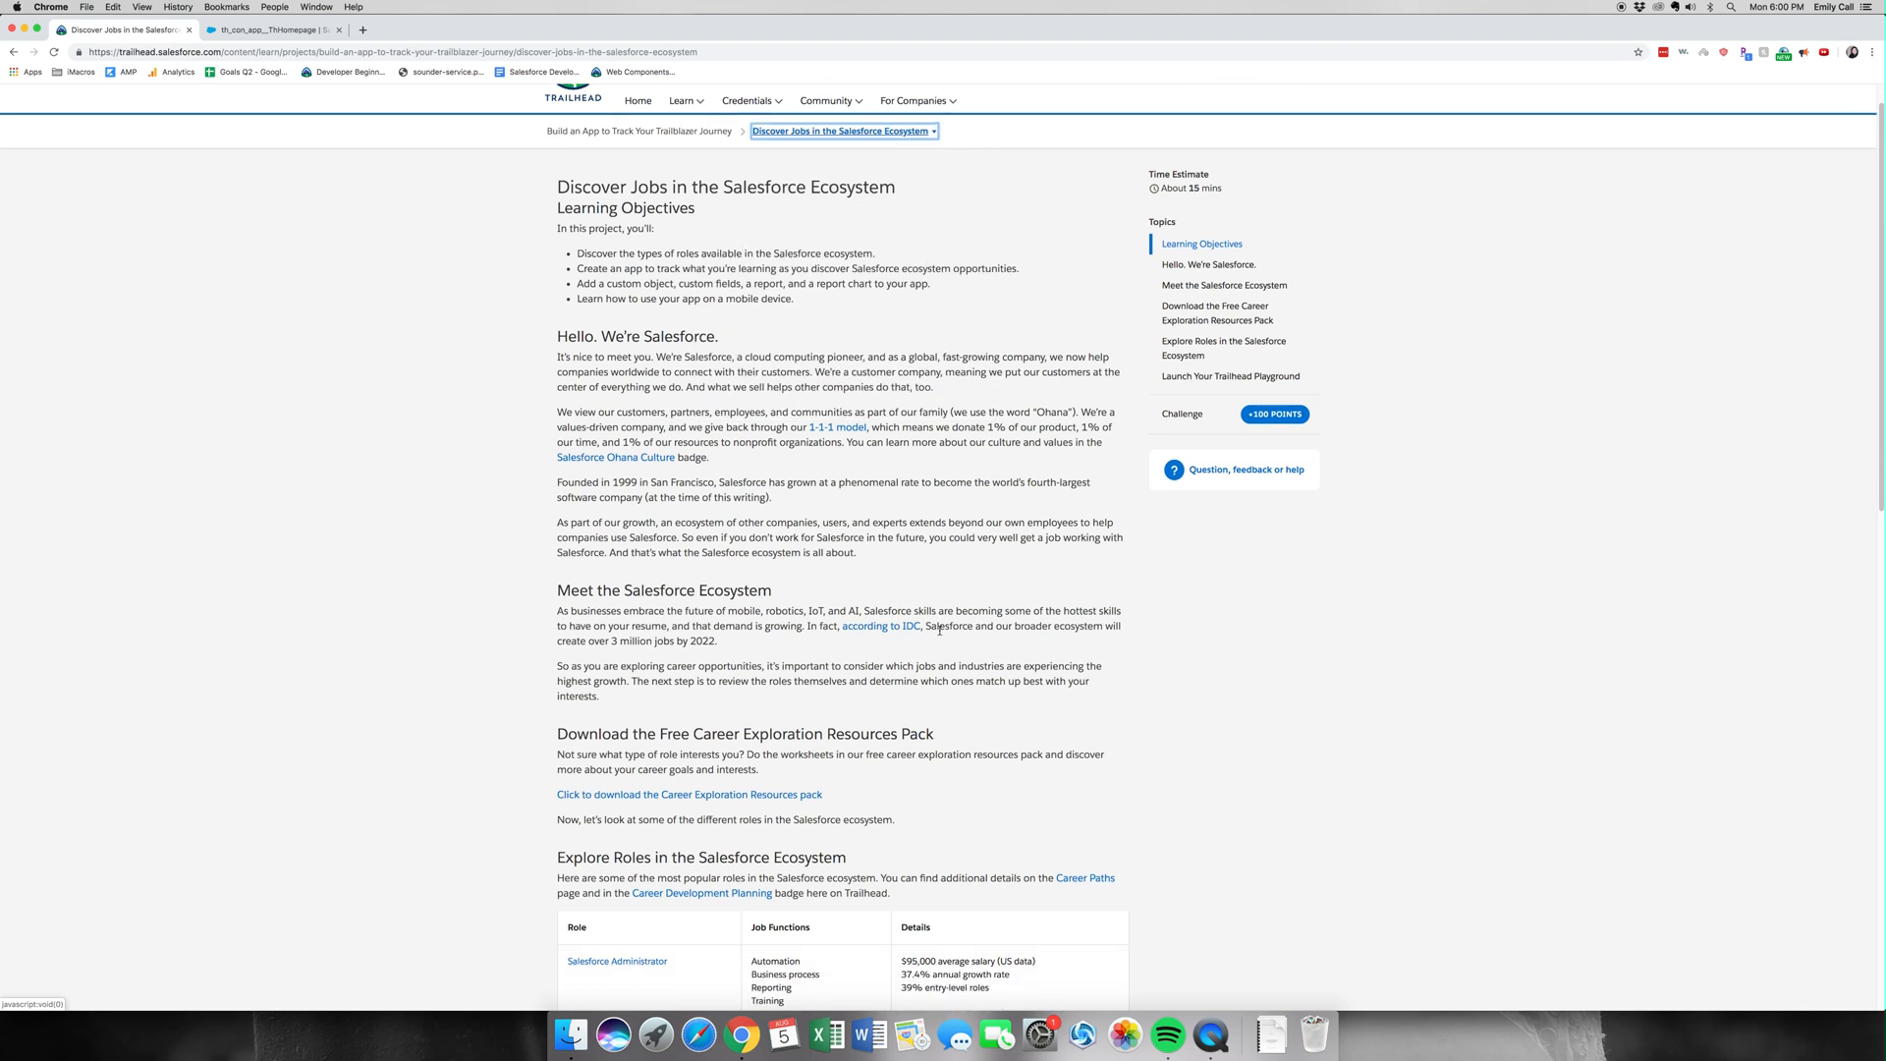
scroll("down", 3)
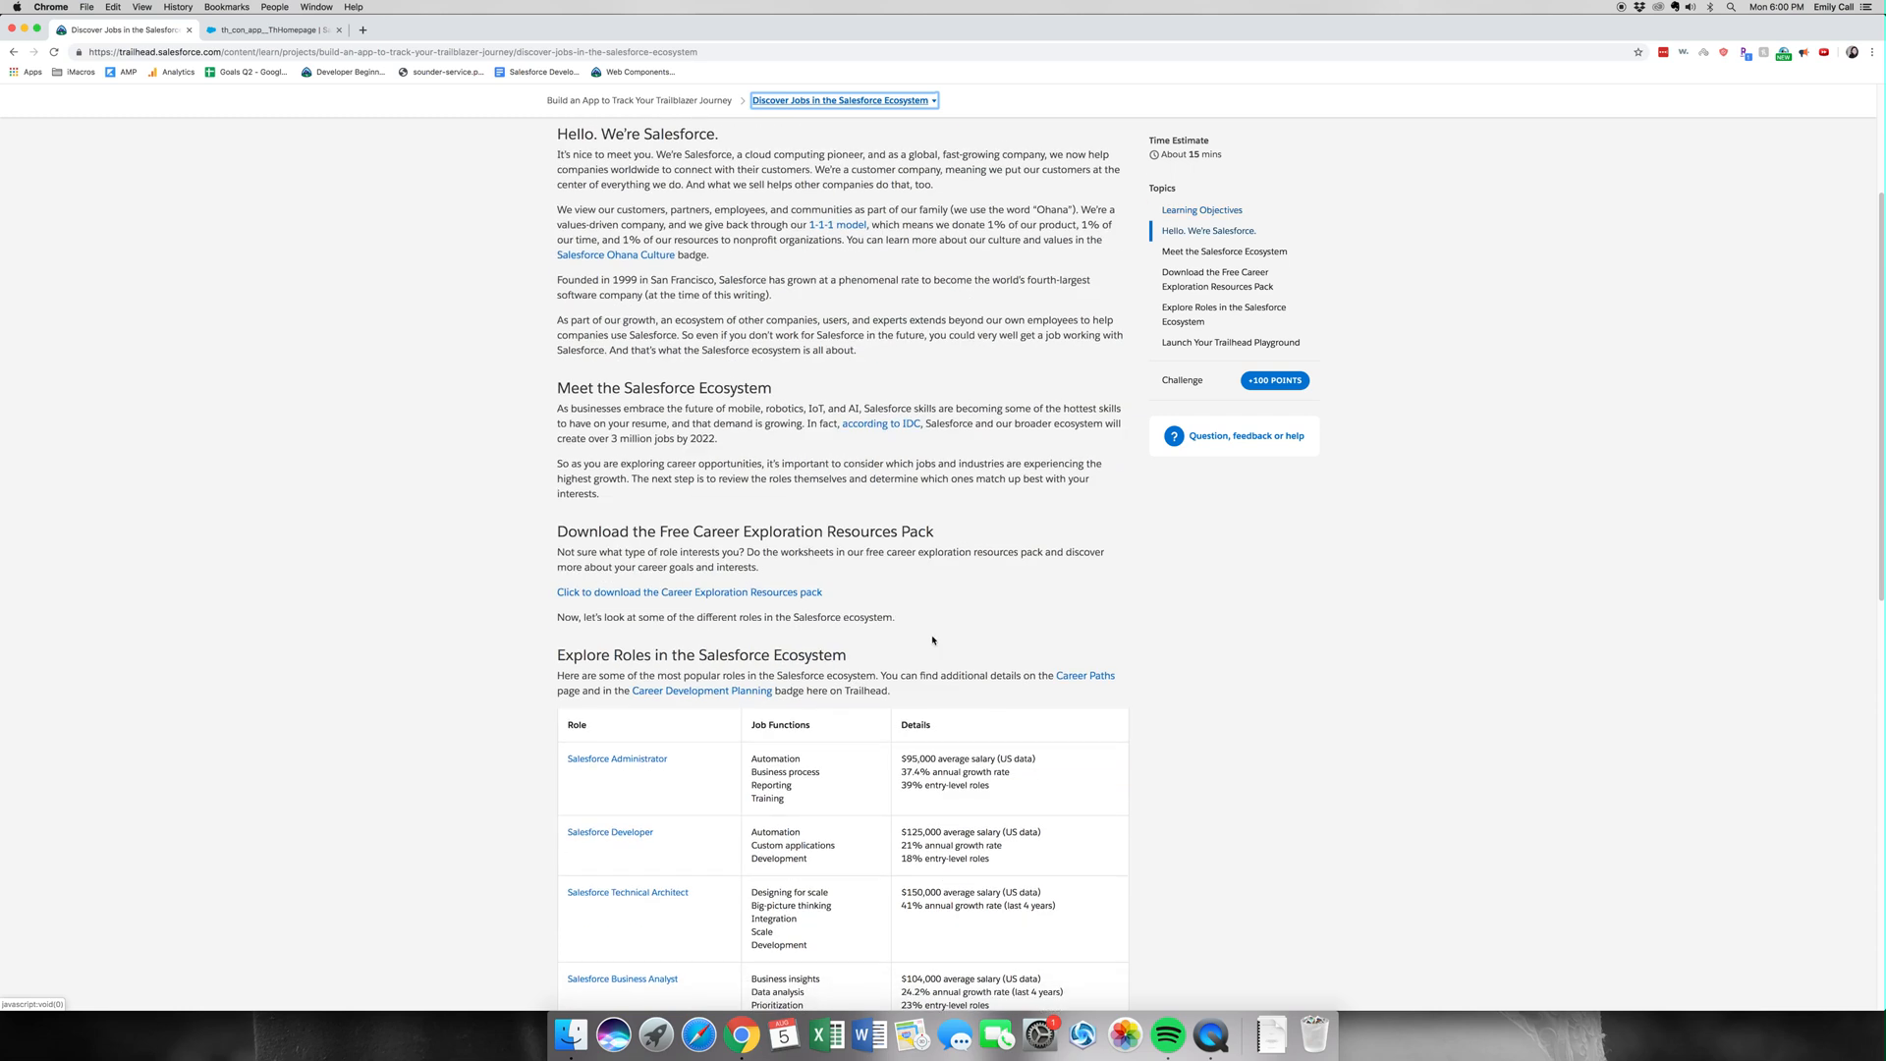
scroll("down", 3)
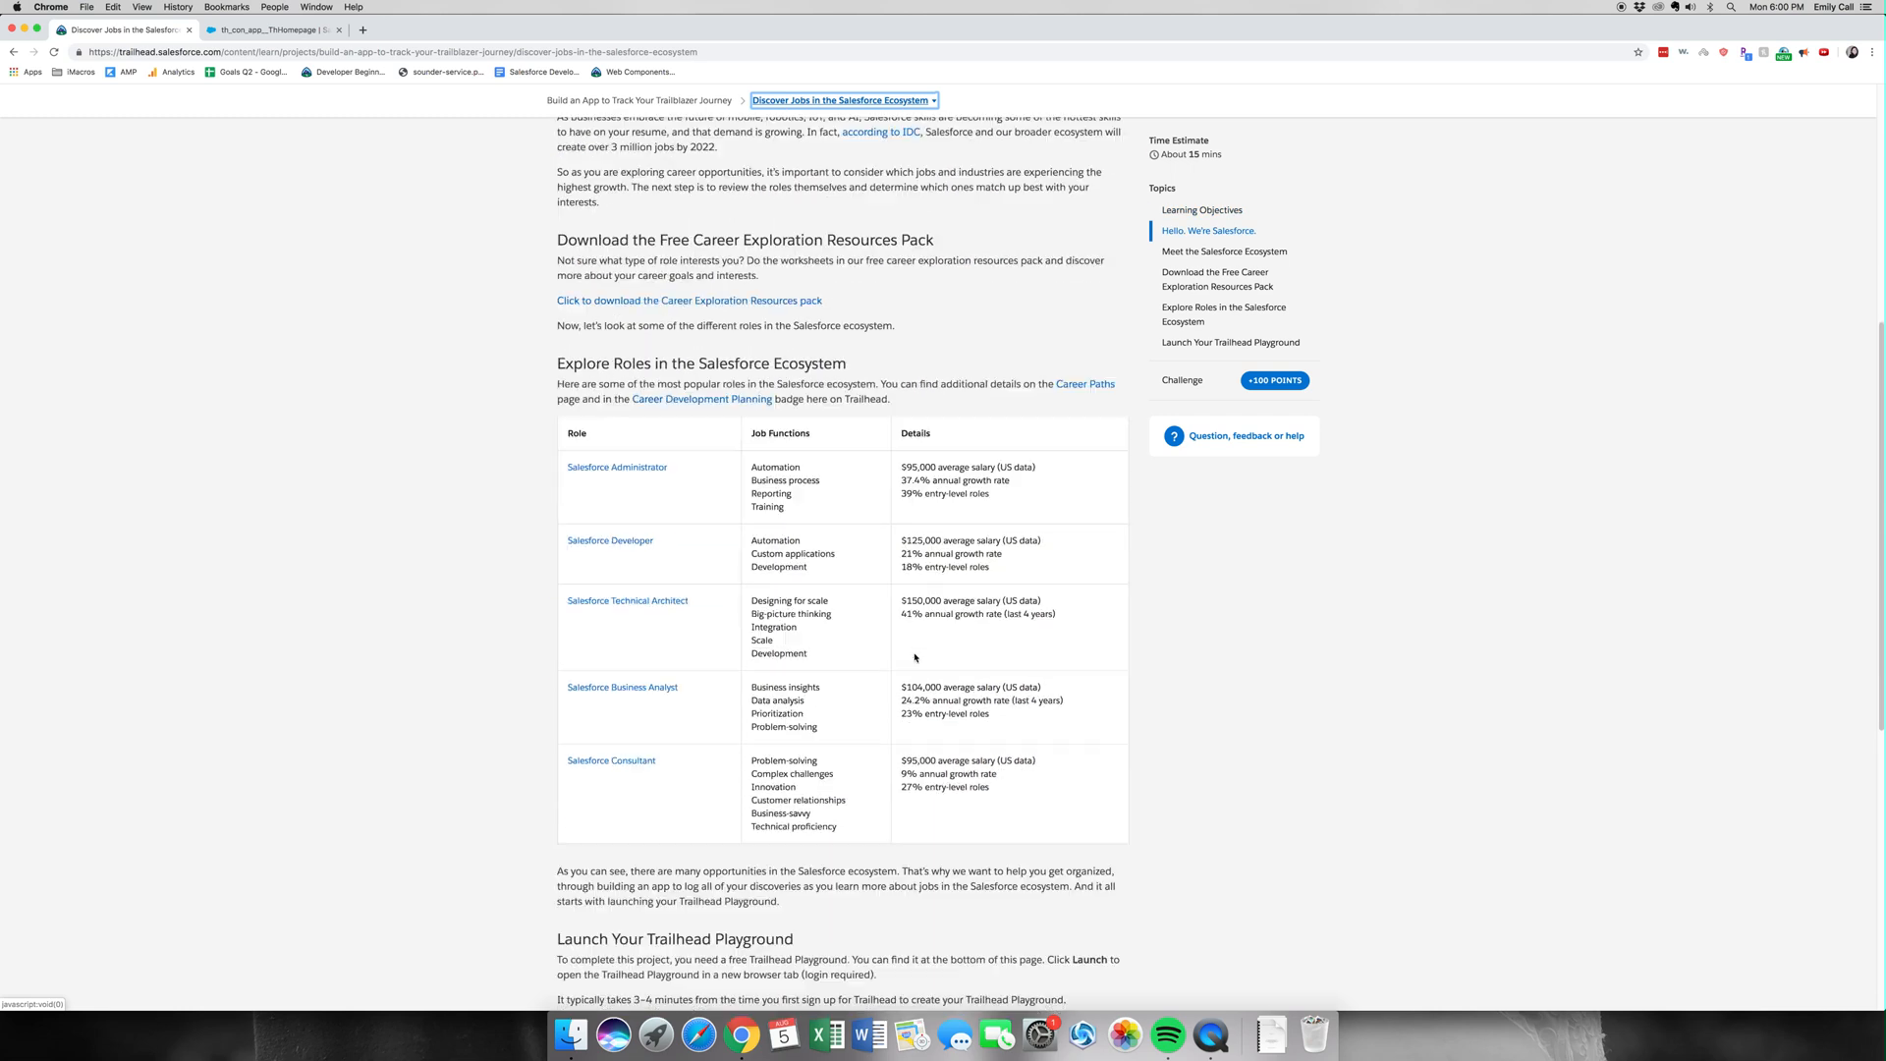
scroll("down", 3)
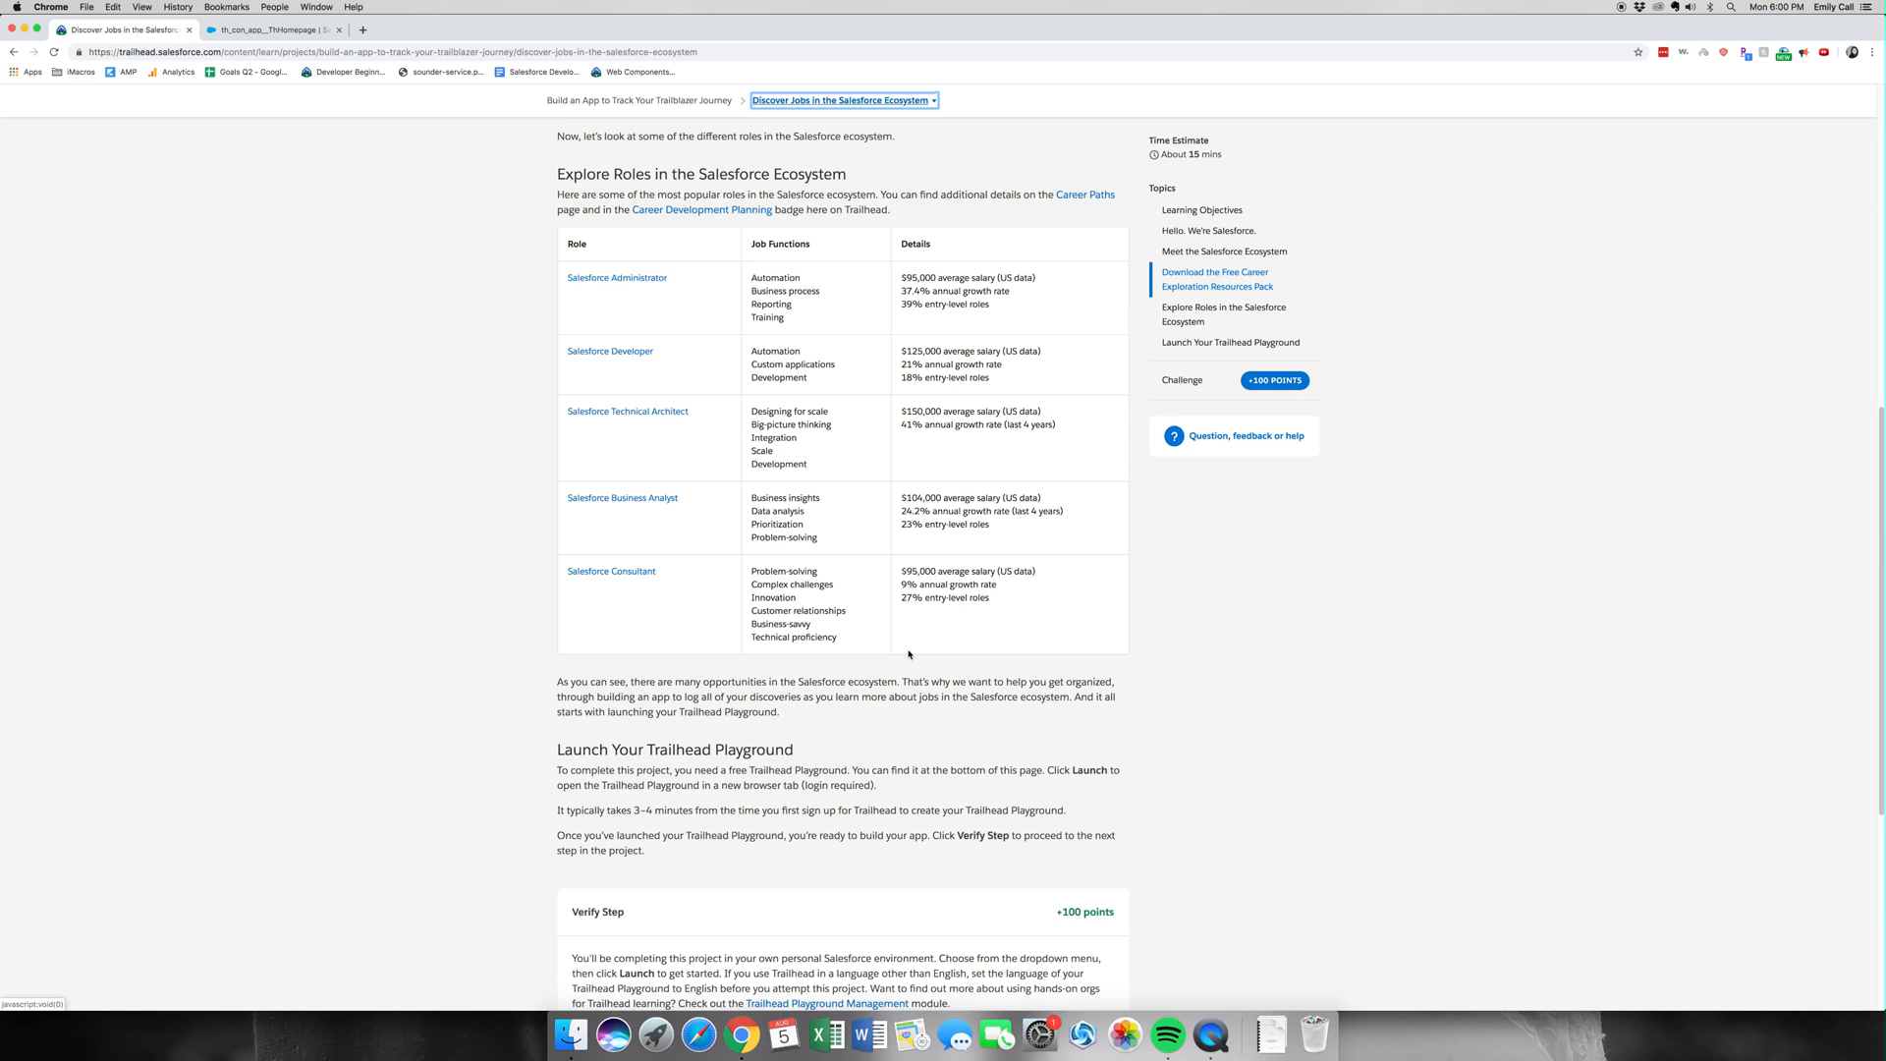
mouse_move(914, 668)
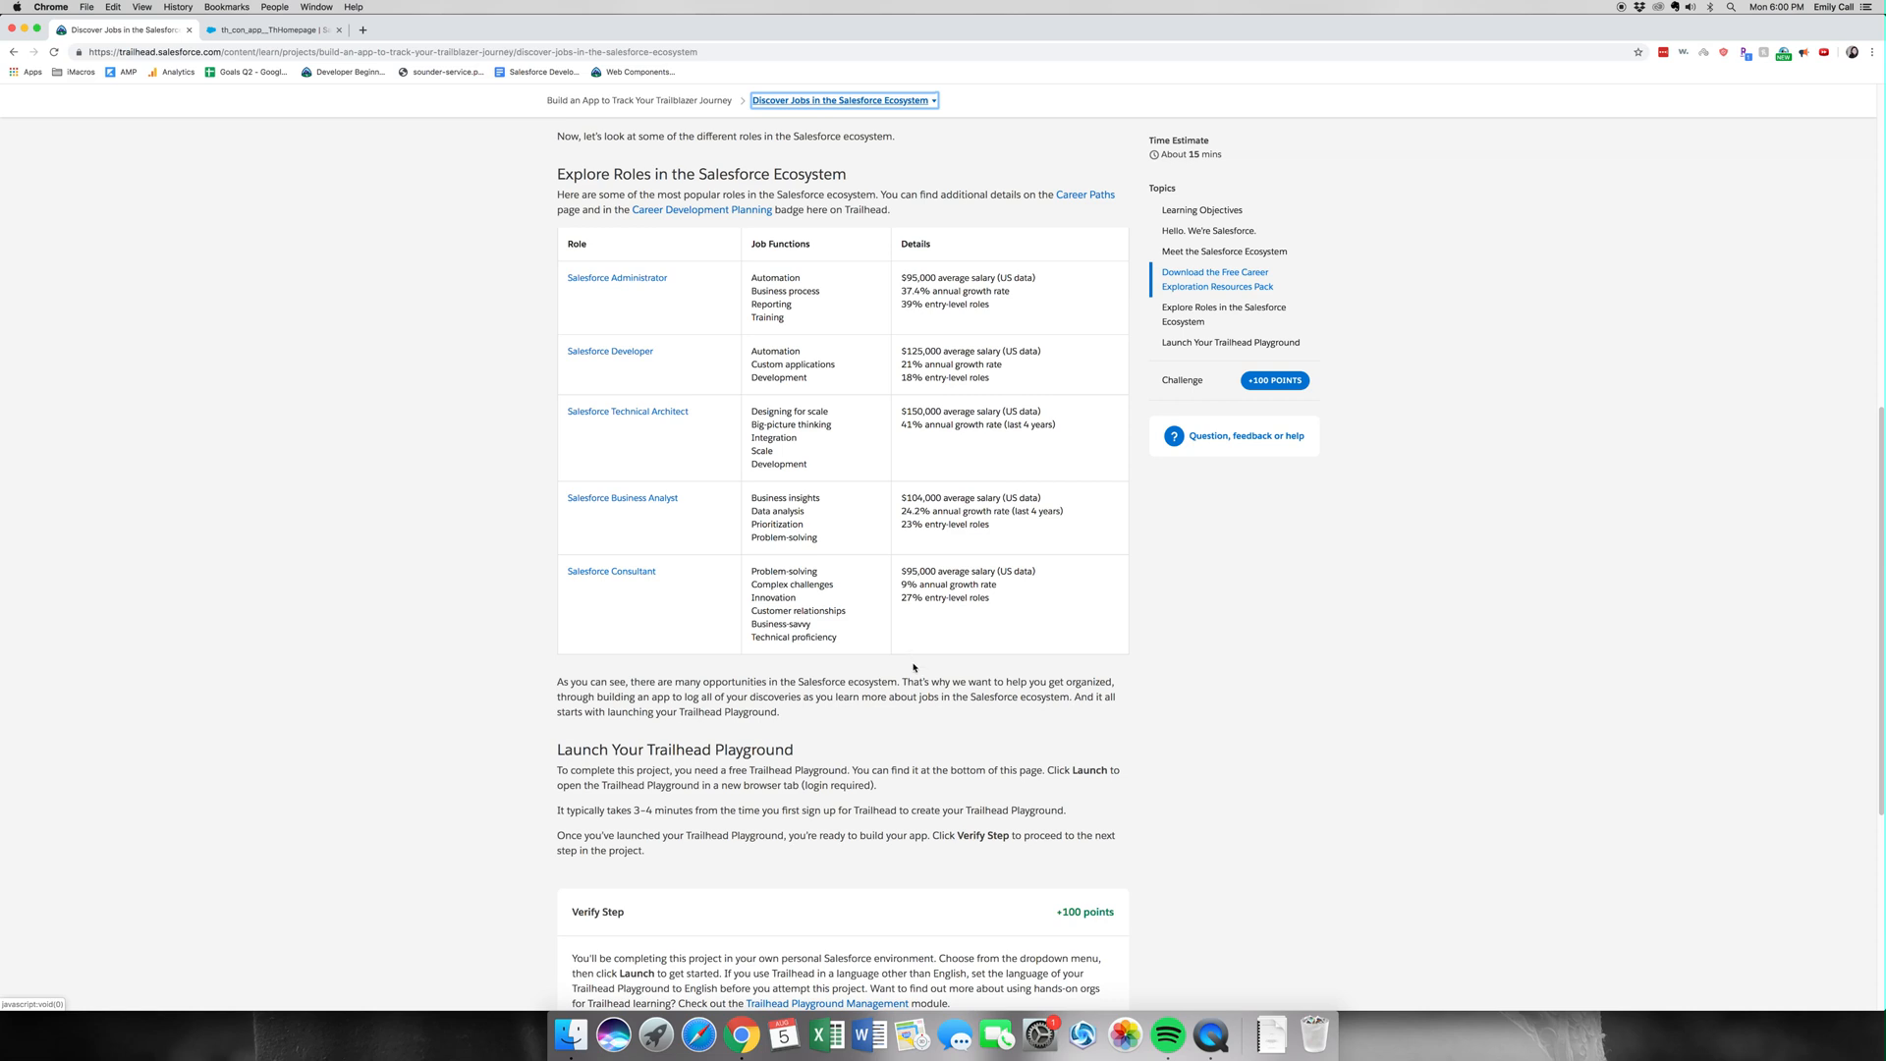
mouse_move(1020, 941)
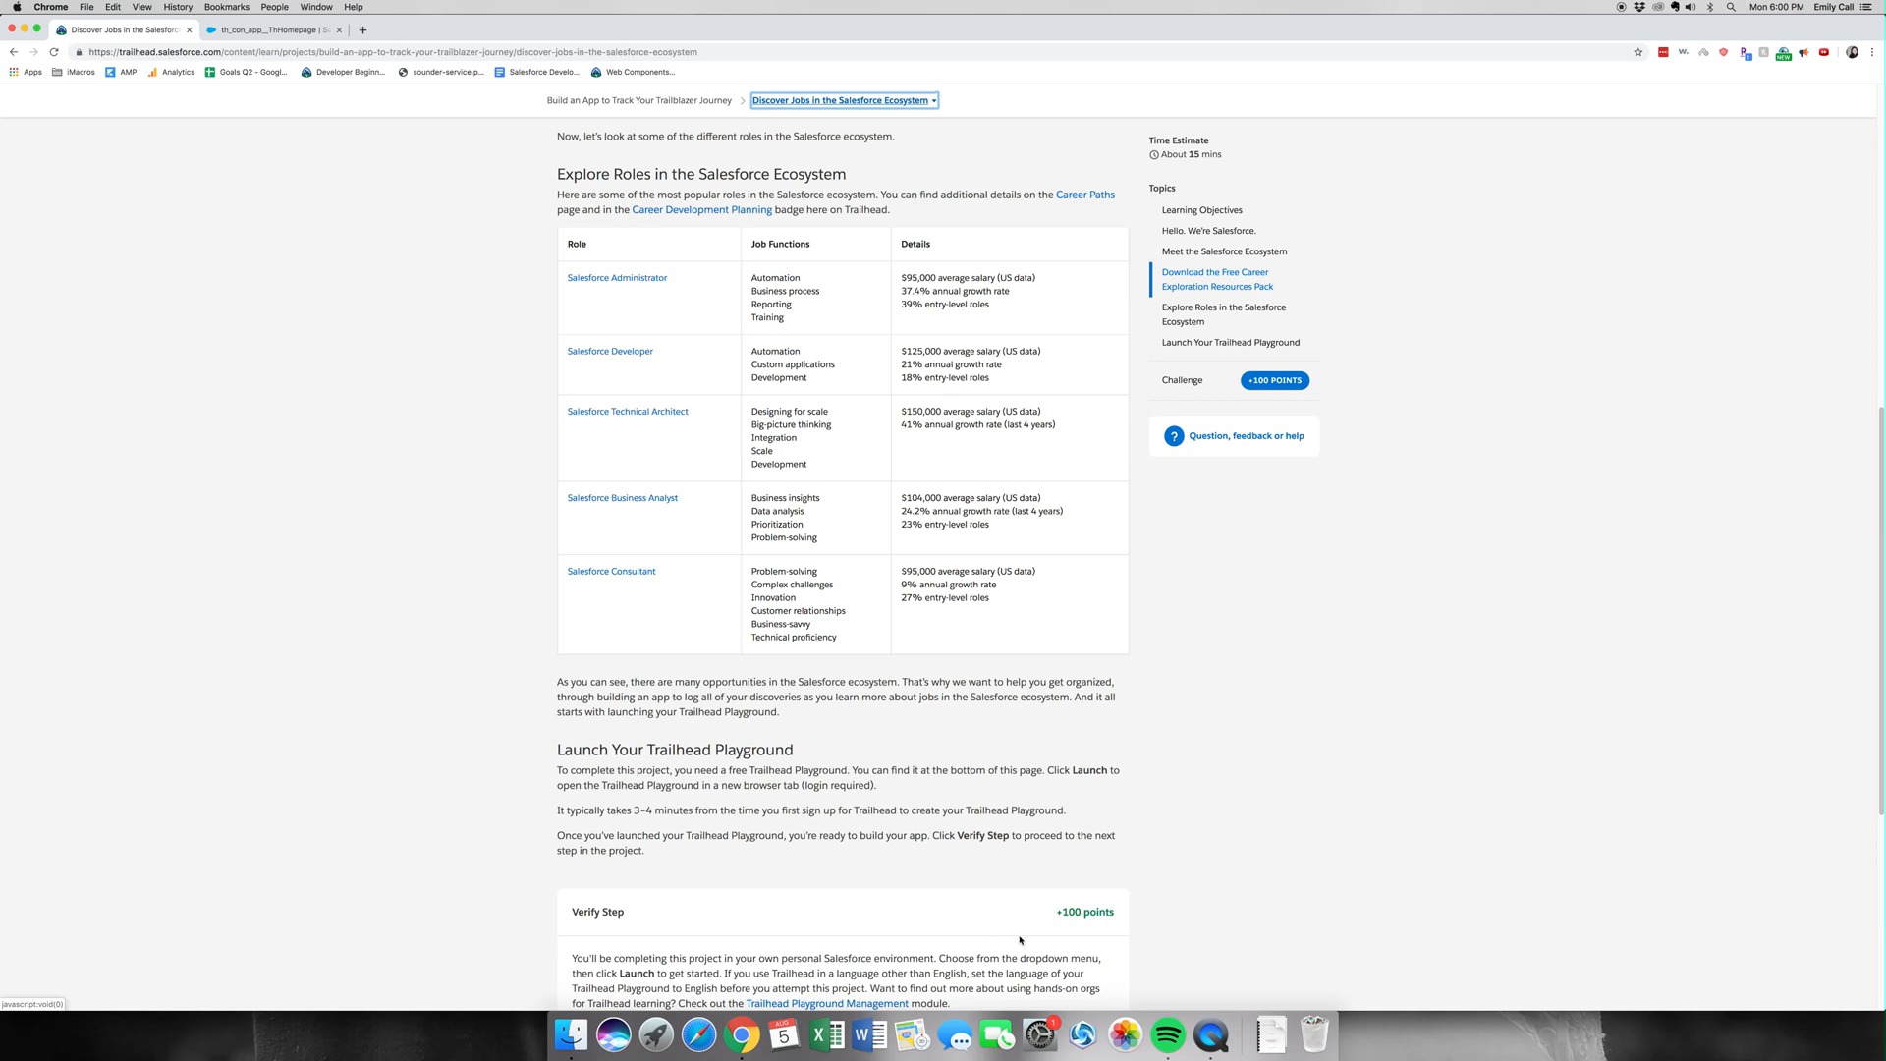
scroll("down", 3)
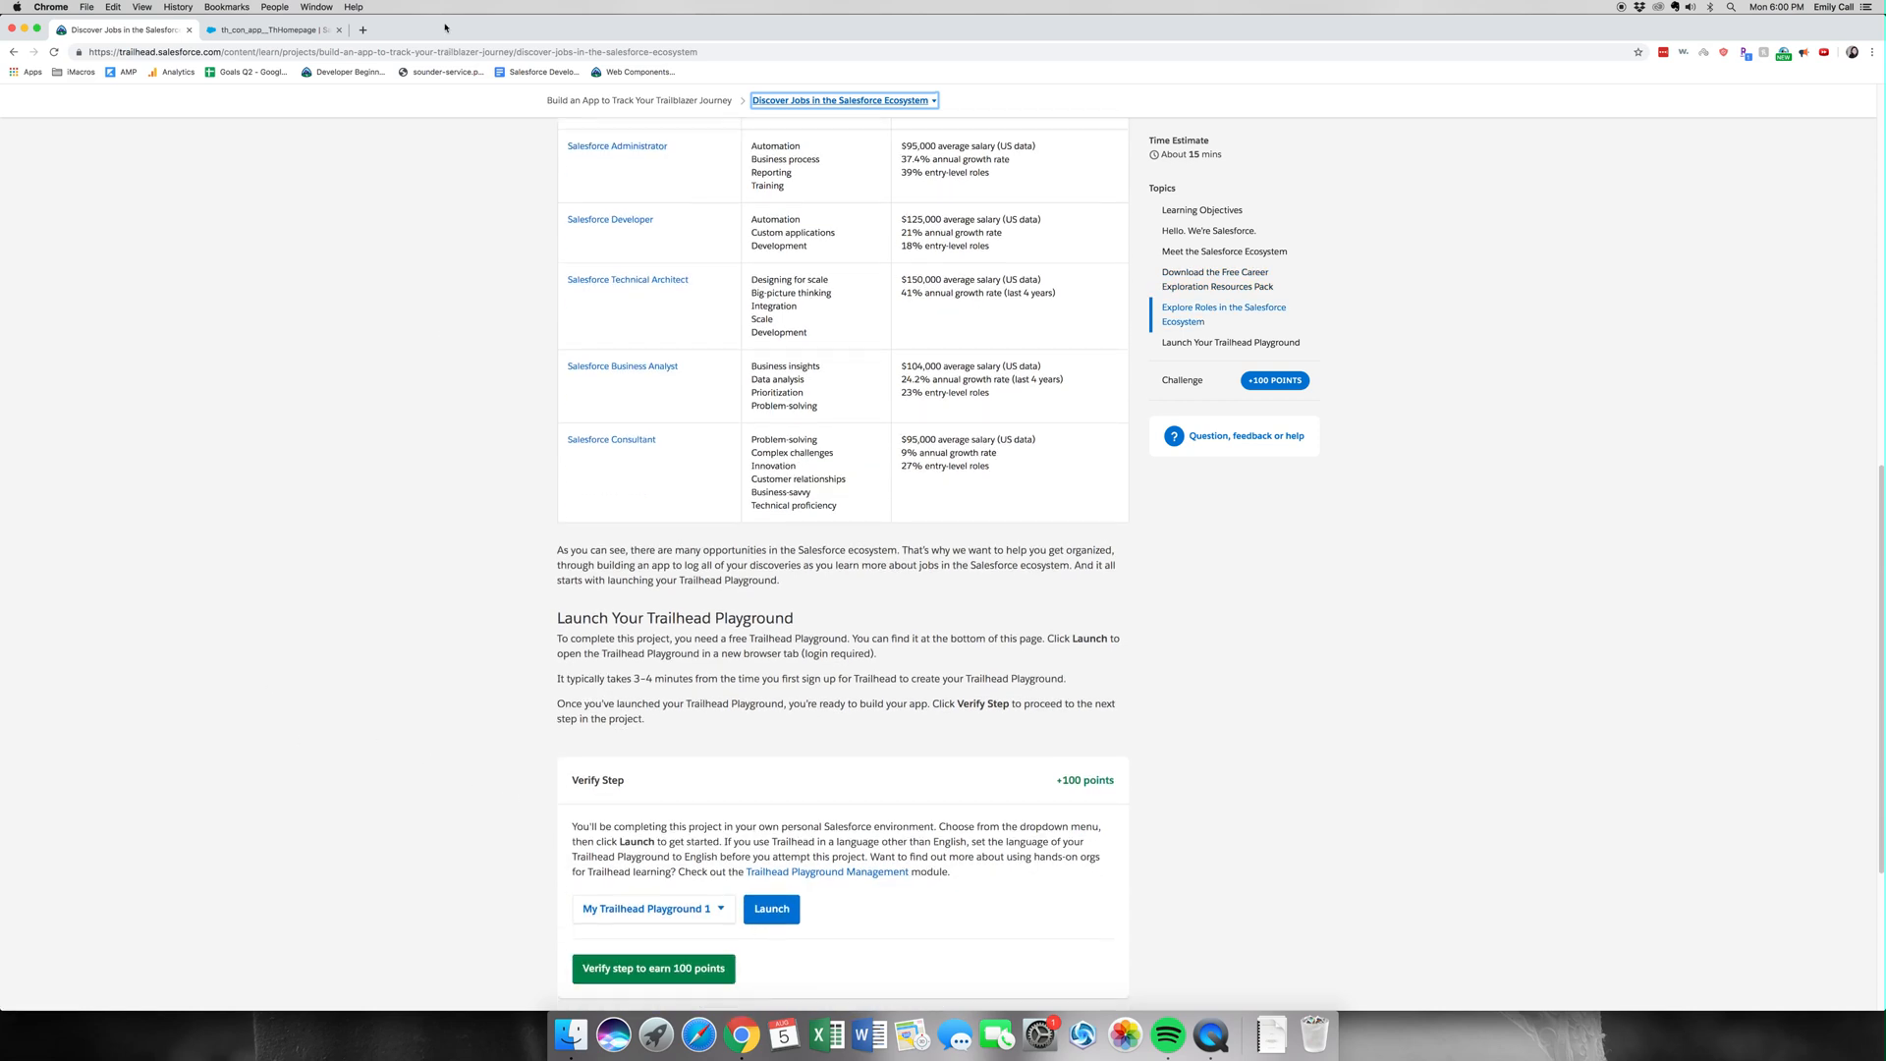
mouse_move(752, 996)
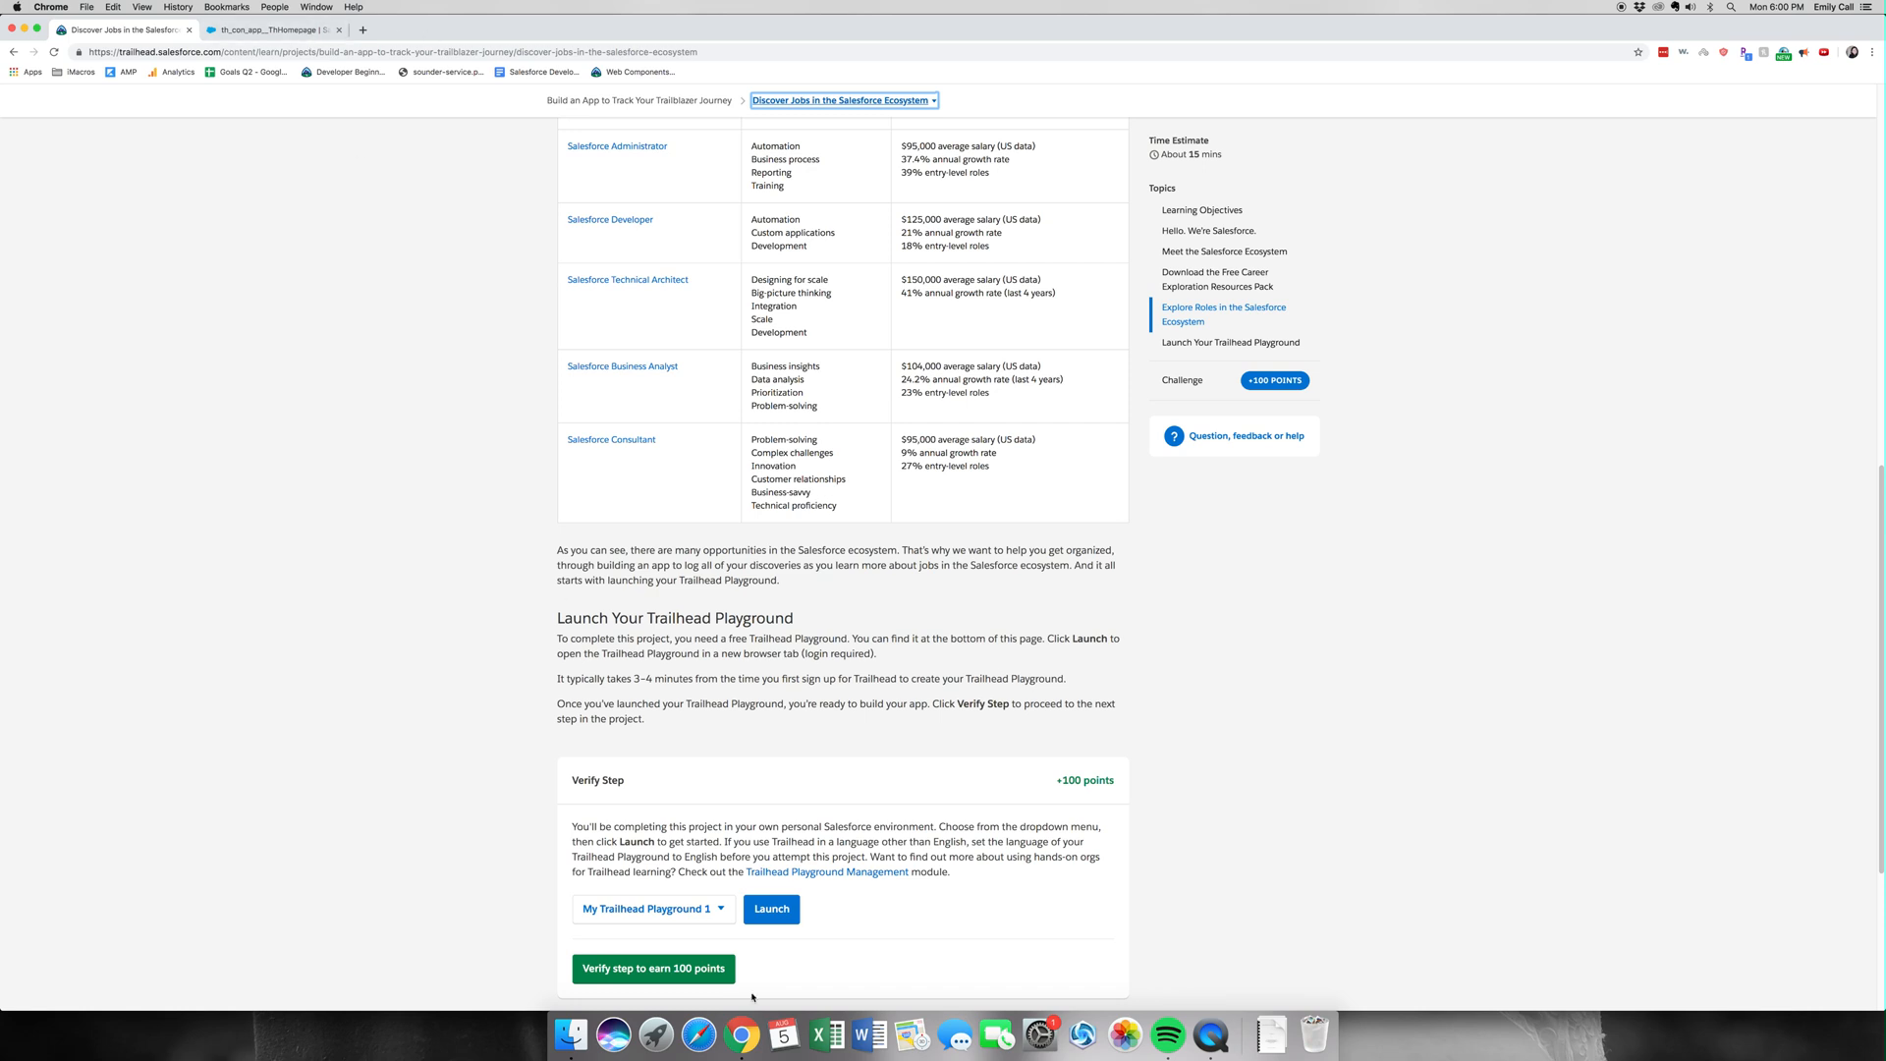
left_click(653, 969)
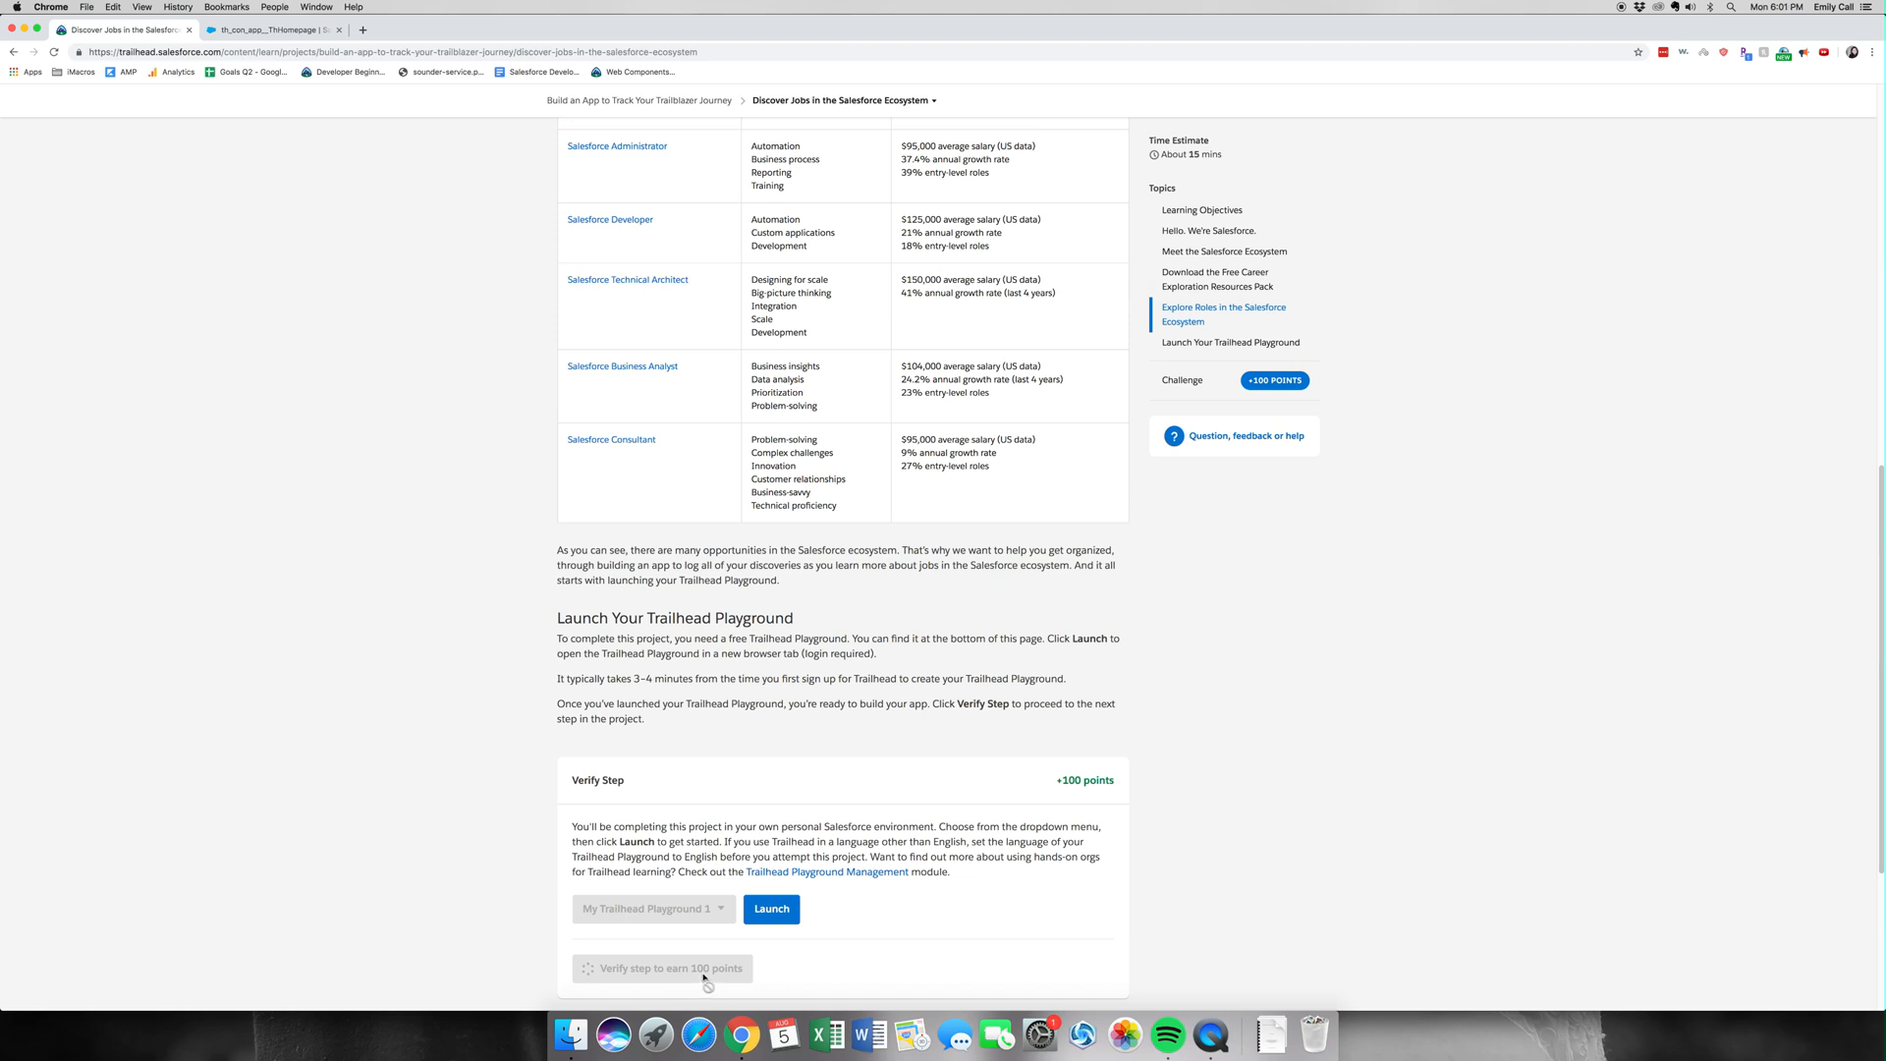
mouse_move(912, 607)
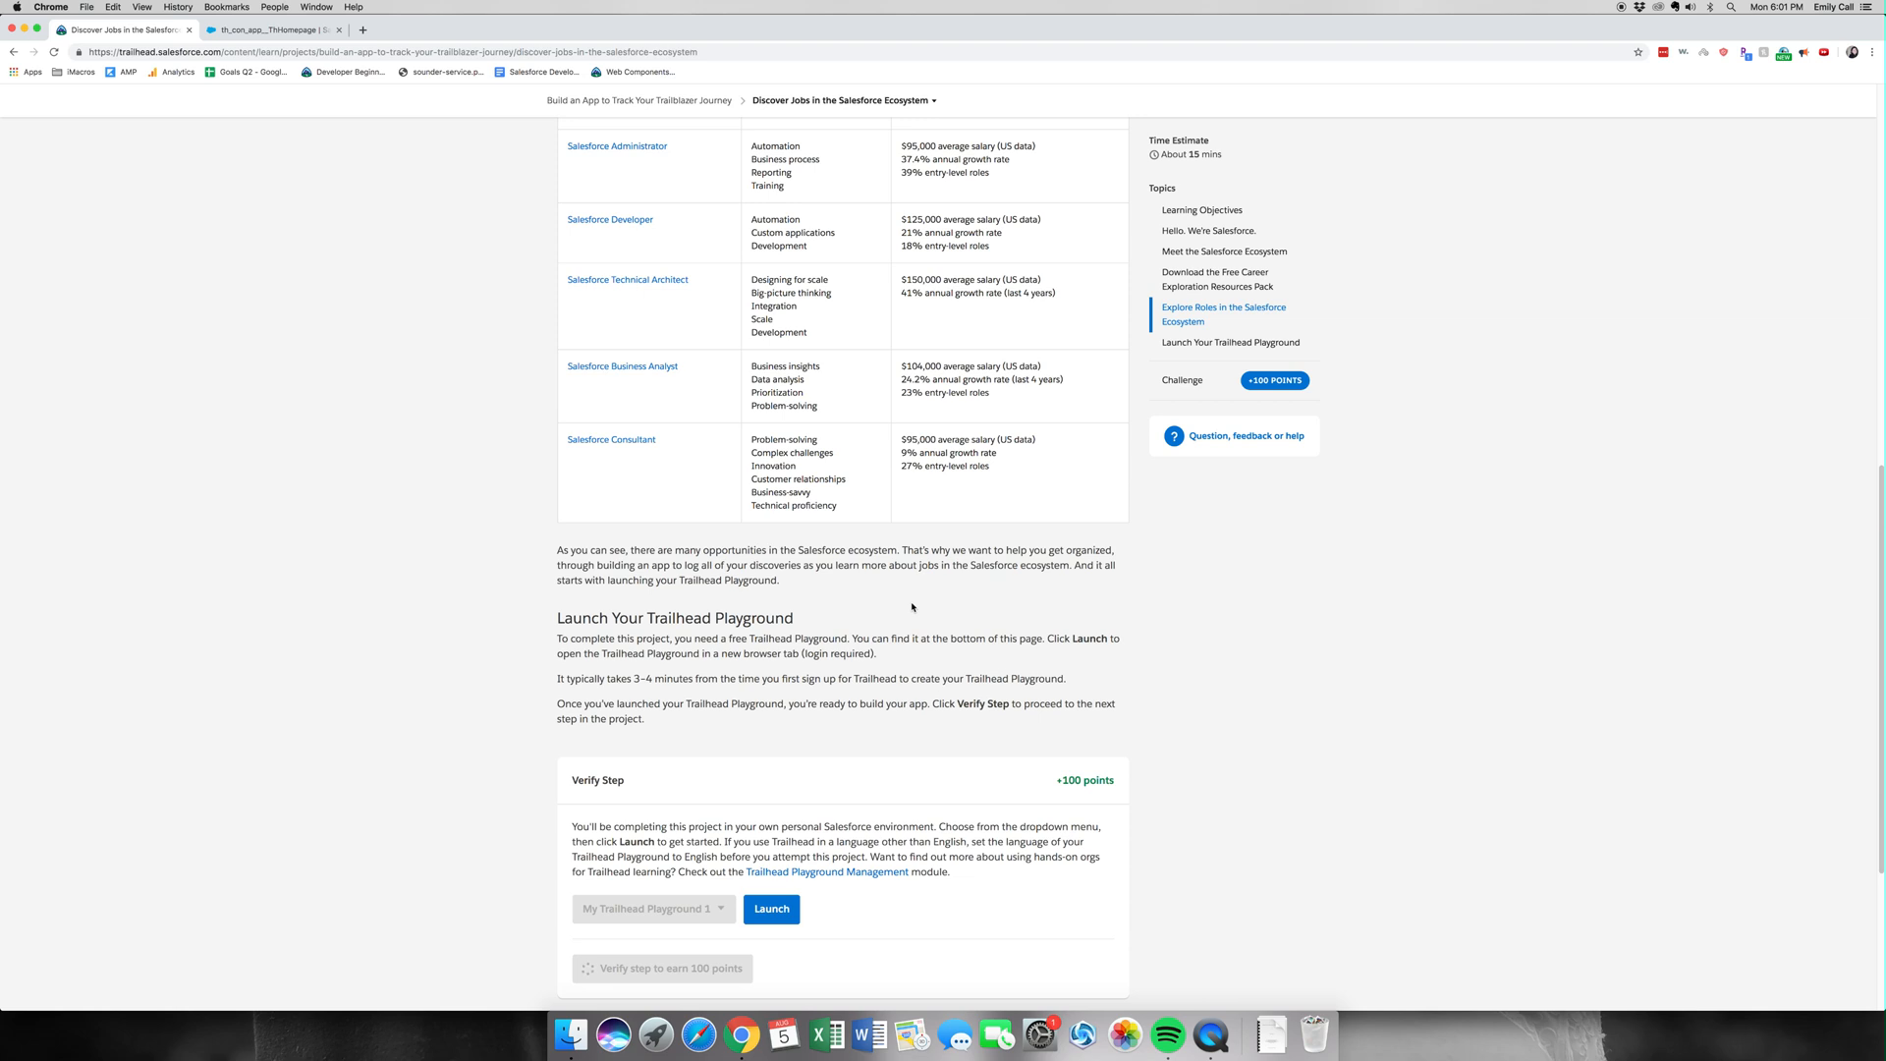
left_click(662, 969)
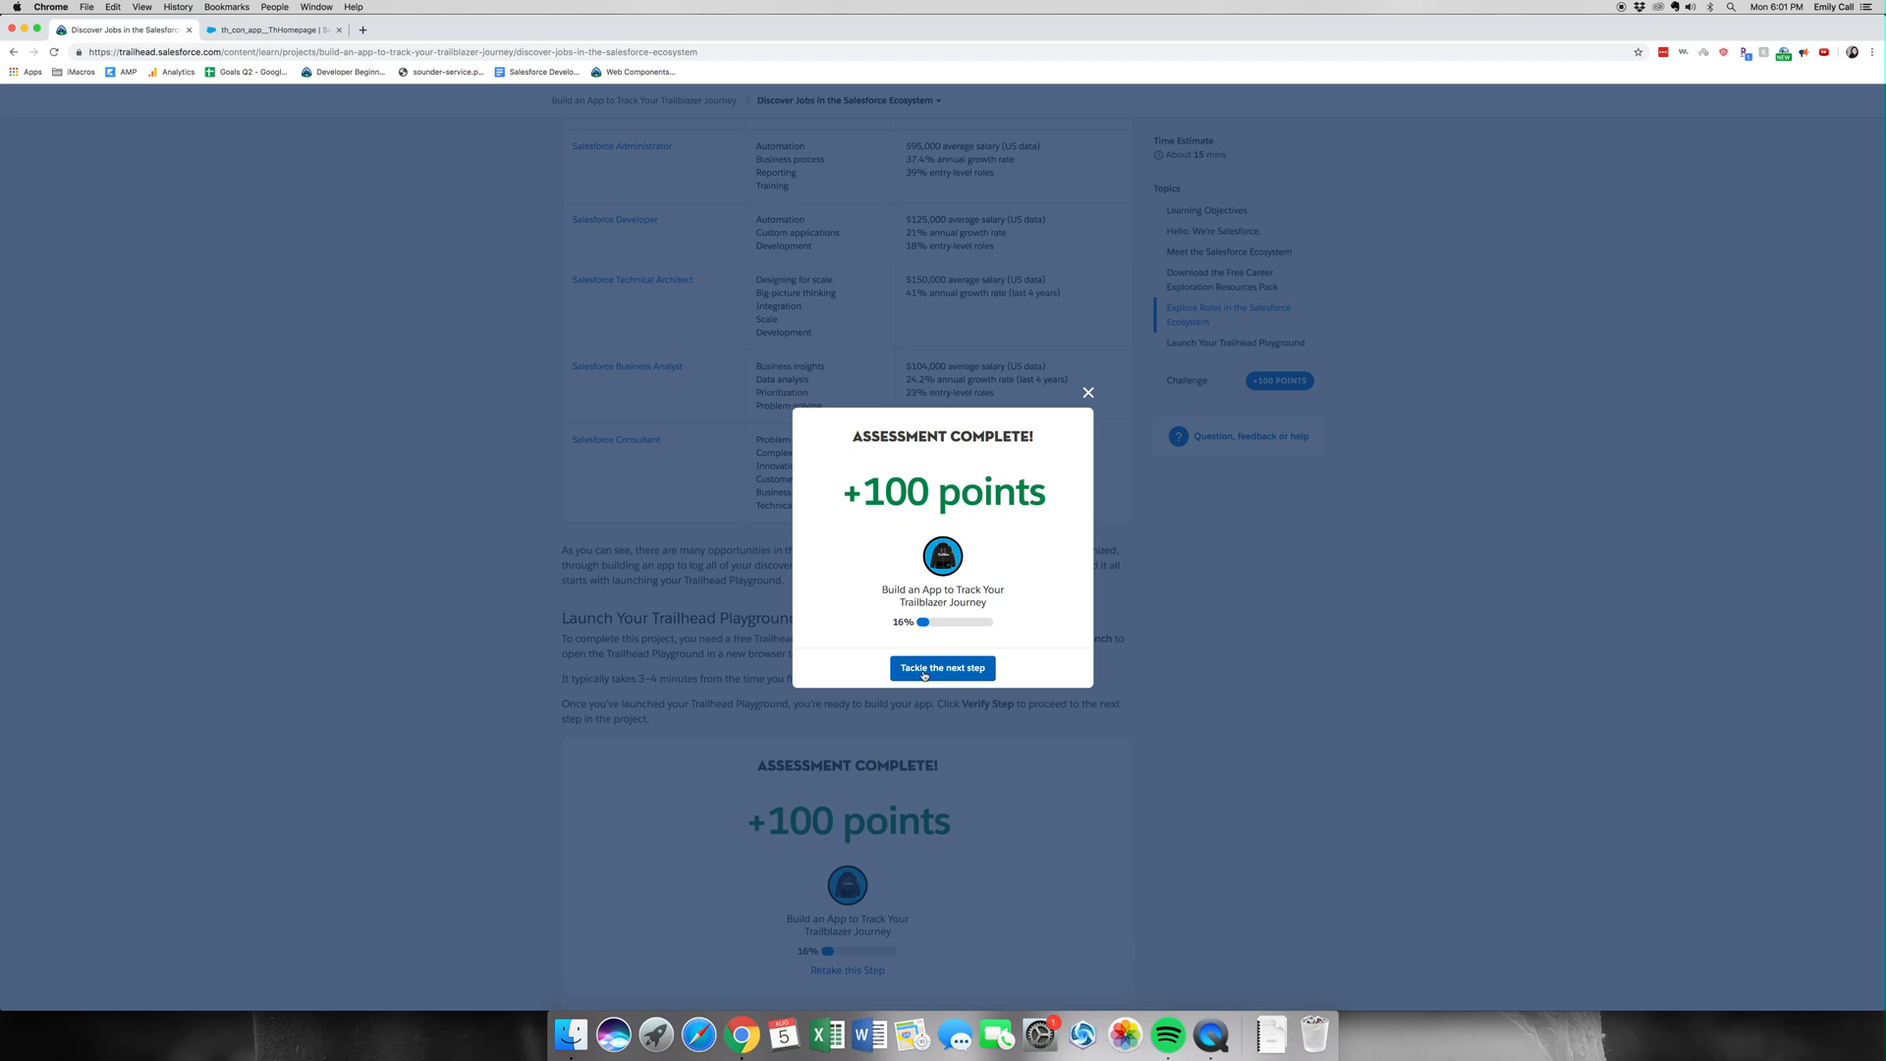
left_click(941, 668)
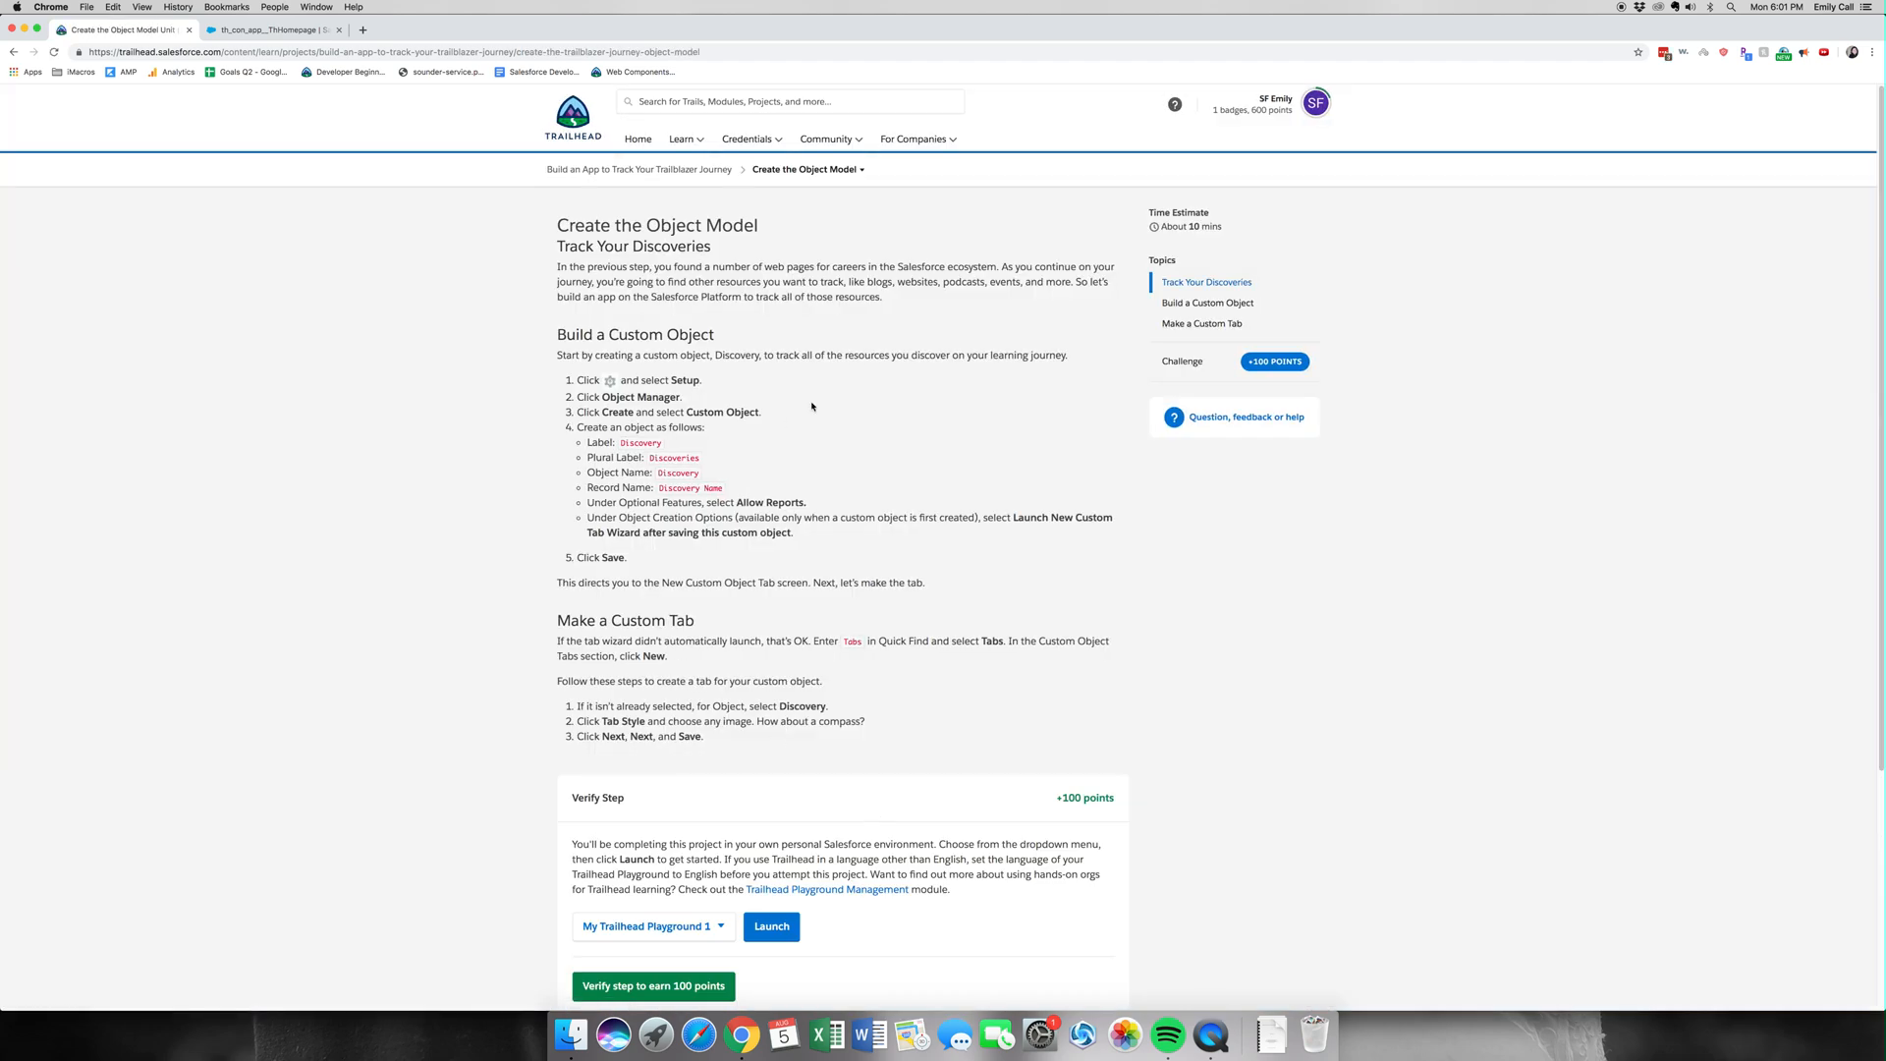
mouse_move(920, 603)
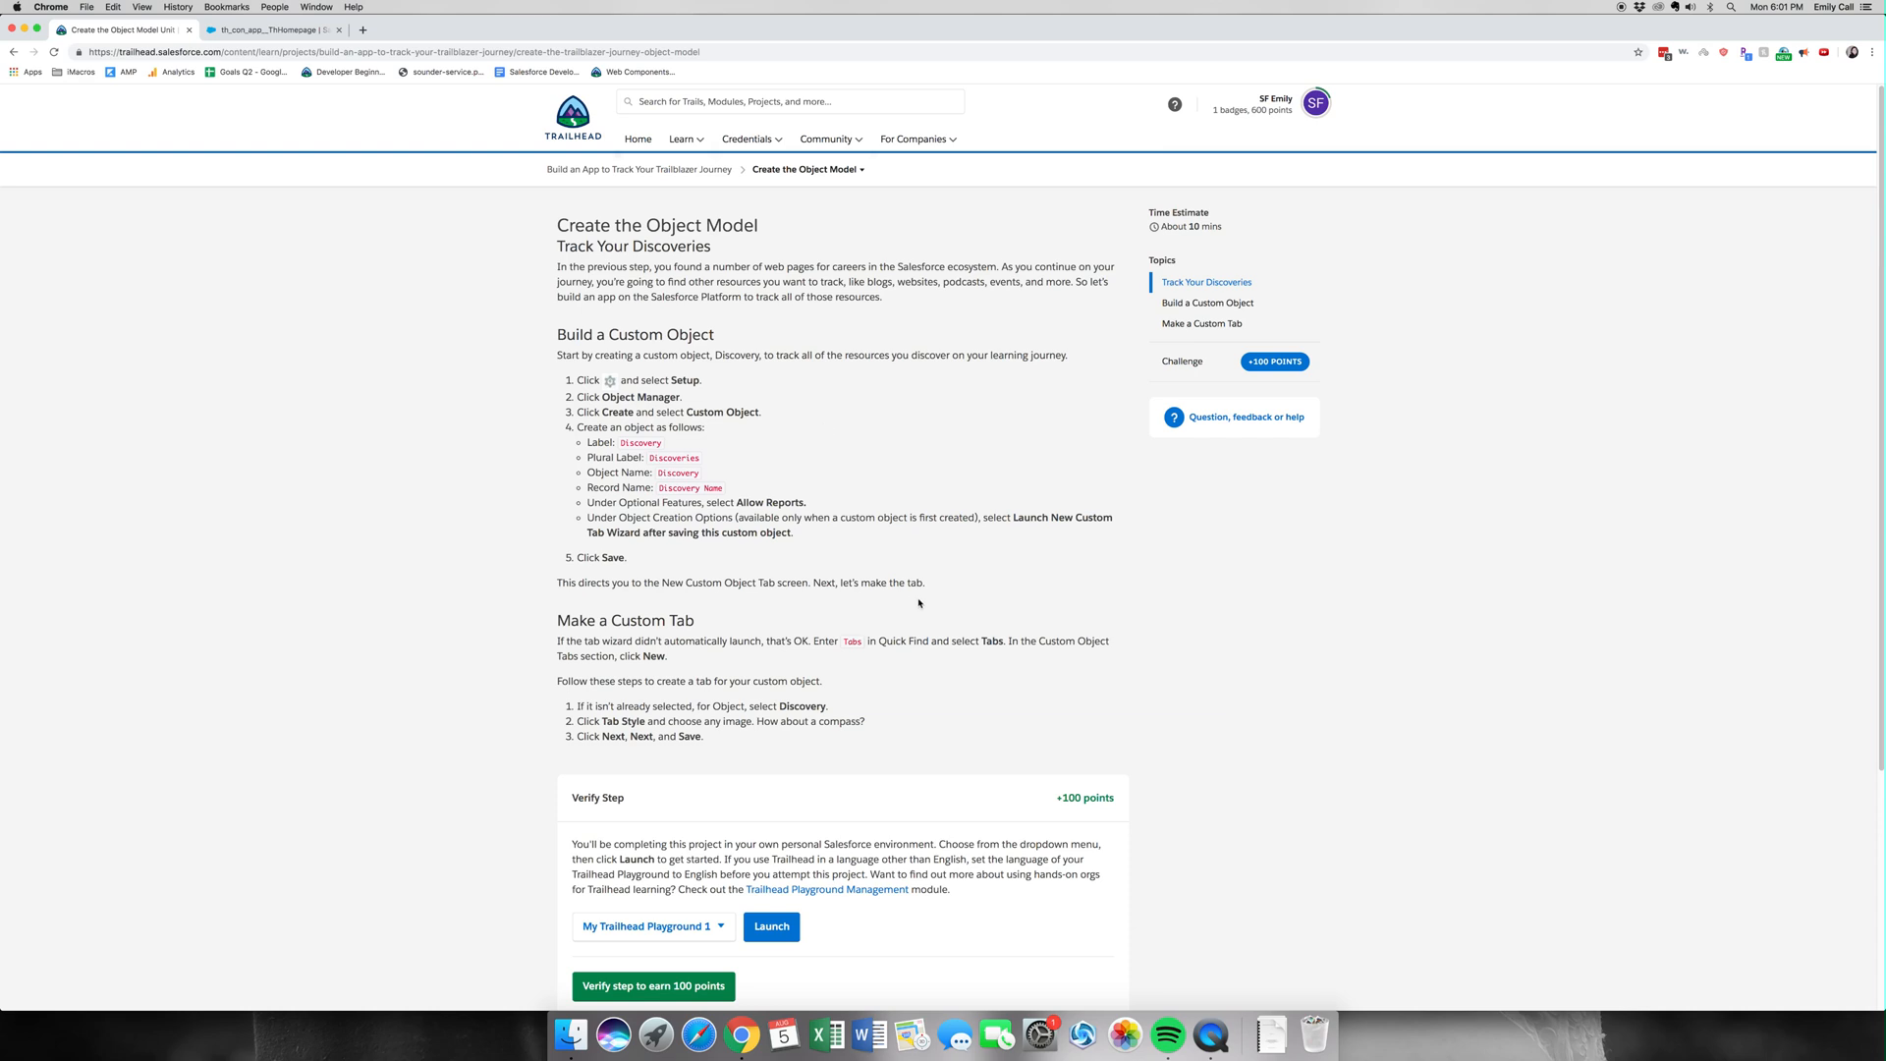
mouse_move(1131, 482)
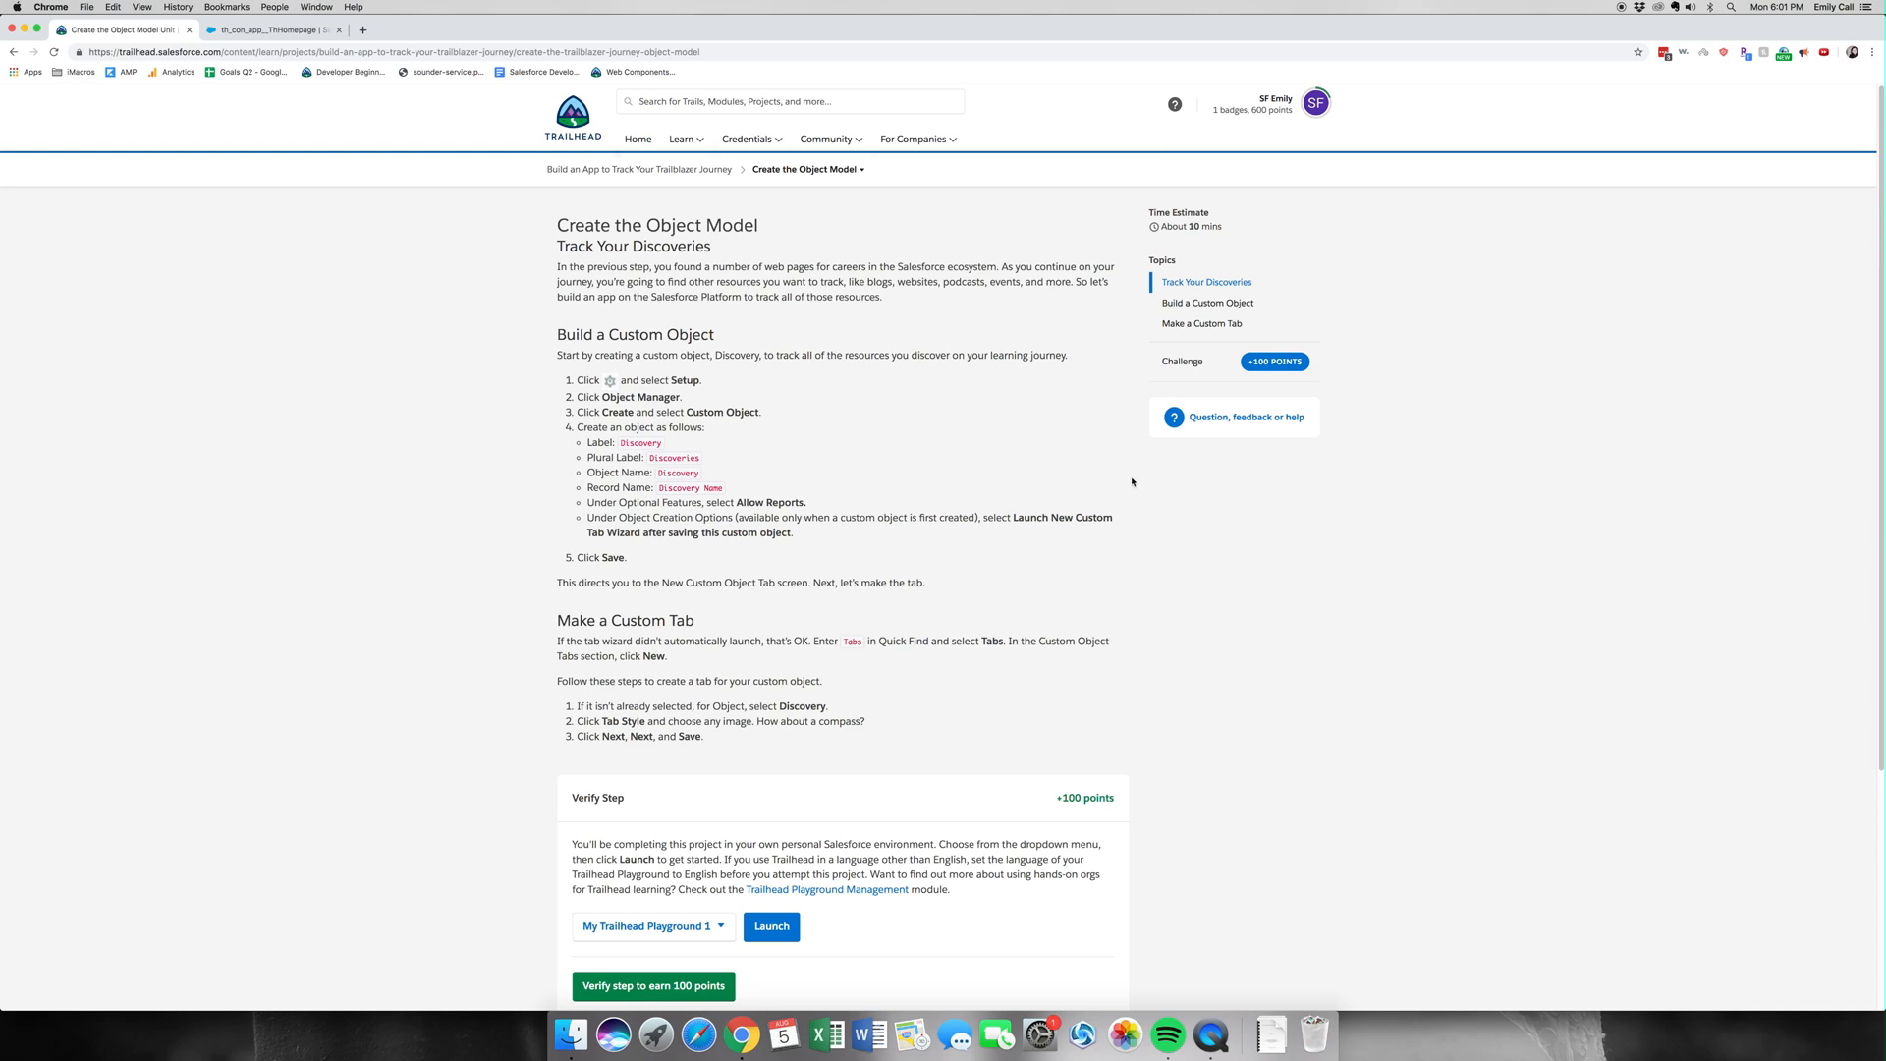
mouse_move(660, 249)
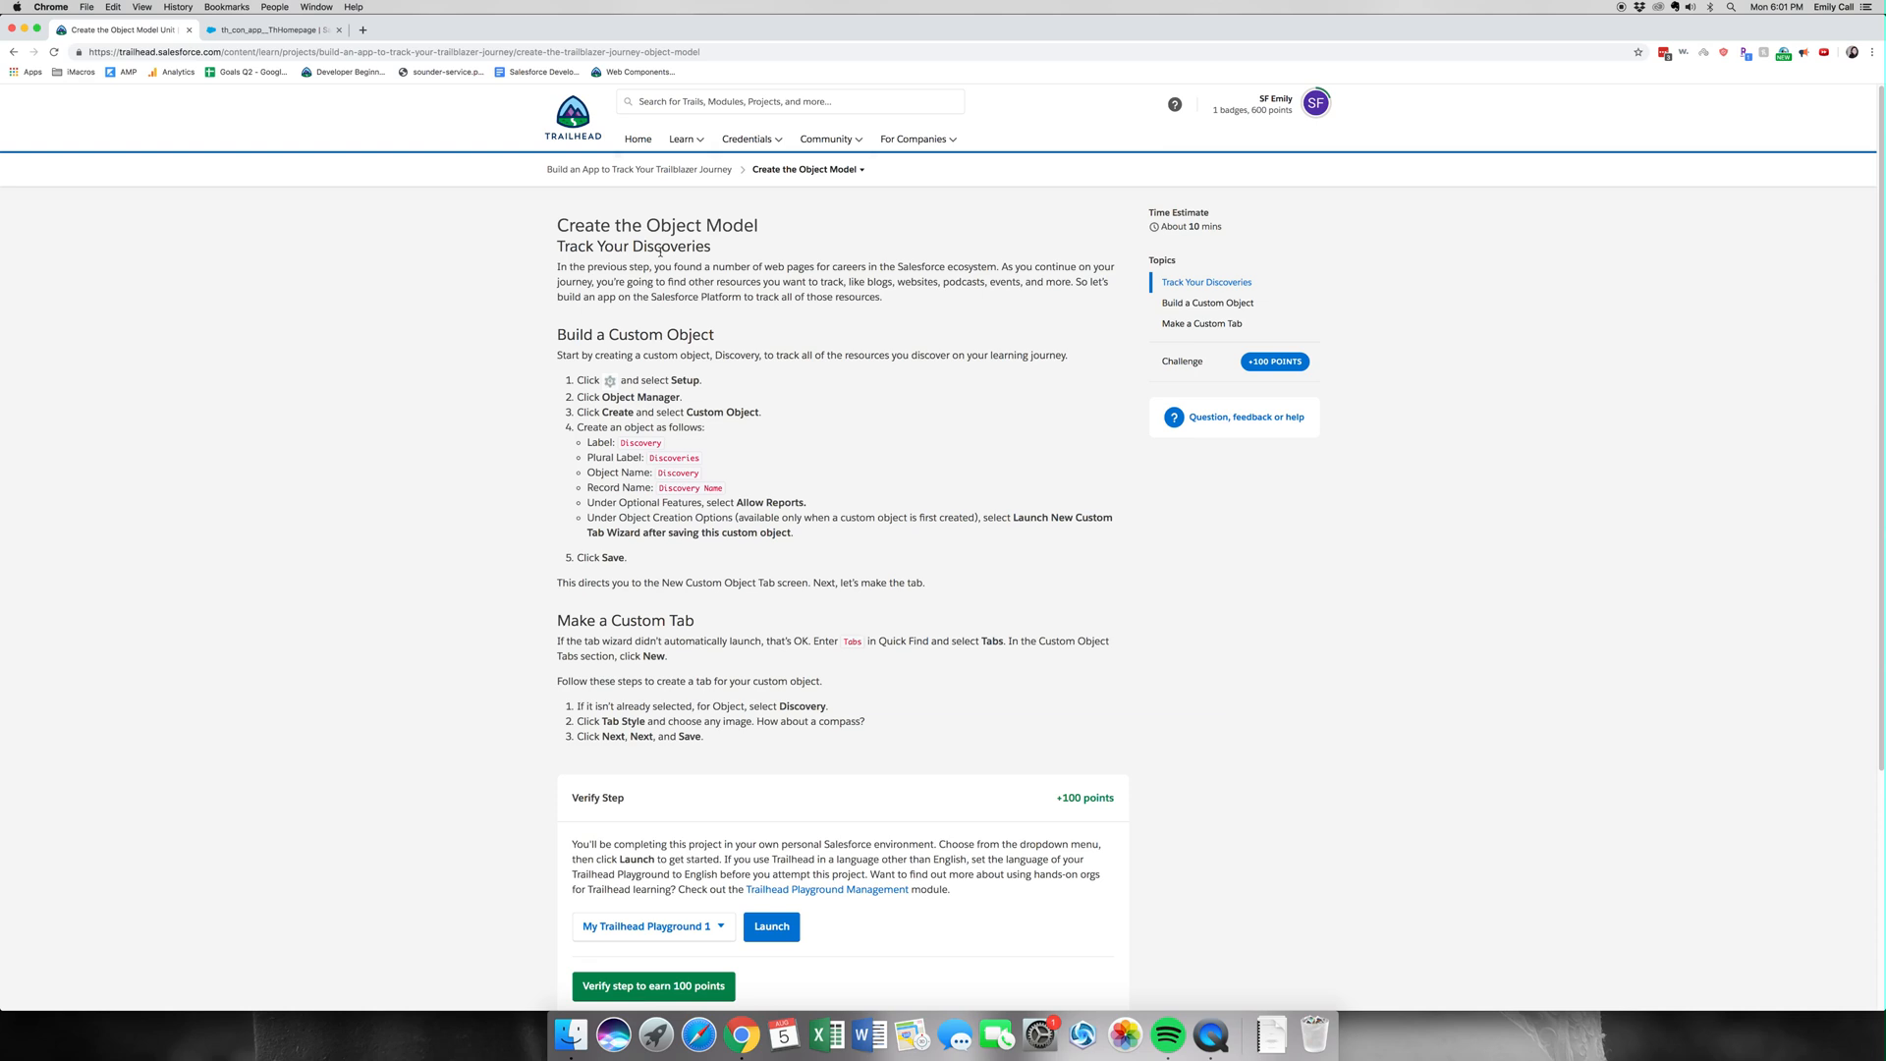
mouse_move(321, 279)
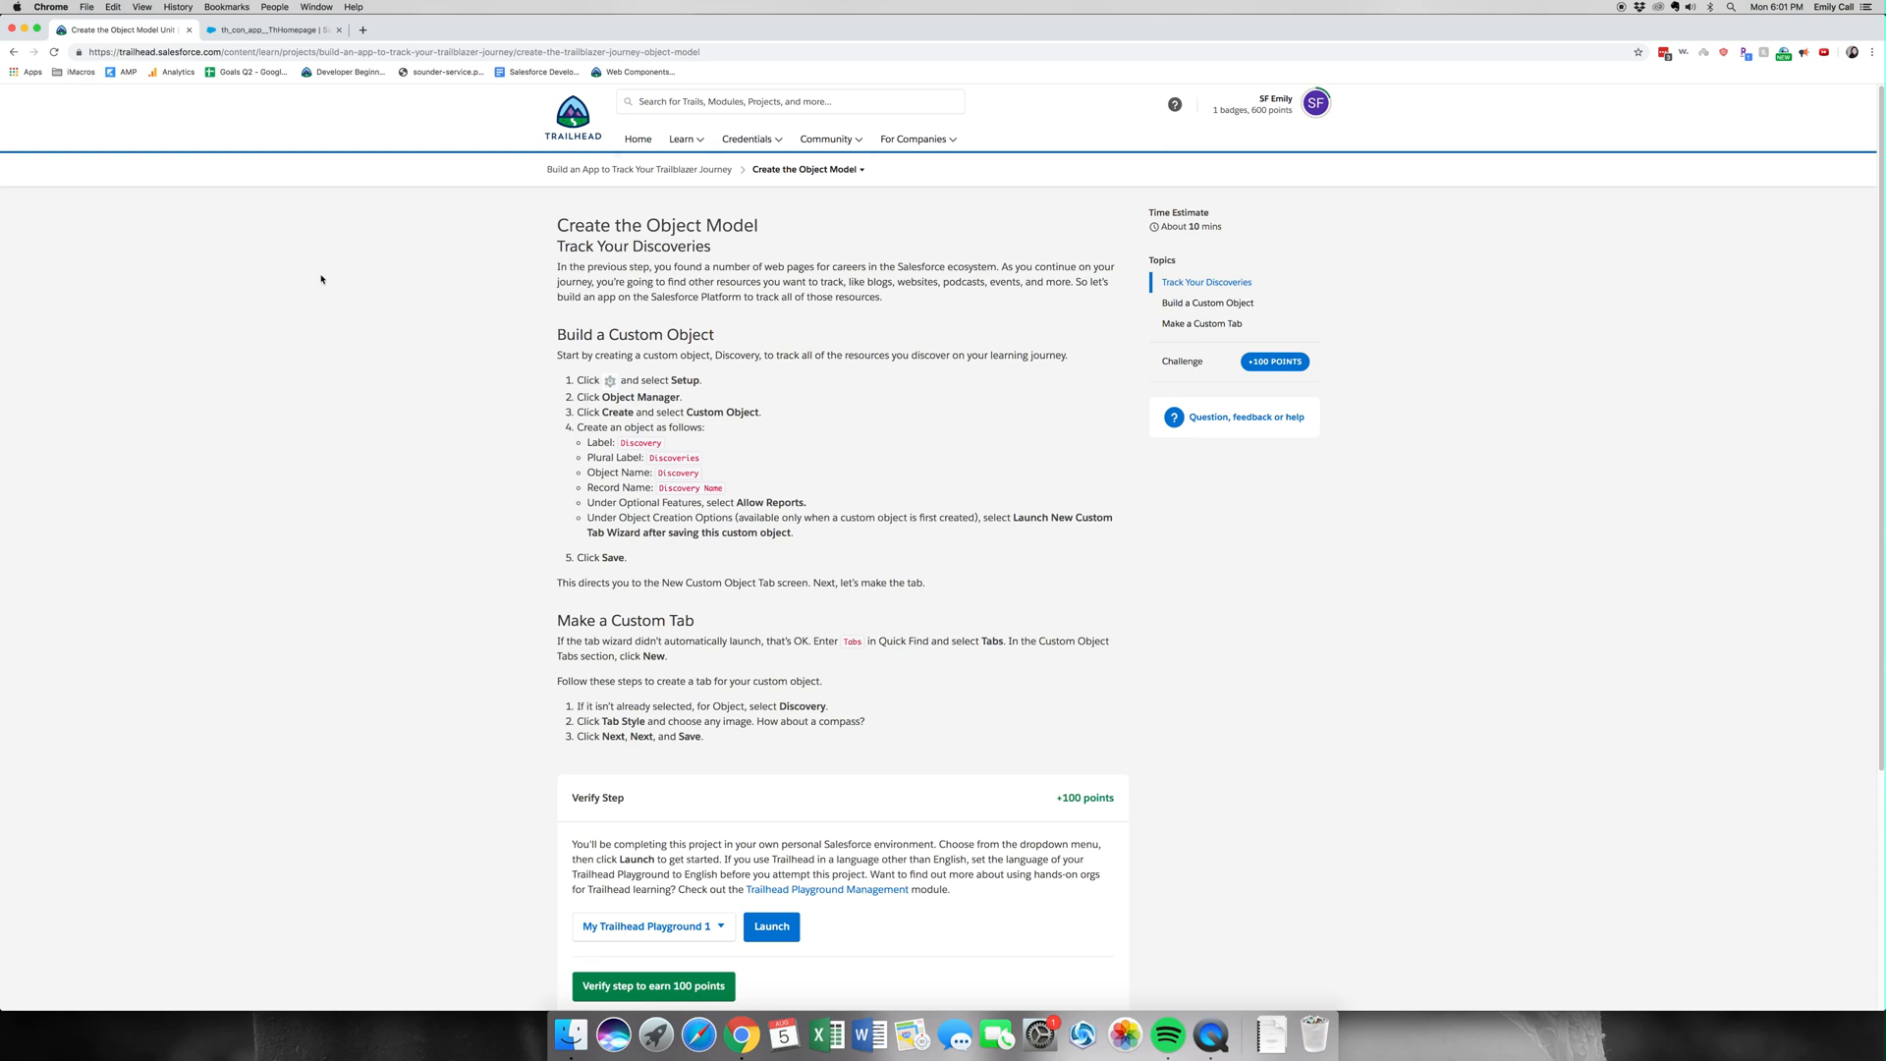
mouse_move(202, 114)
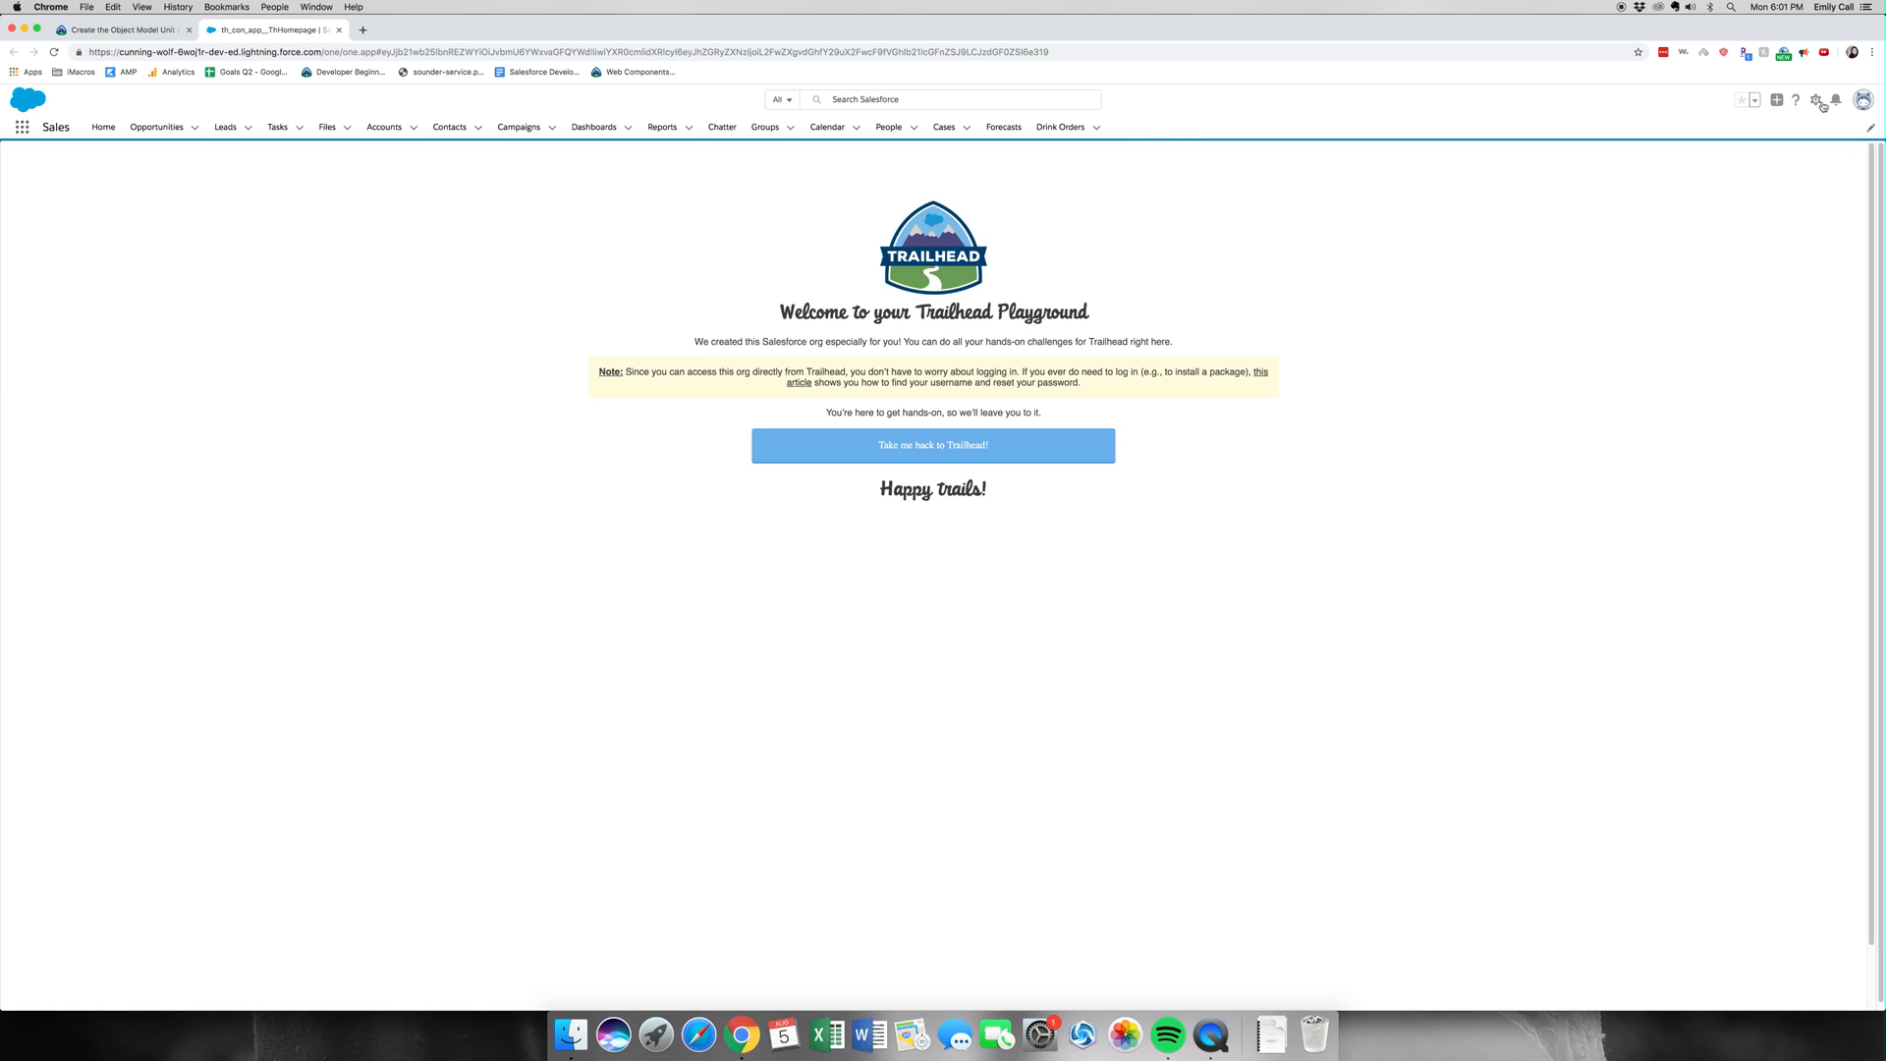
From Setup's Object Manager, start a blank New Custom Object form.
left_click(1816, 101)
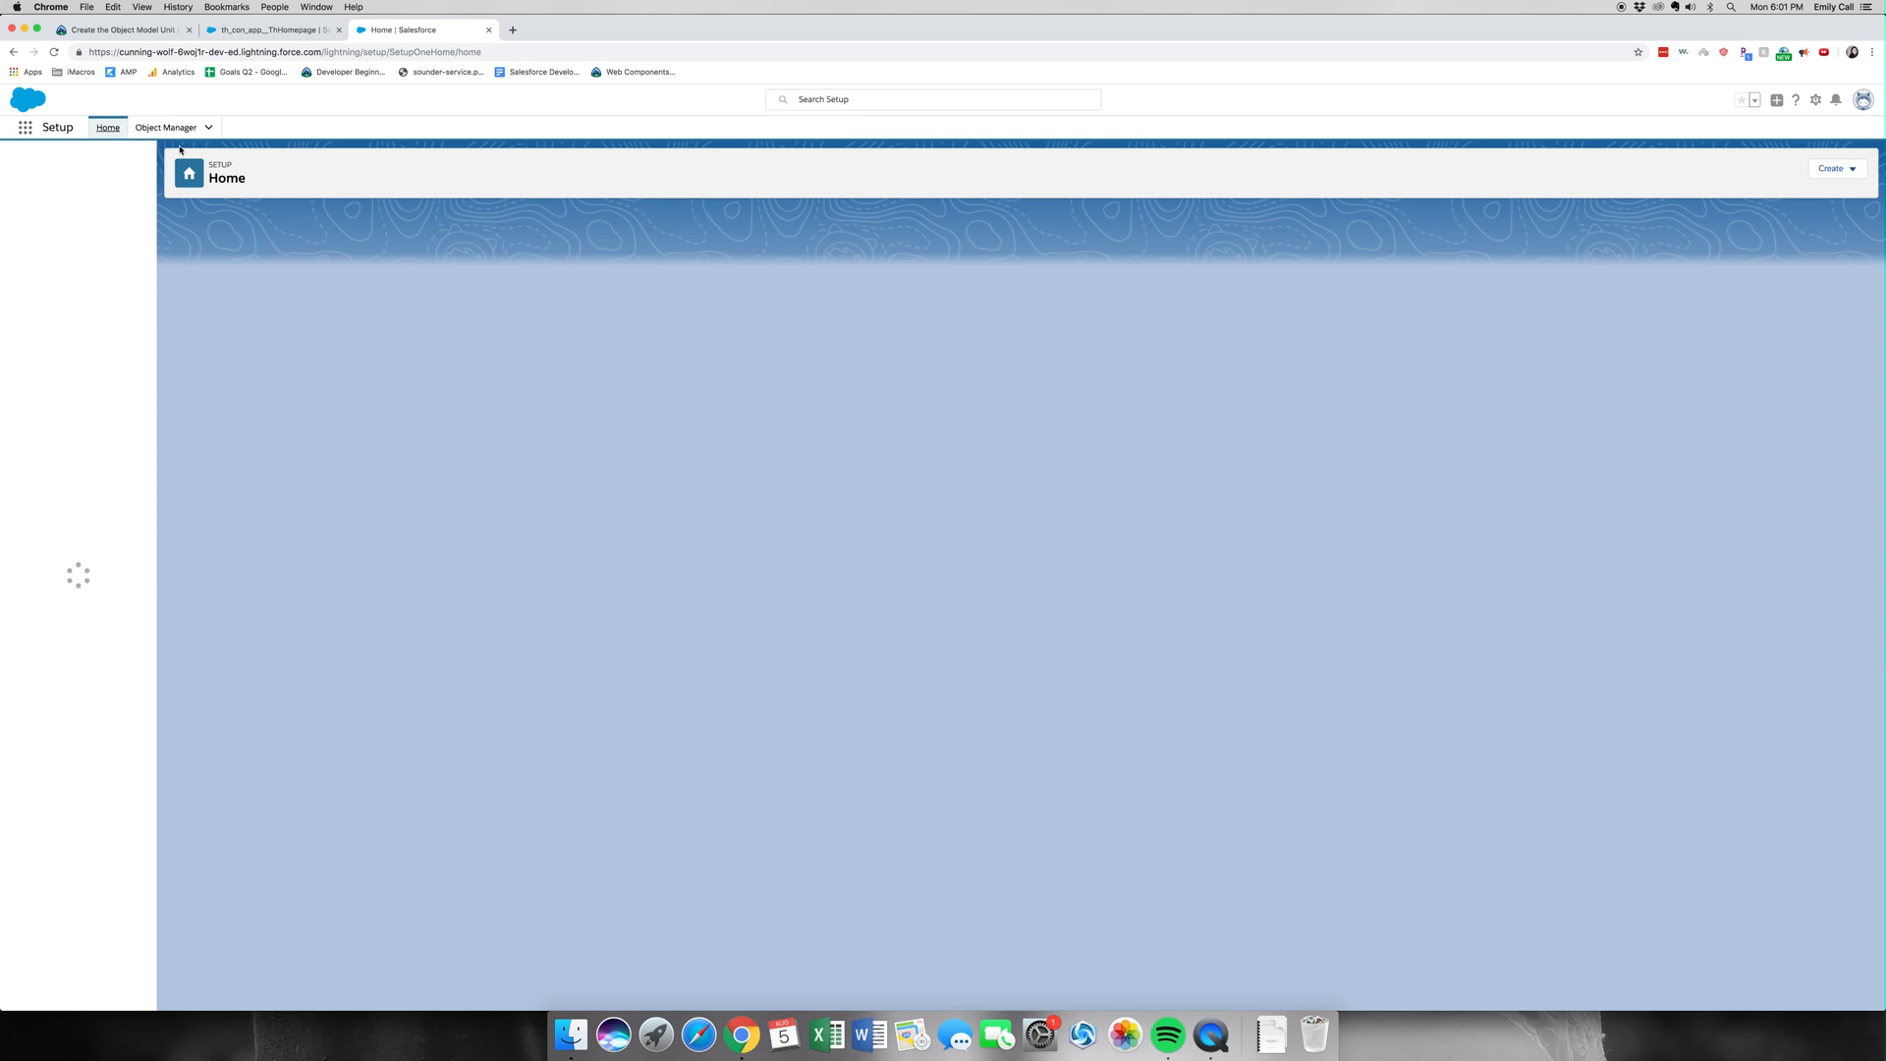
left_click(165, 127)
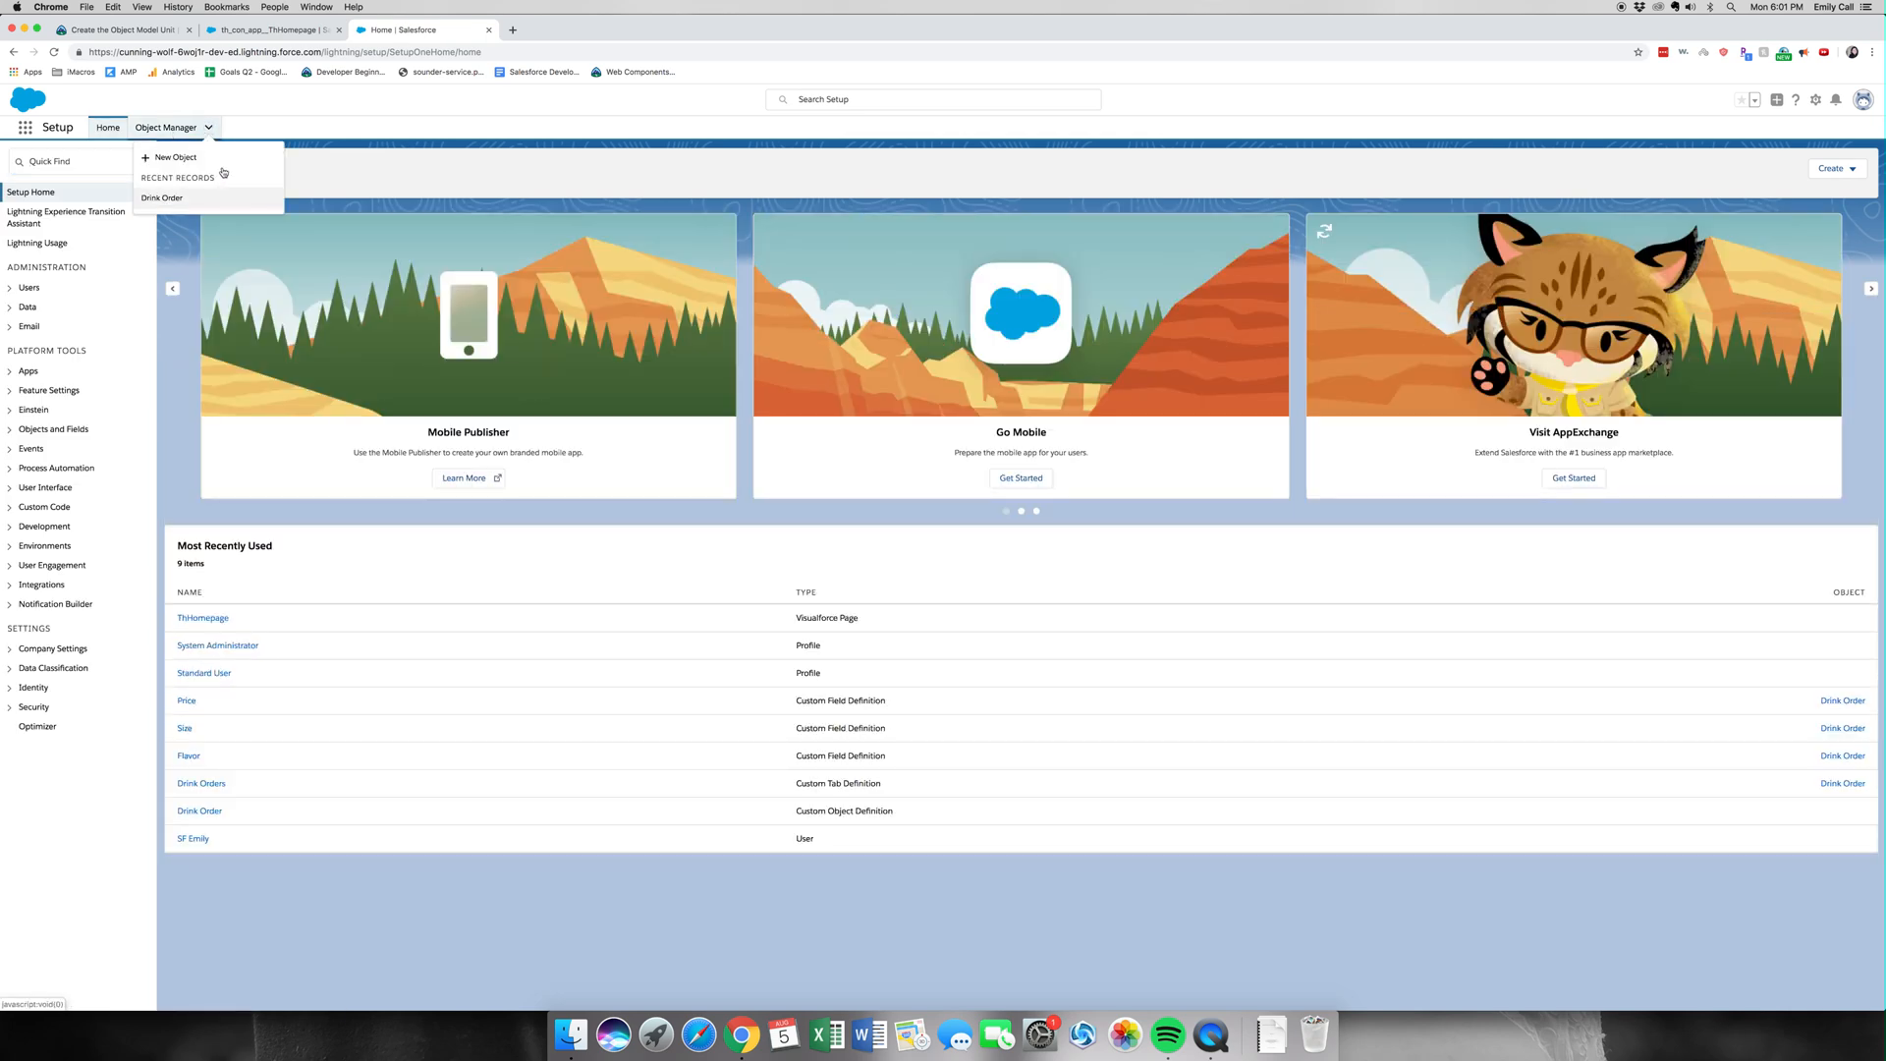
left_click(106, 125)
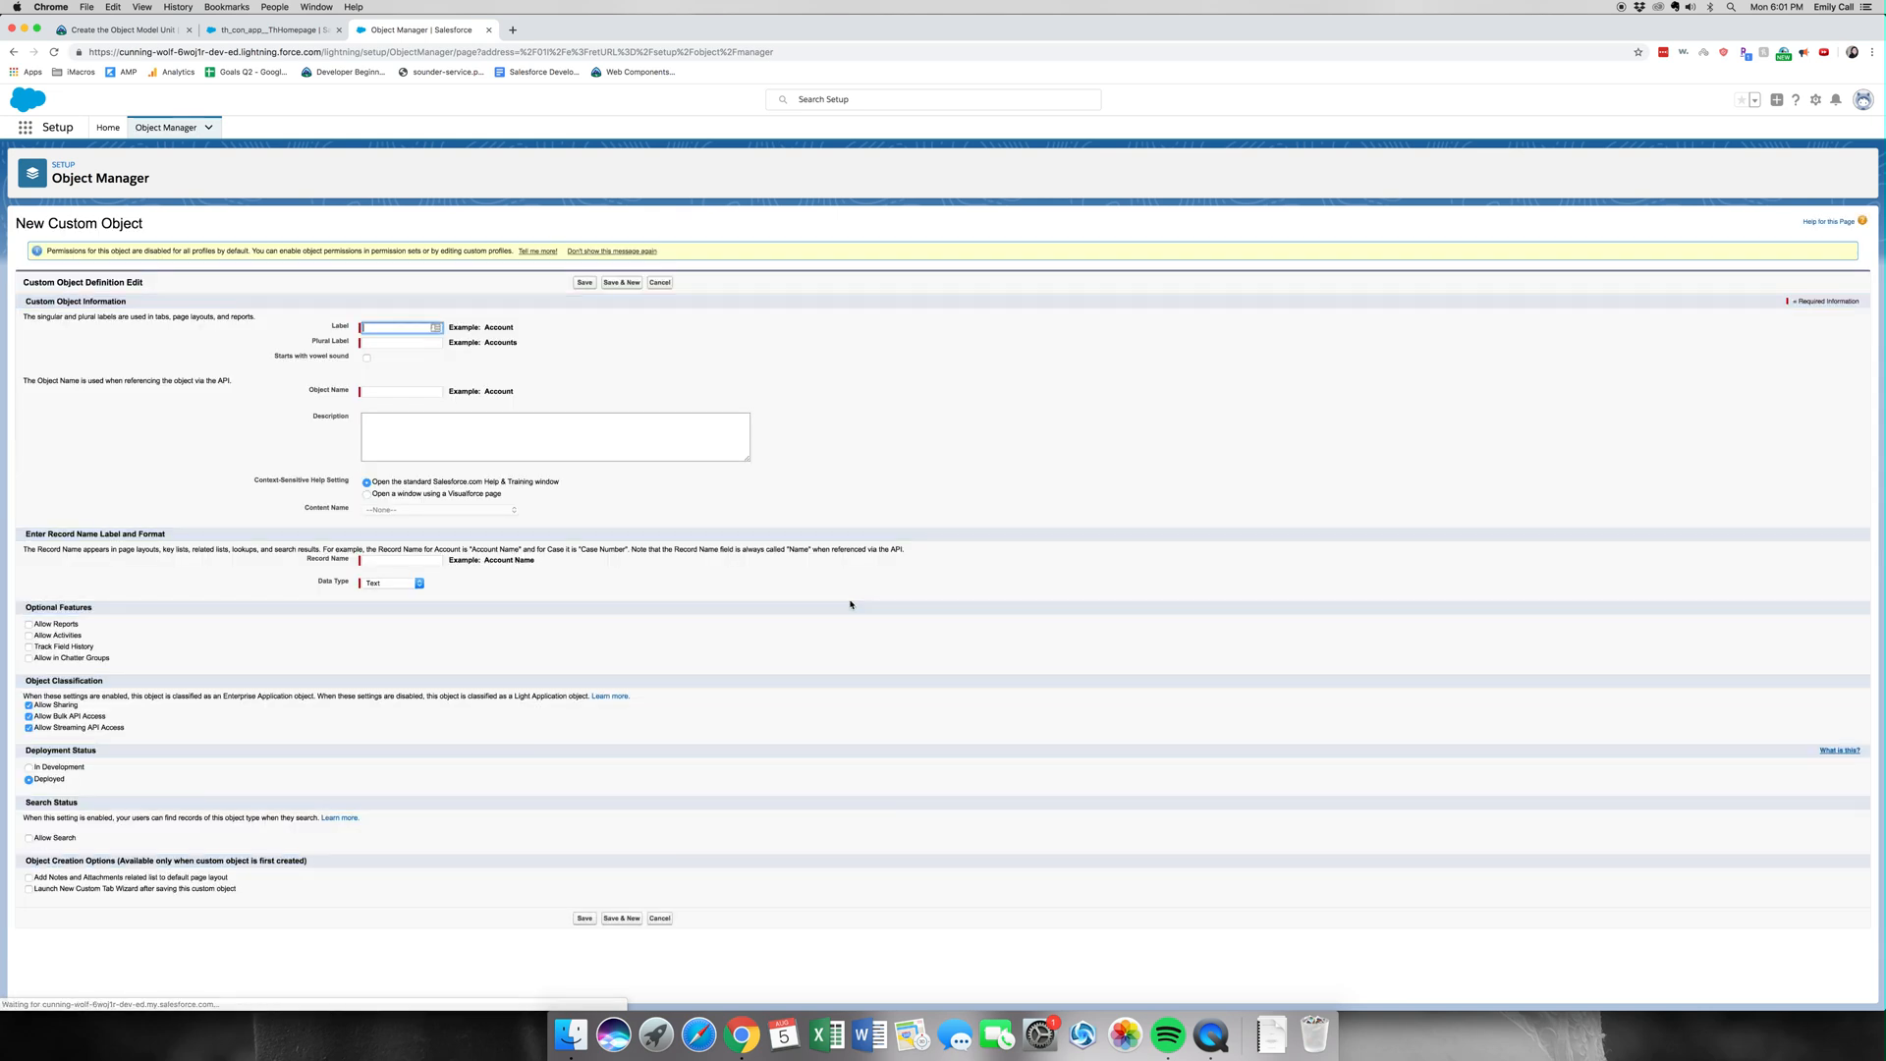
Save a custom object labelled Discovery with Allow Reports and the custom tab wizard enabled.
type("D")
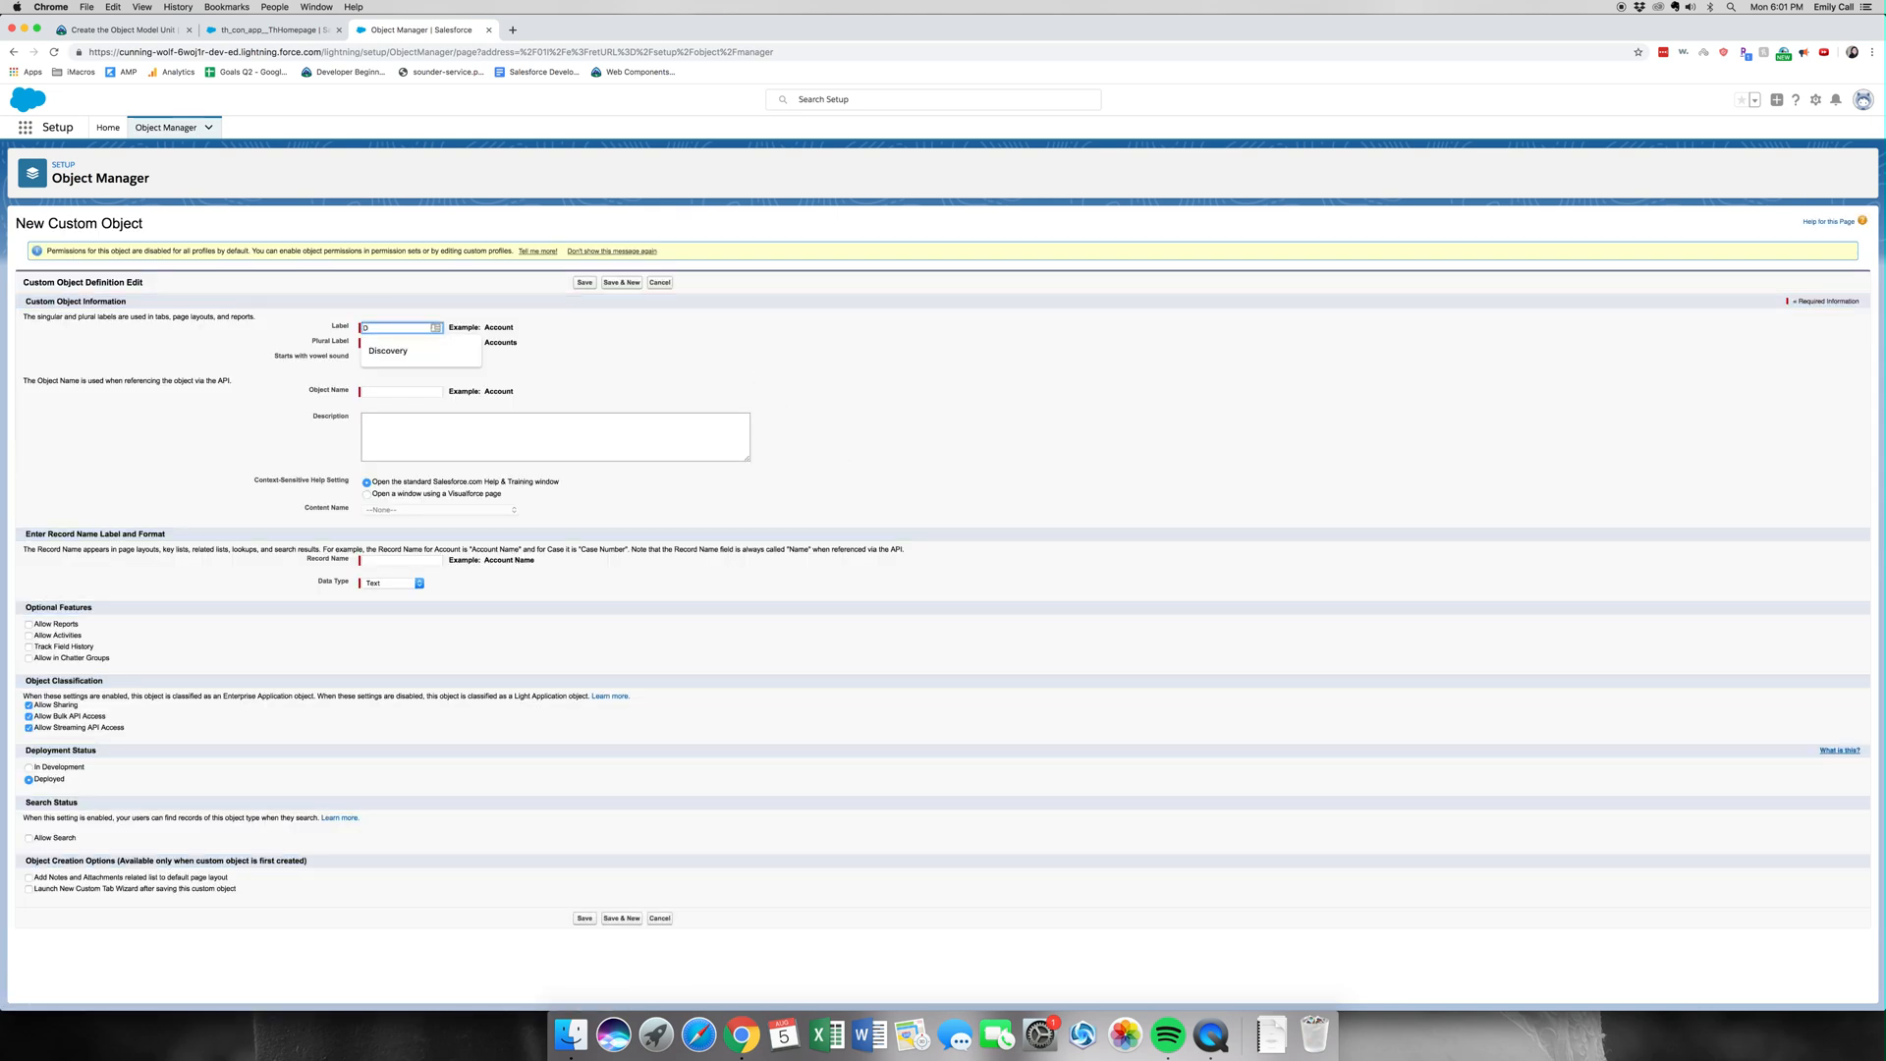
type("Discovery")
left_click(401, 341)
type("Discoveries")
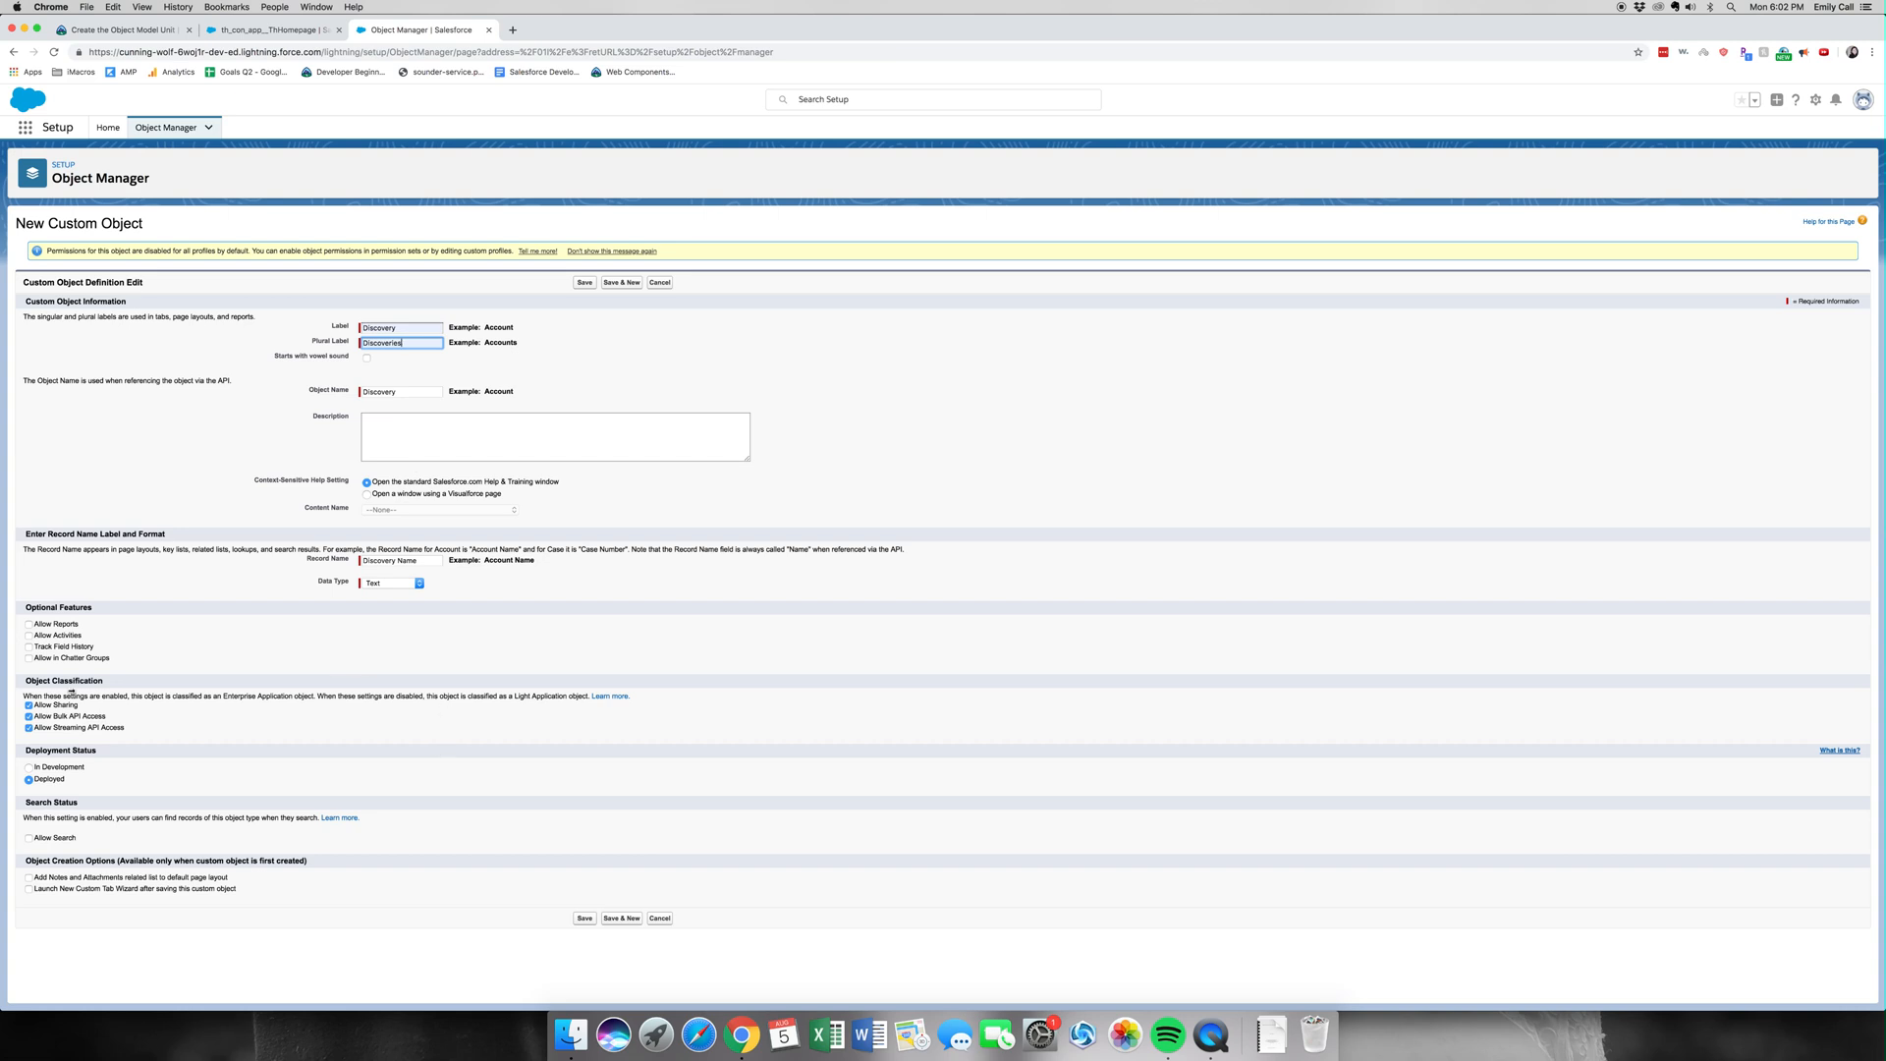
left_click(30, 623)
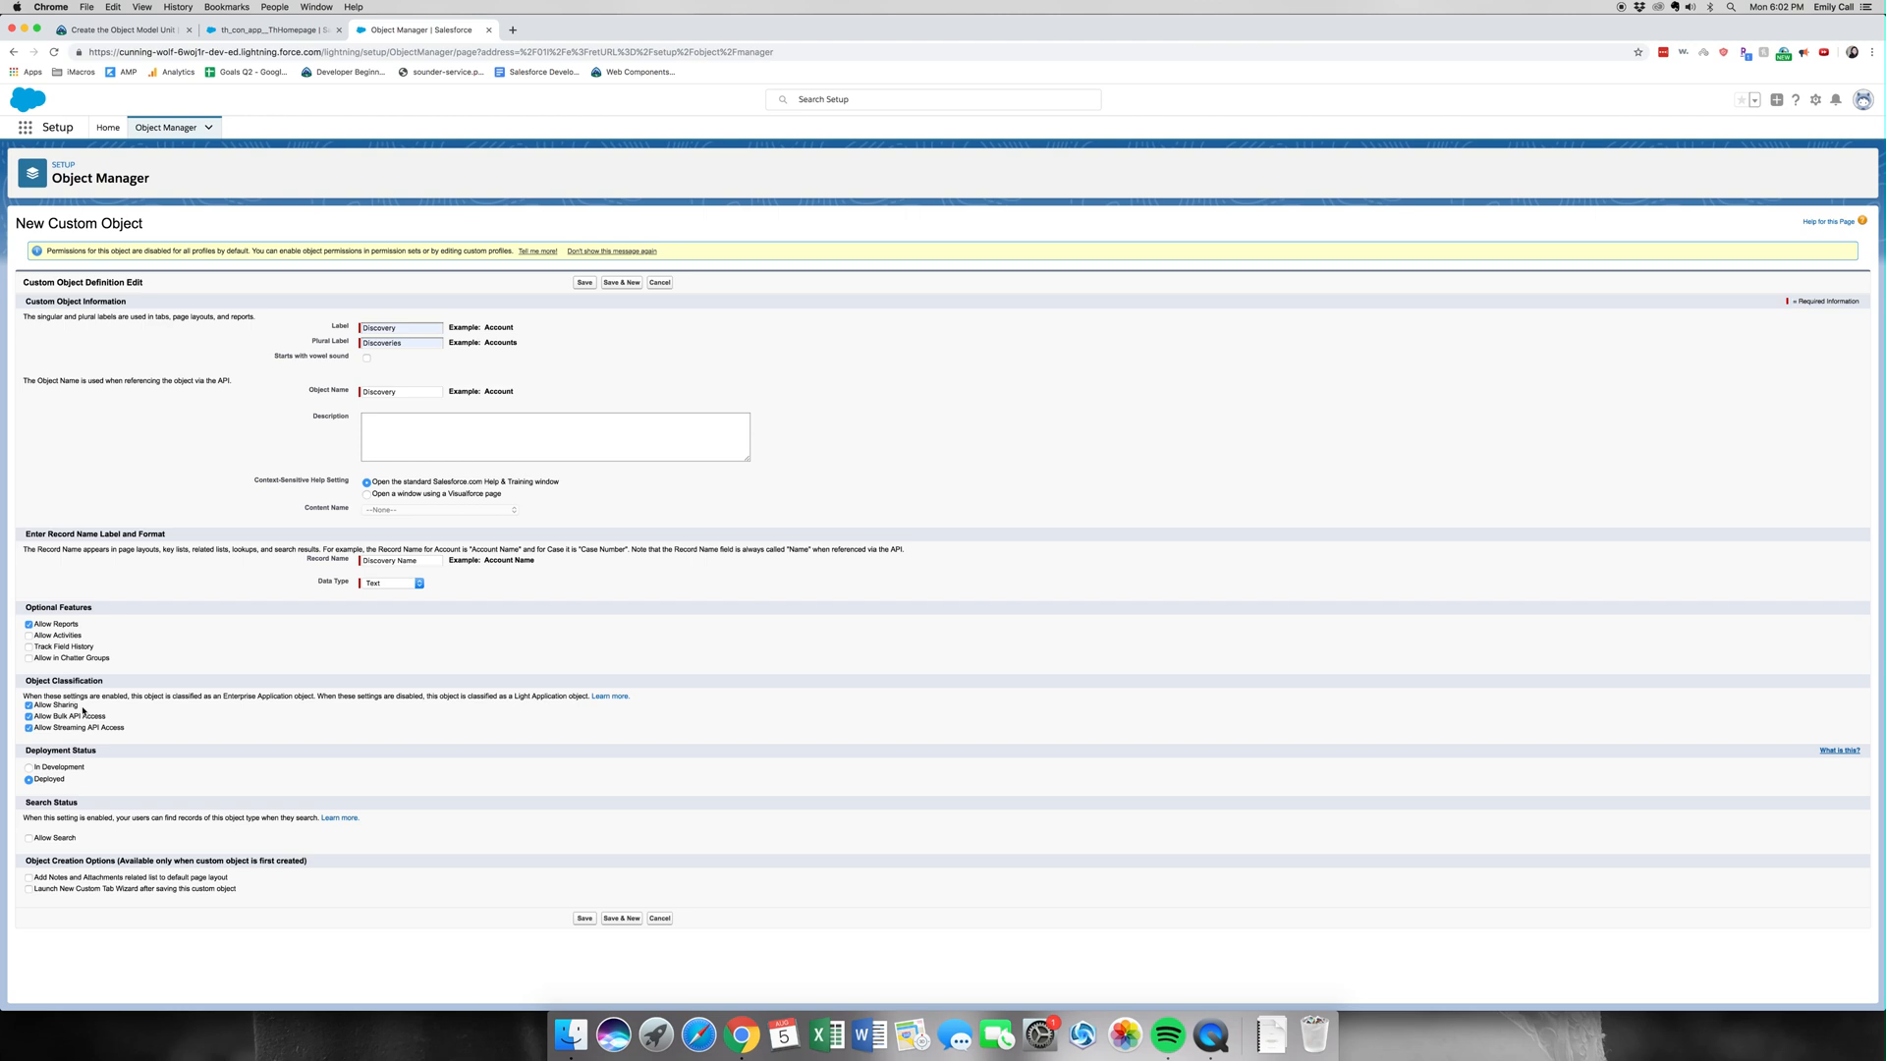
mouse_move(196, 797)
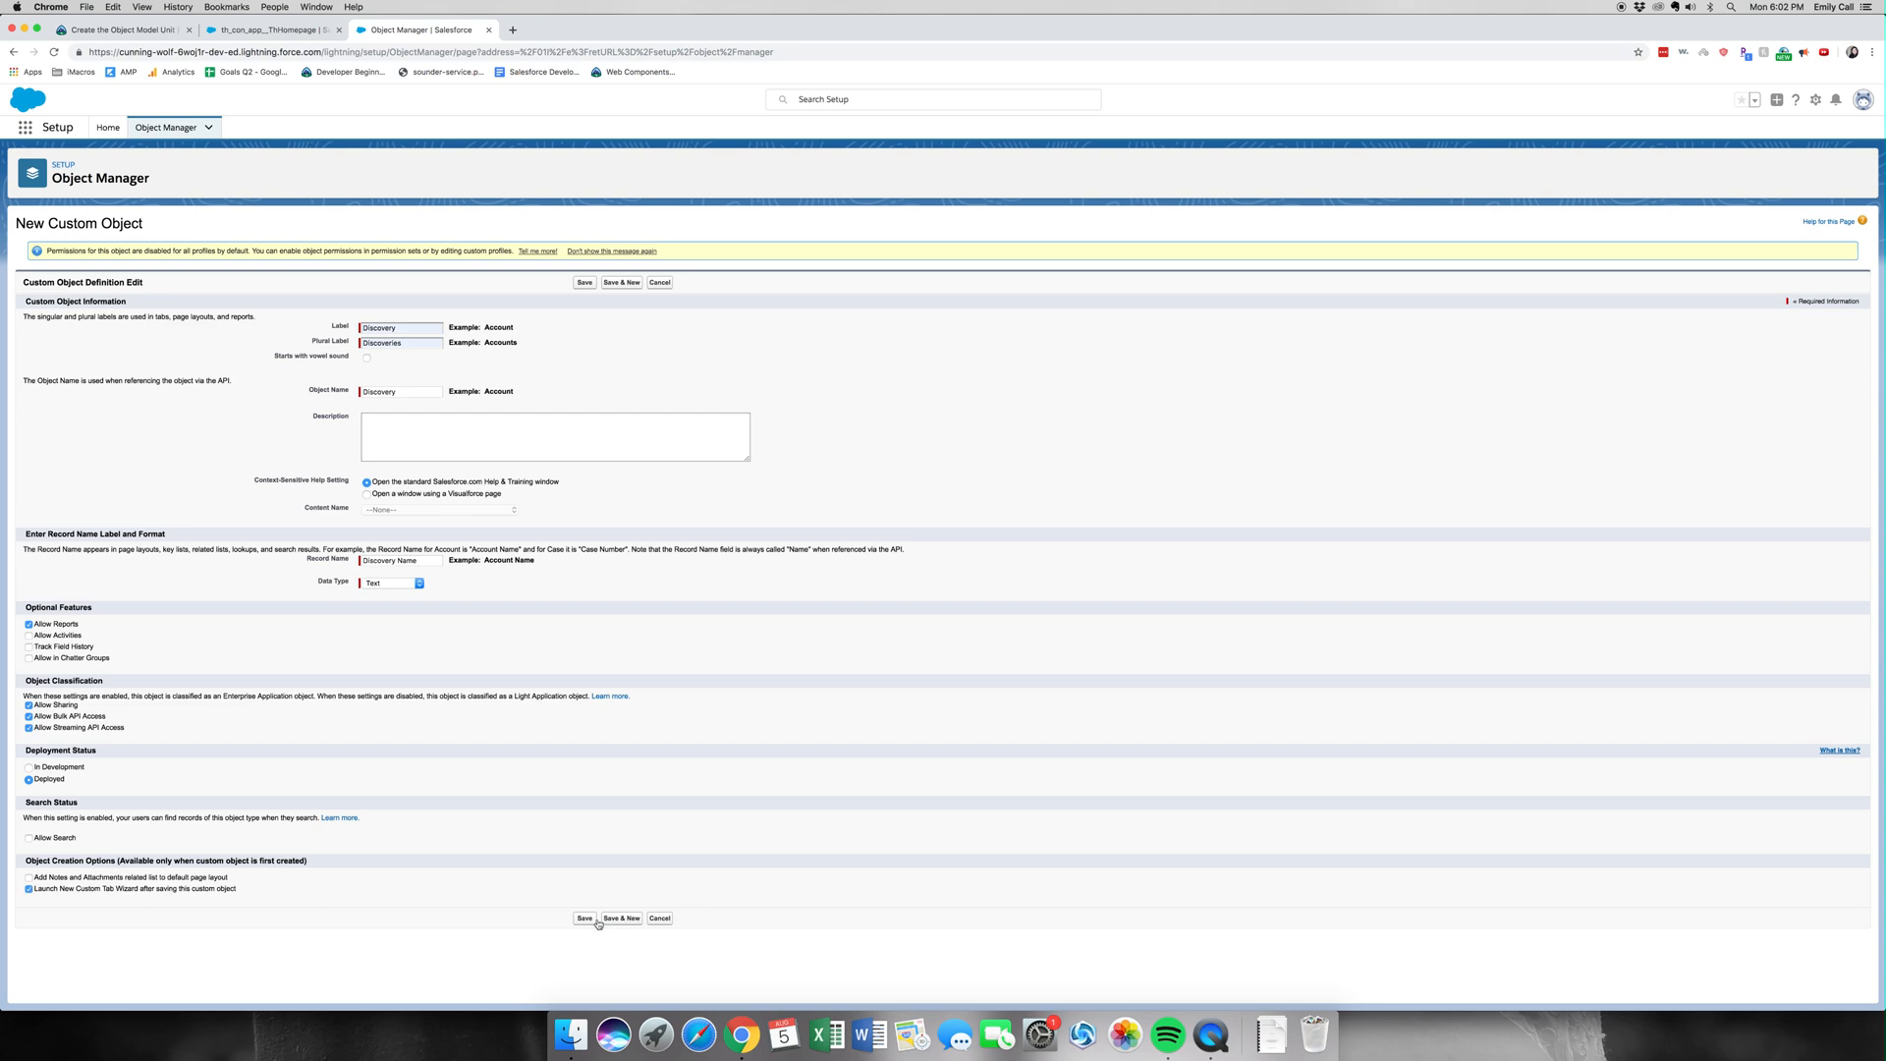
left_click(585, 917)
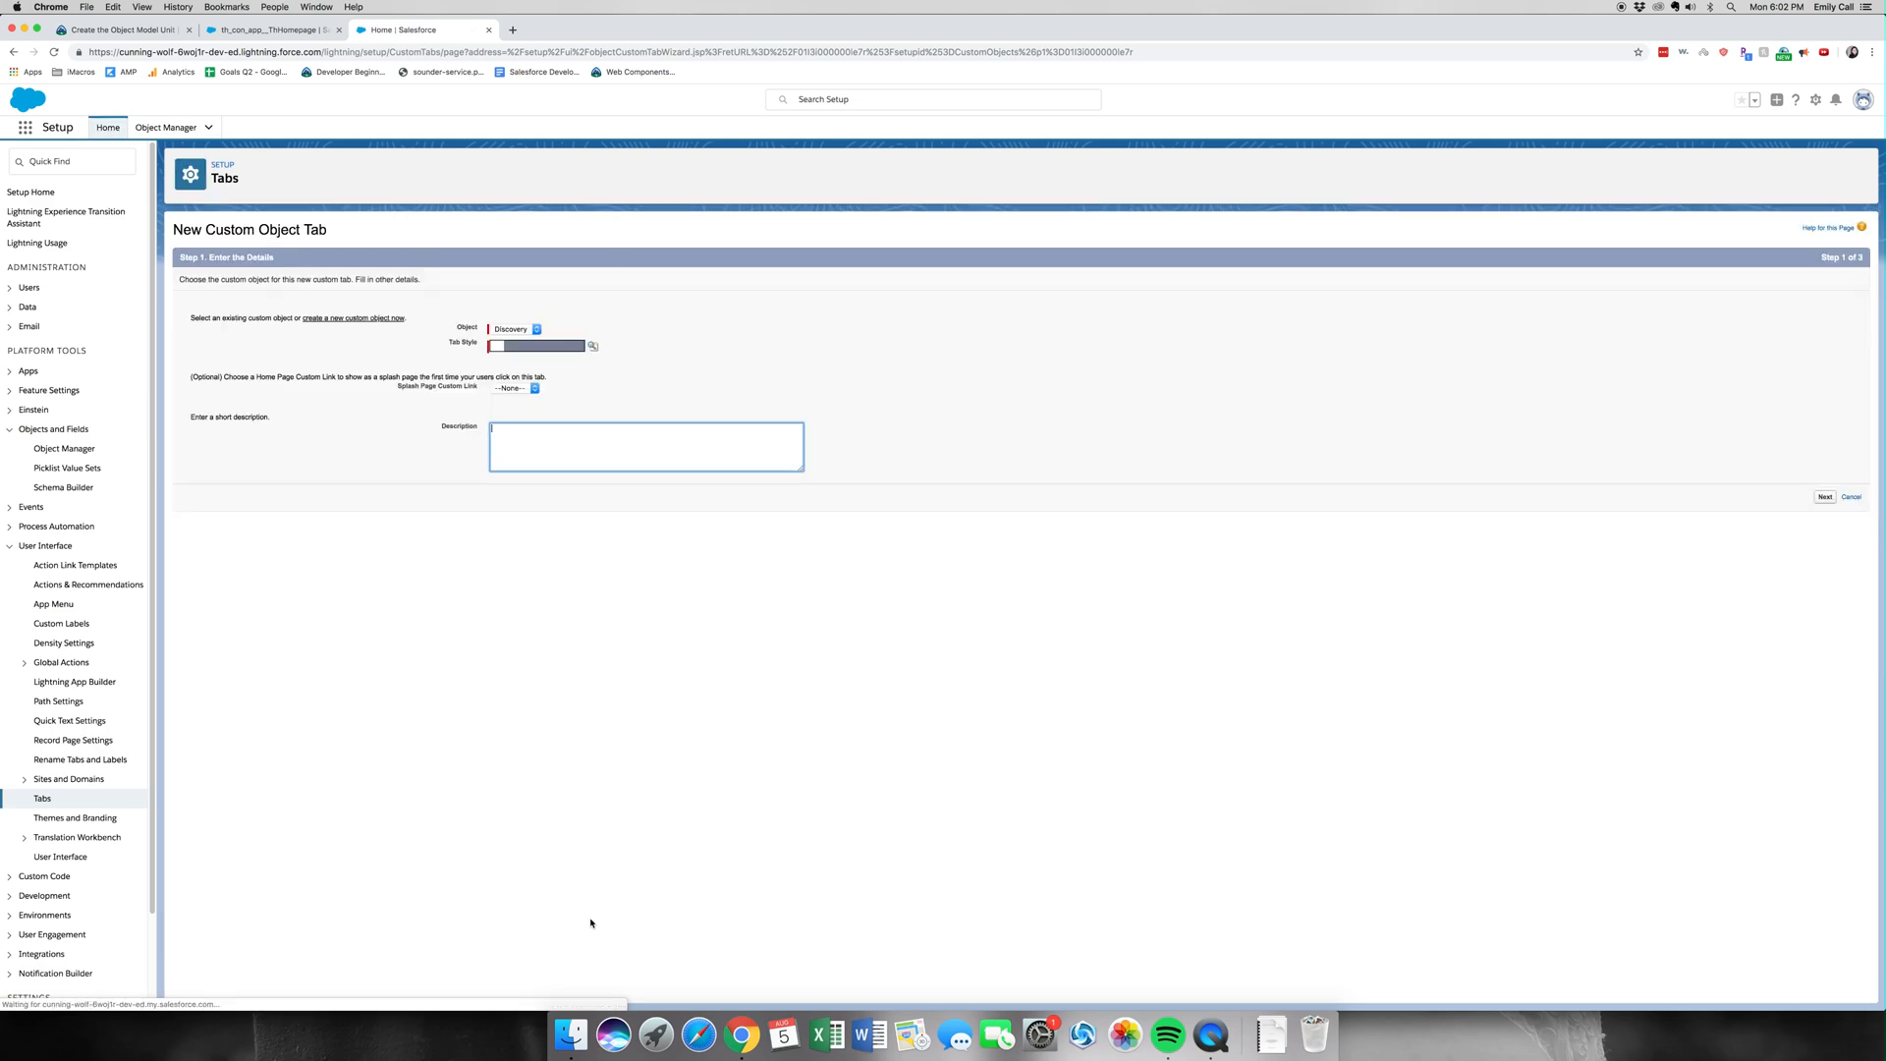
mouse_move(368, 481)
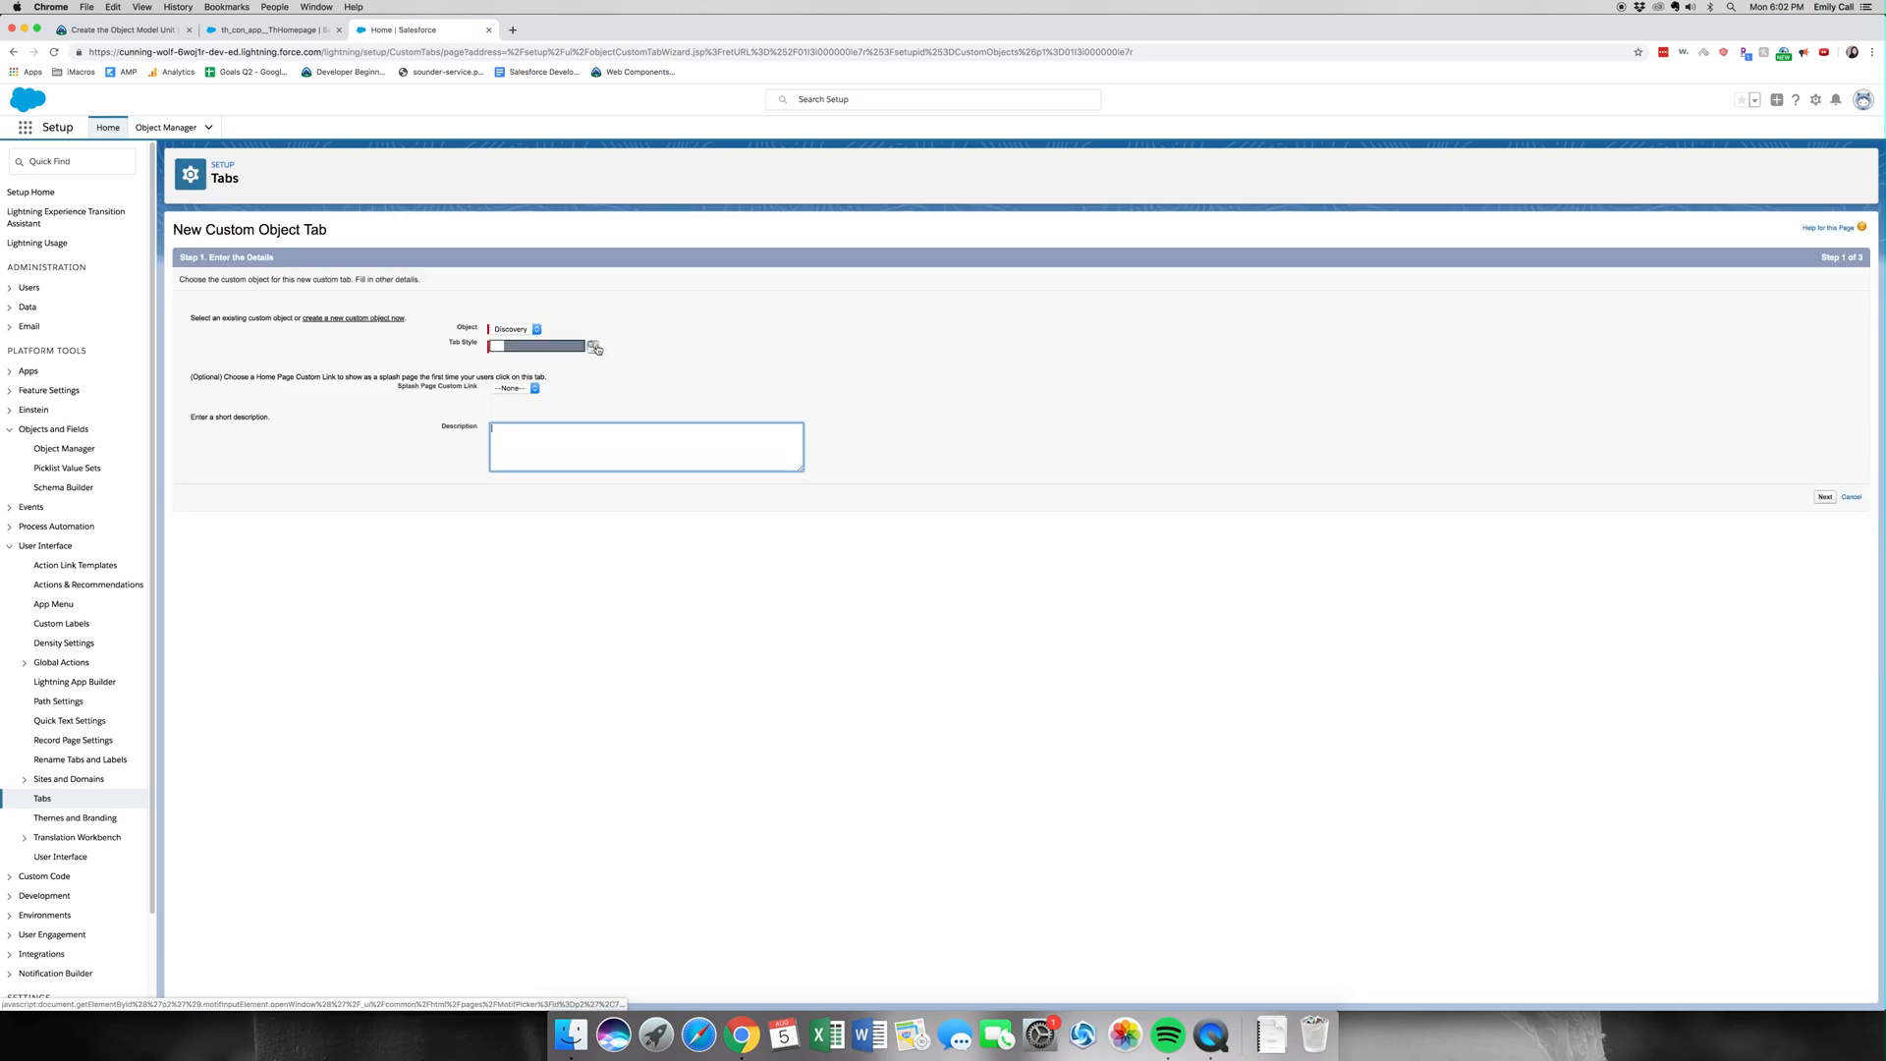
Create a Compass-style Discovery tab with default profile and app visibility and save it.
left_click(591, 346)
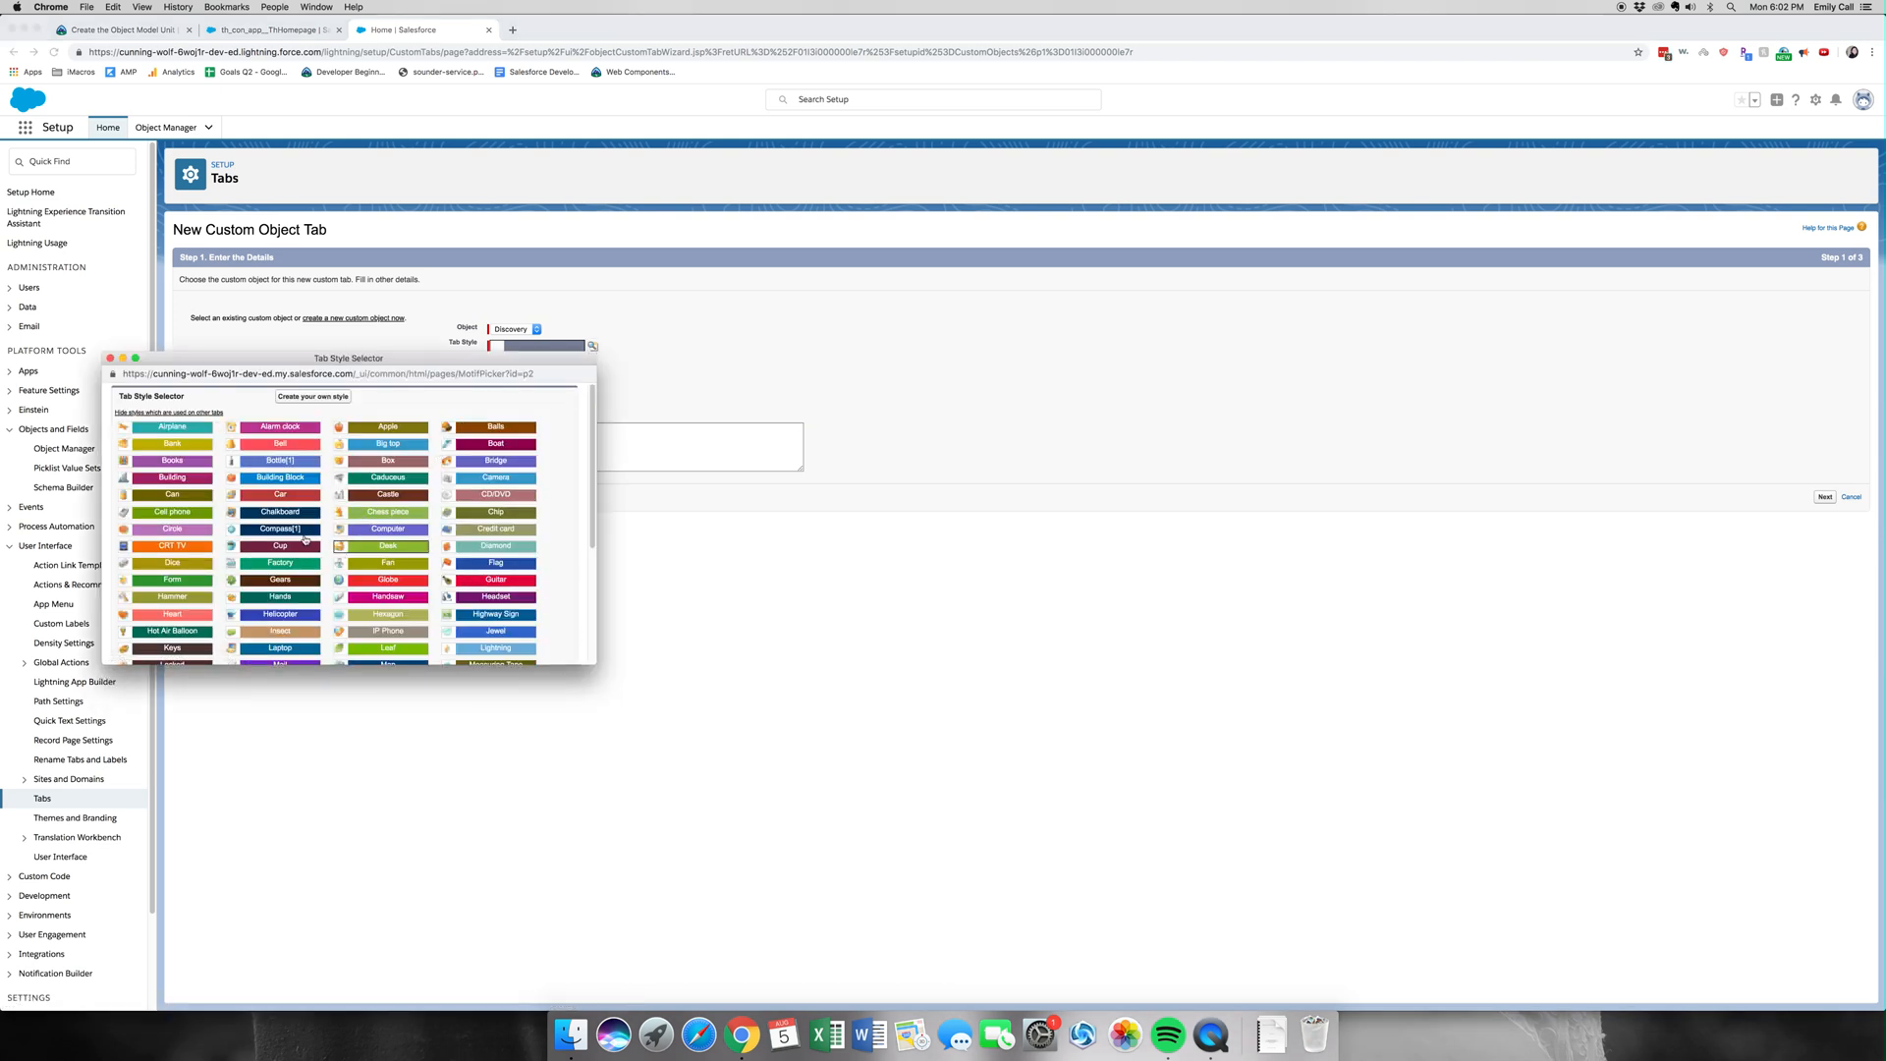
left_click(279, 528)
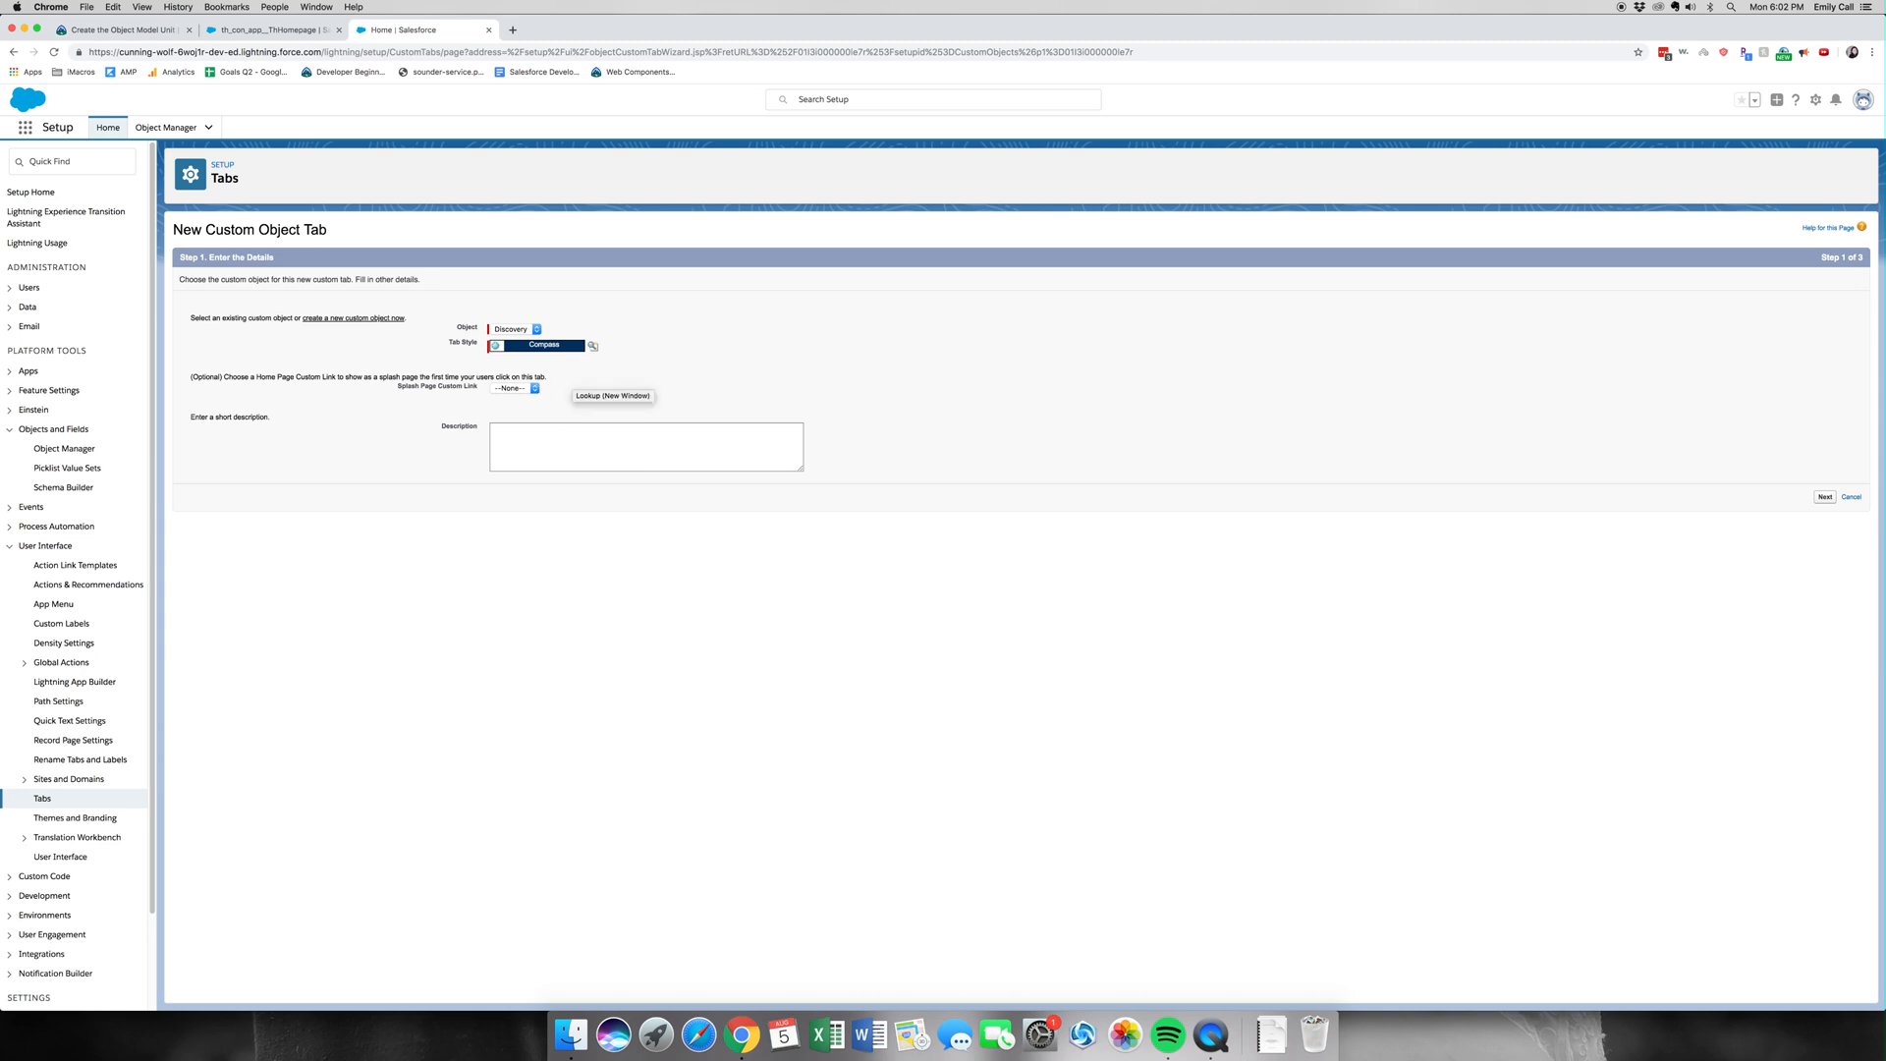
left_click(1826, 495)
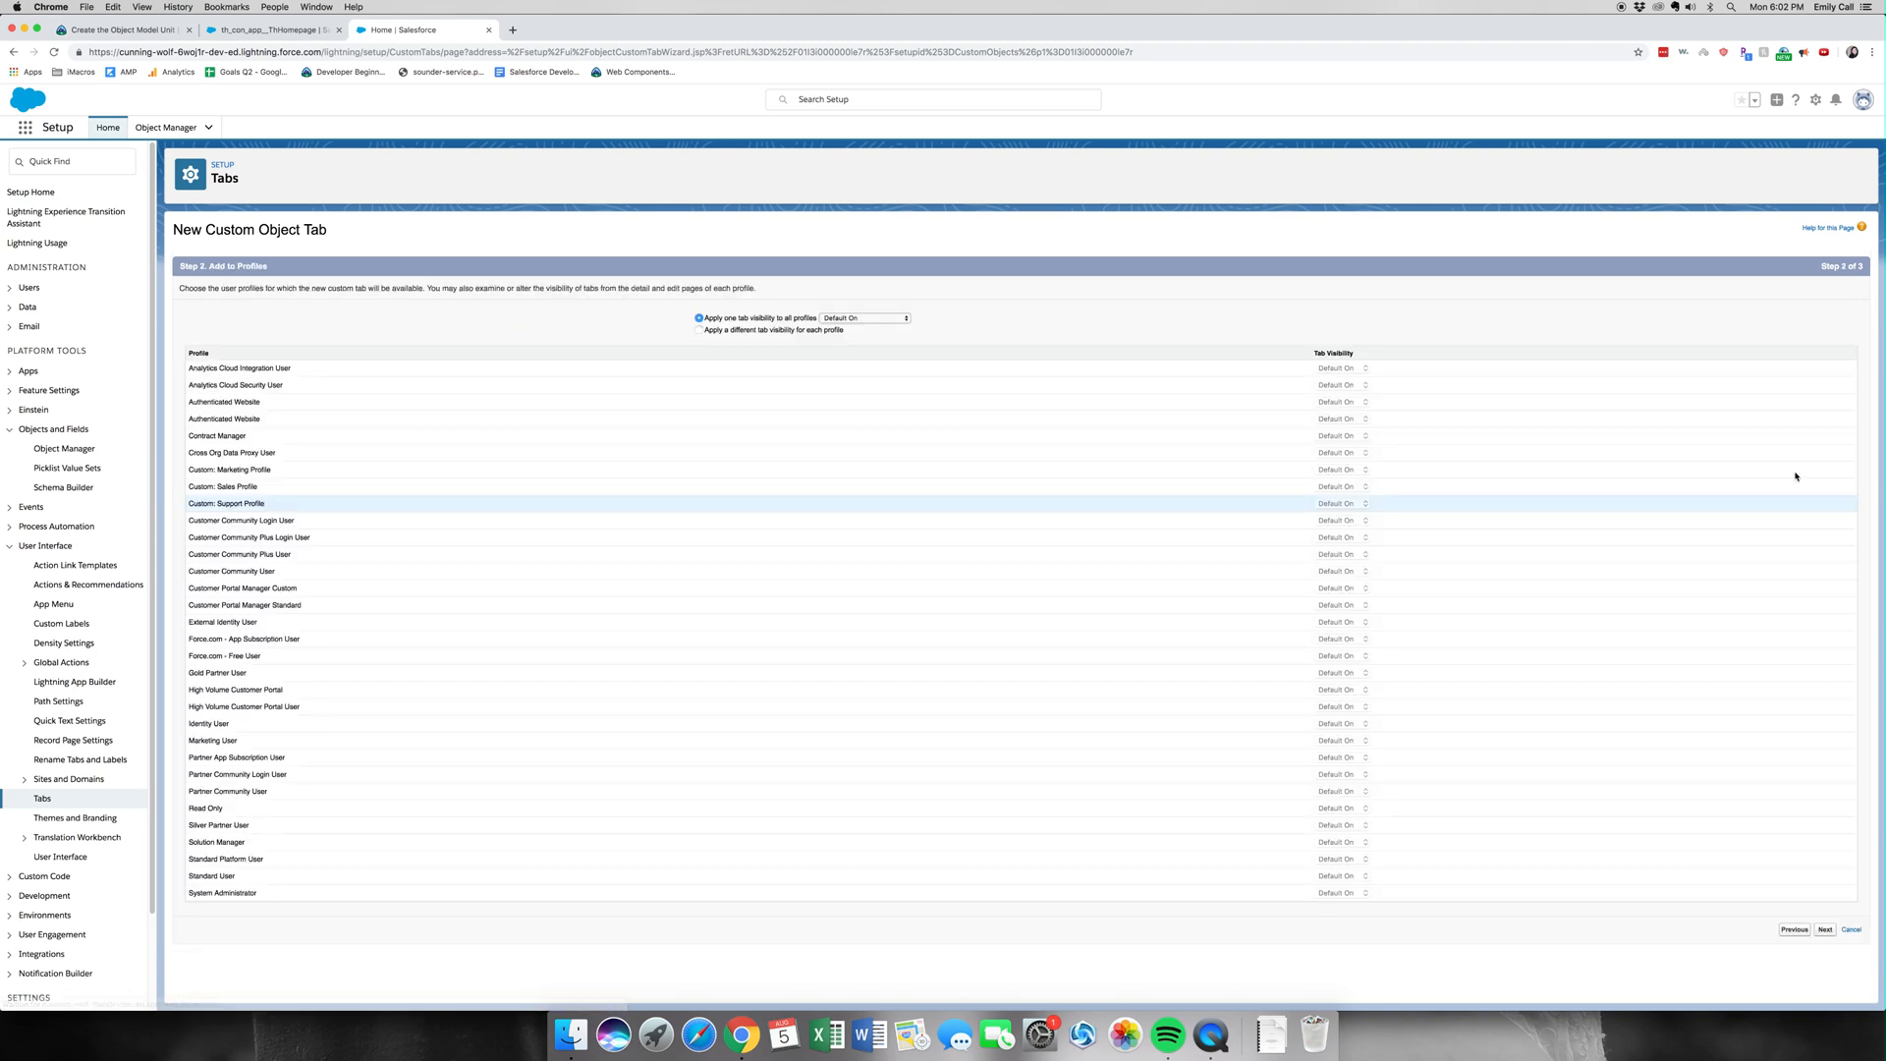
mouse_move(1825, 929)
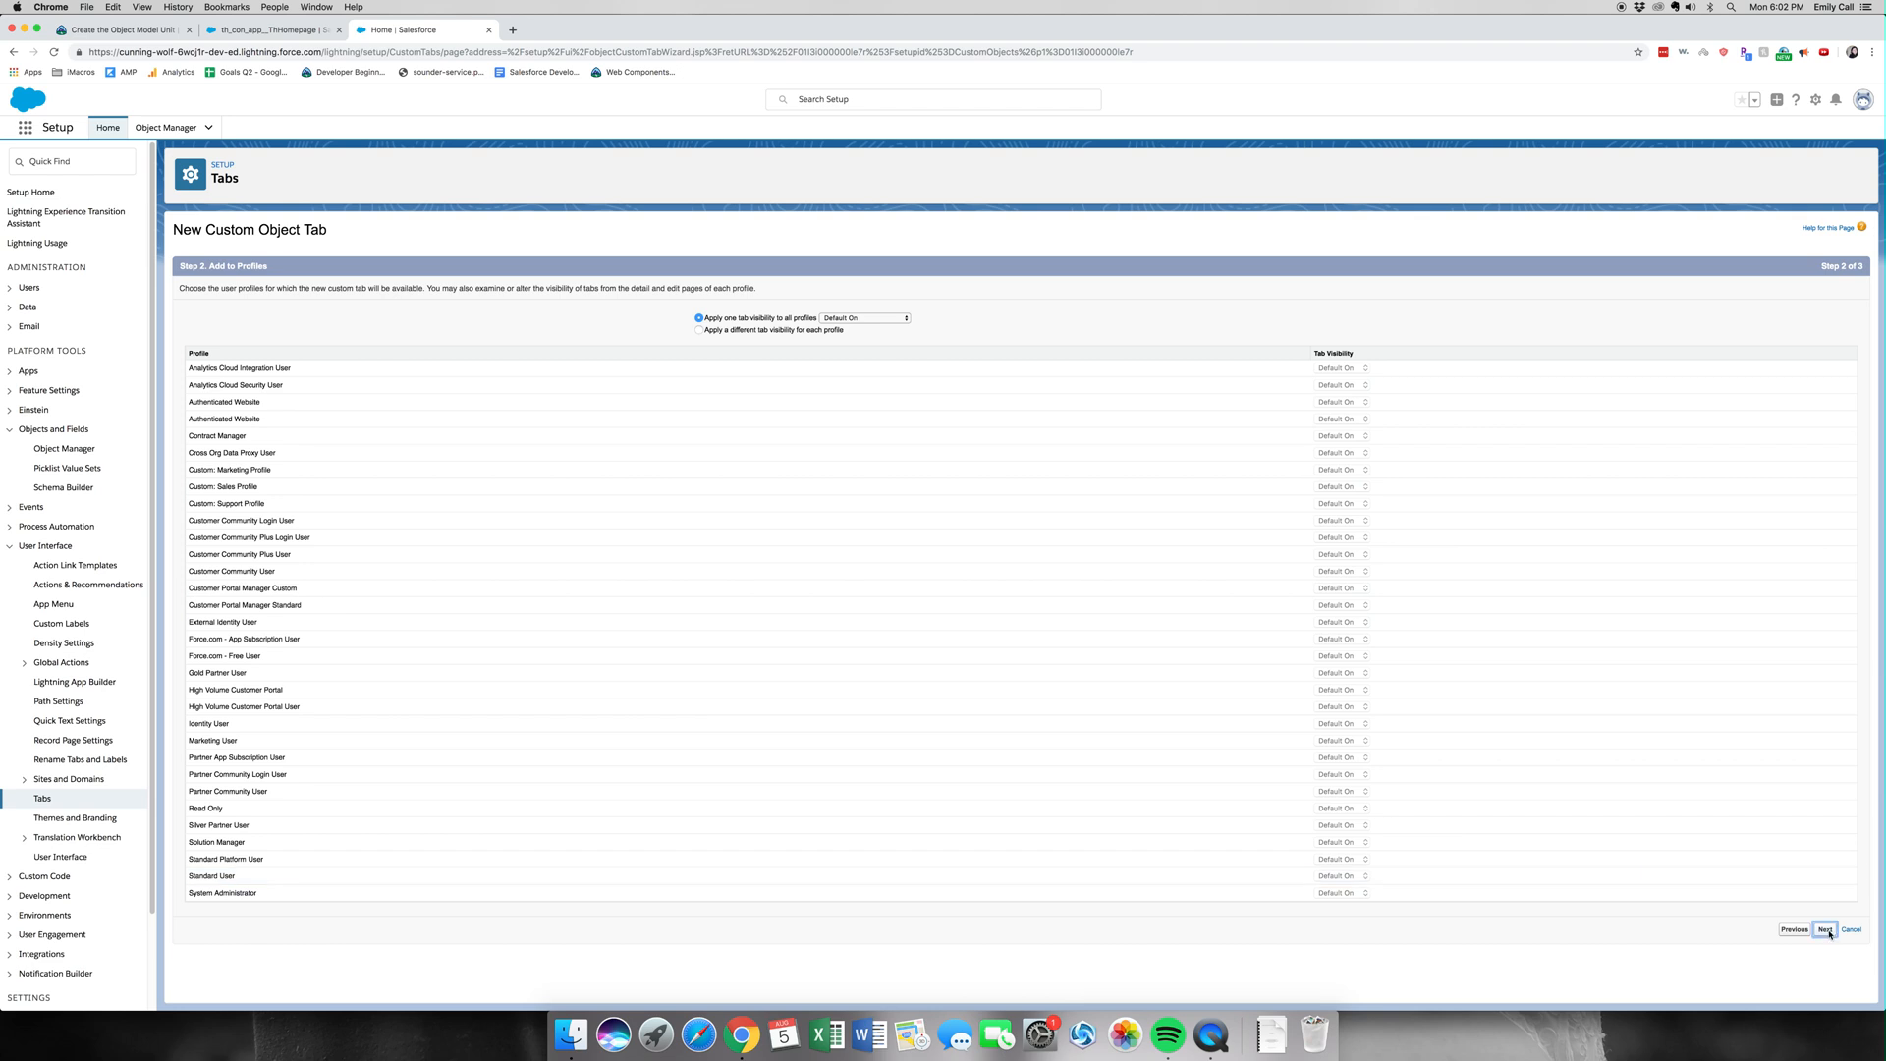
left_click(1825, 929)
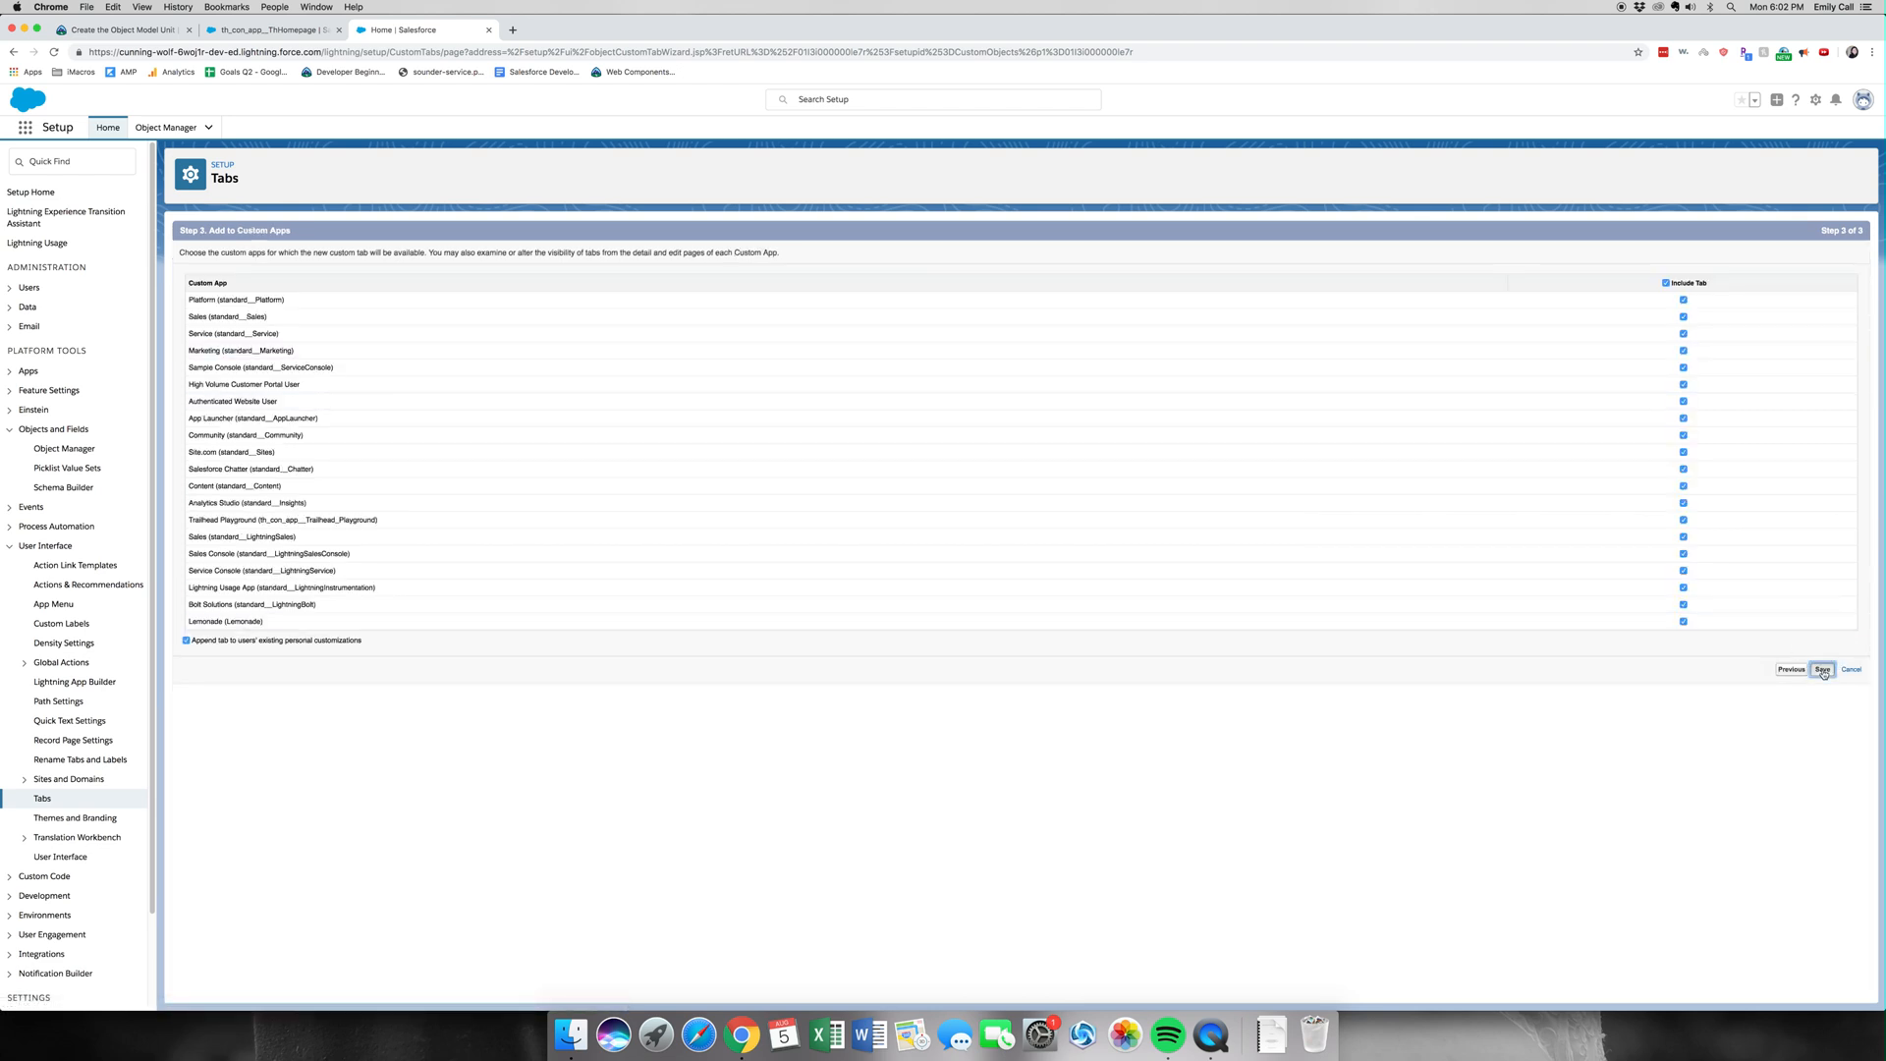
left_click(1822, 668)
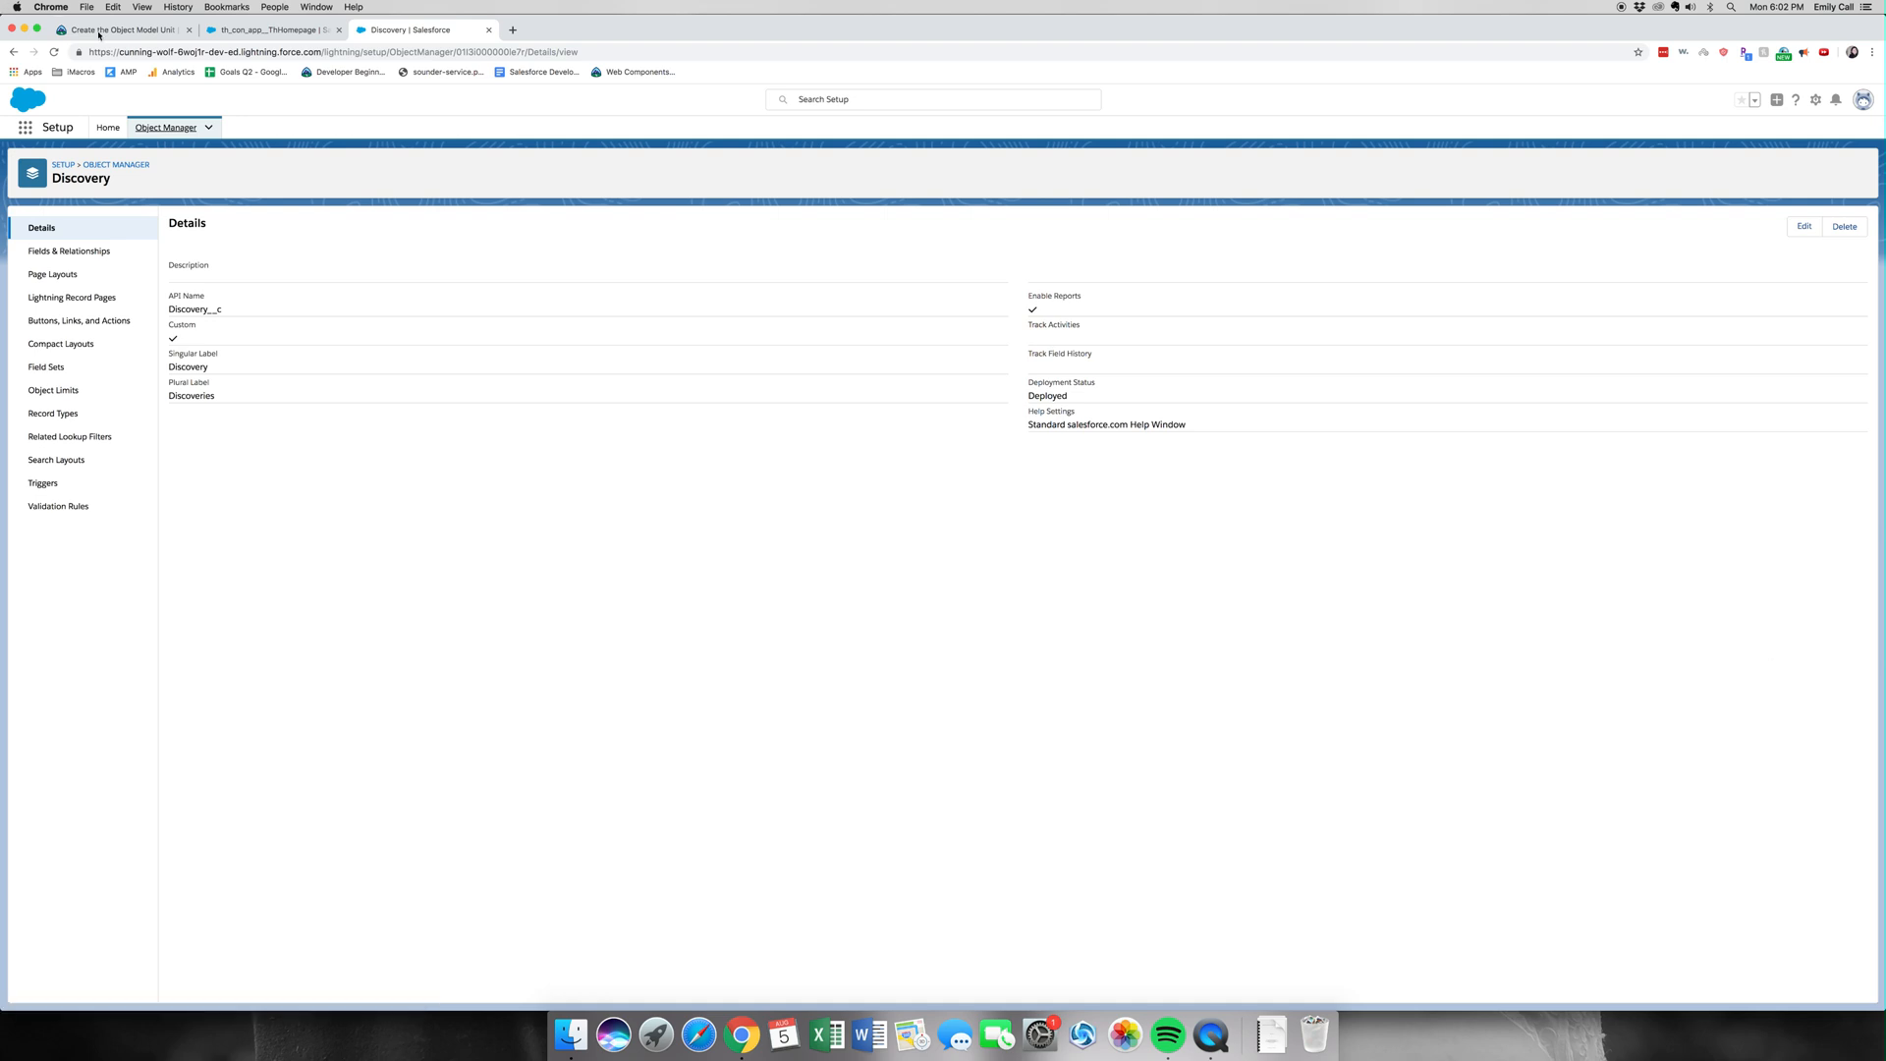
Back in Trailhead, verify the Create the Object Model step for +100 points.
left_click(120, 30)
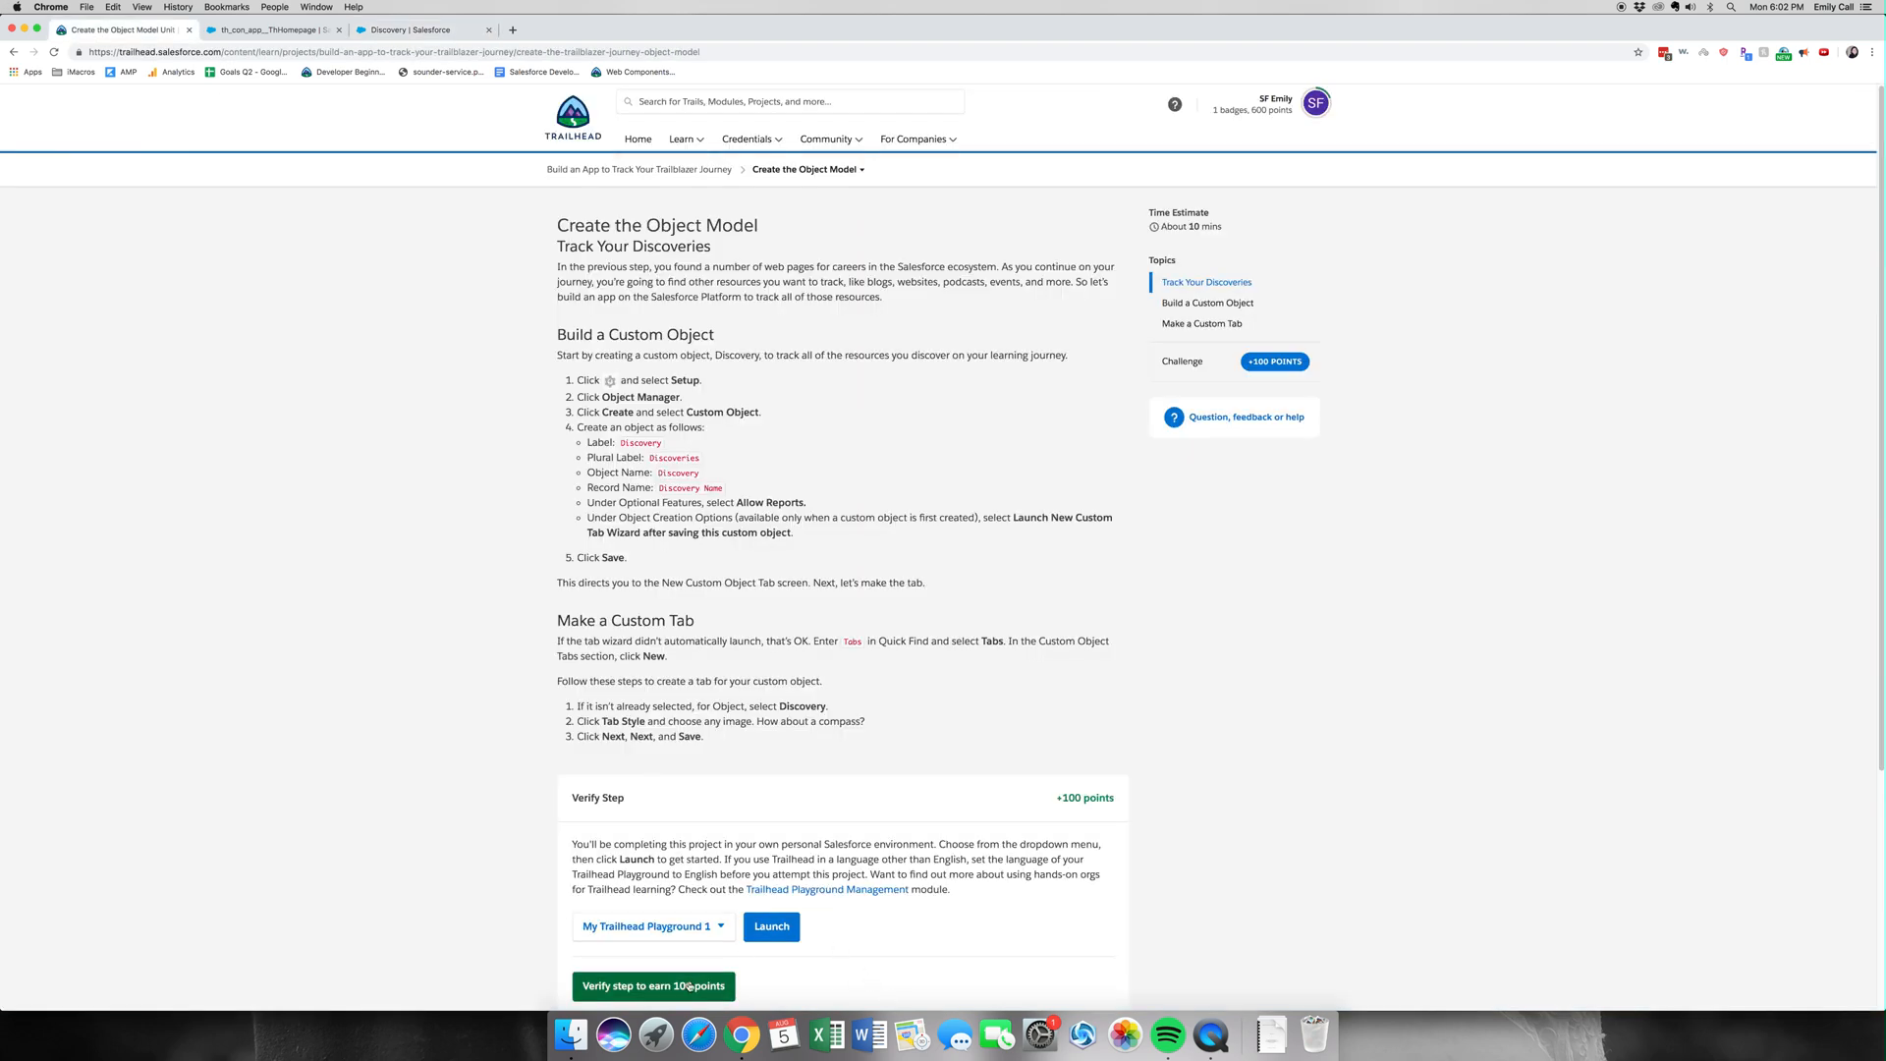
left_click(655, 986)
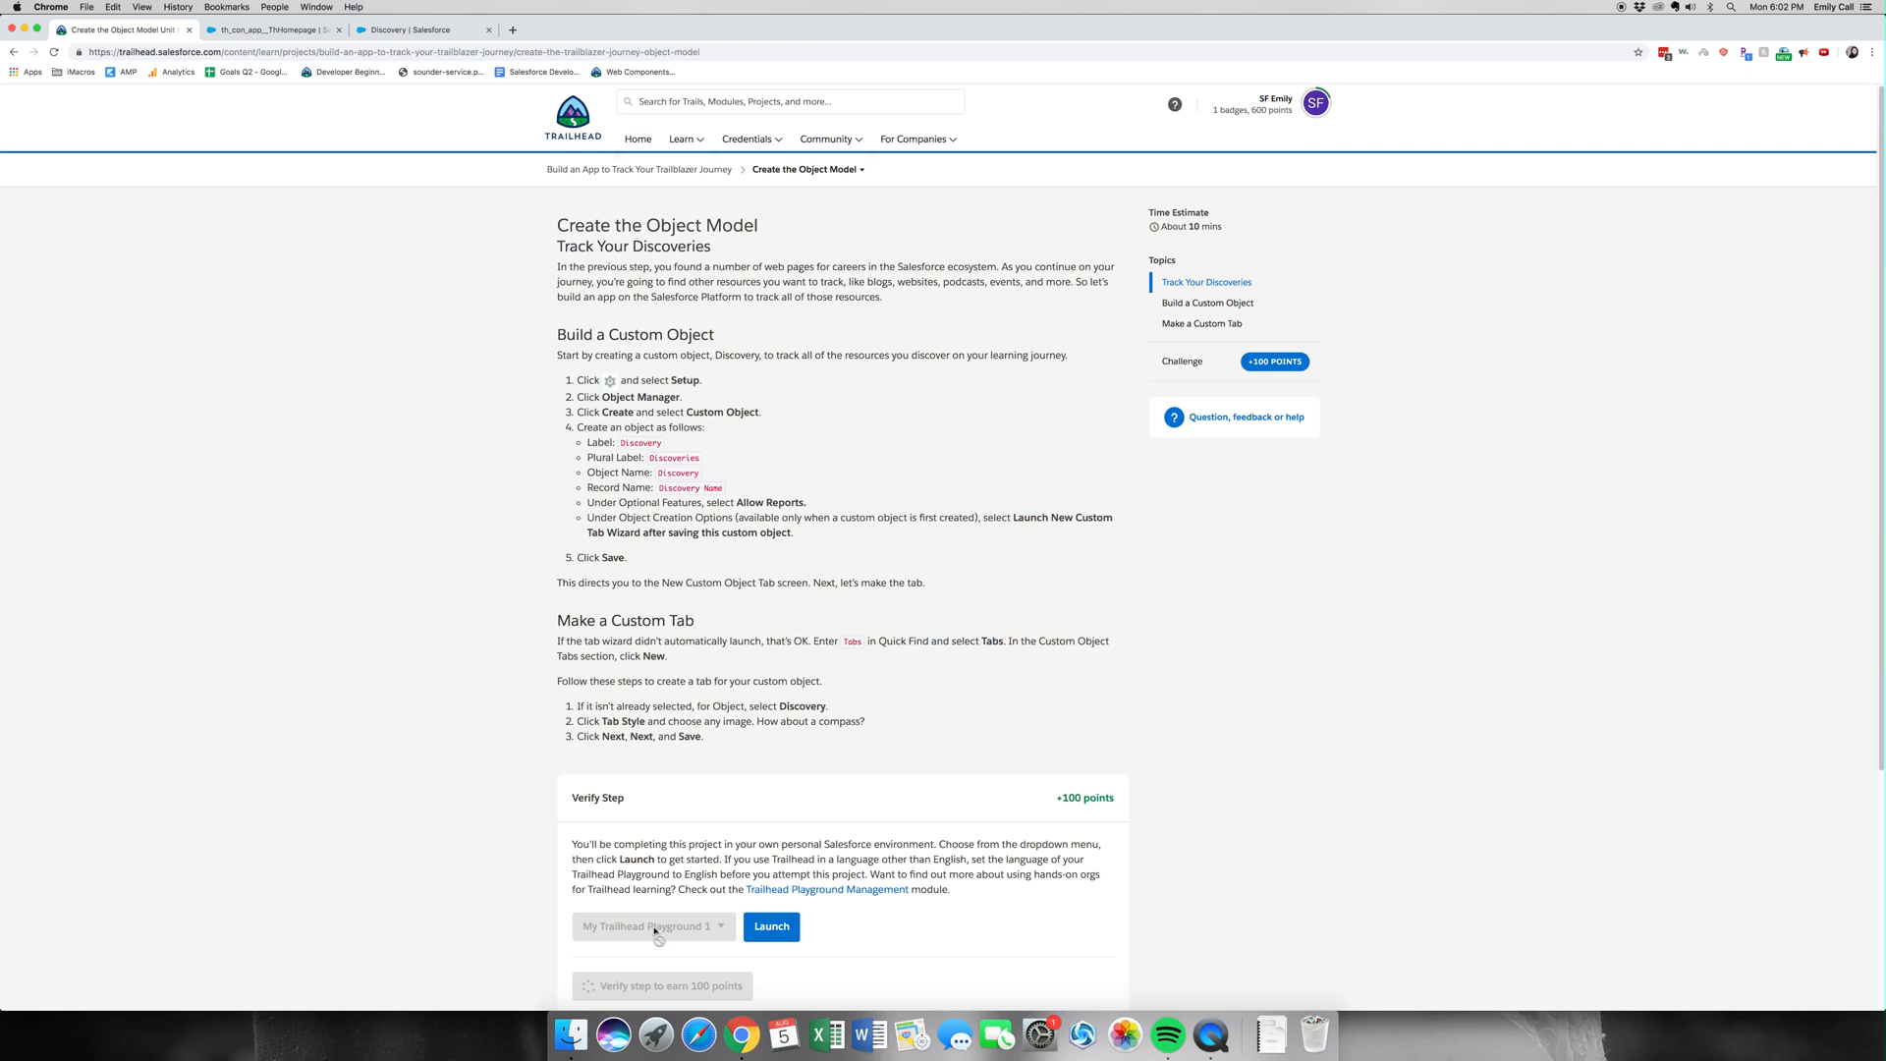
left_click(662, 985)
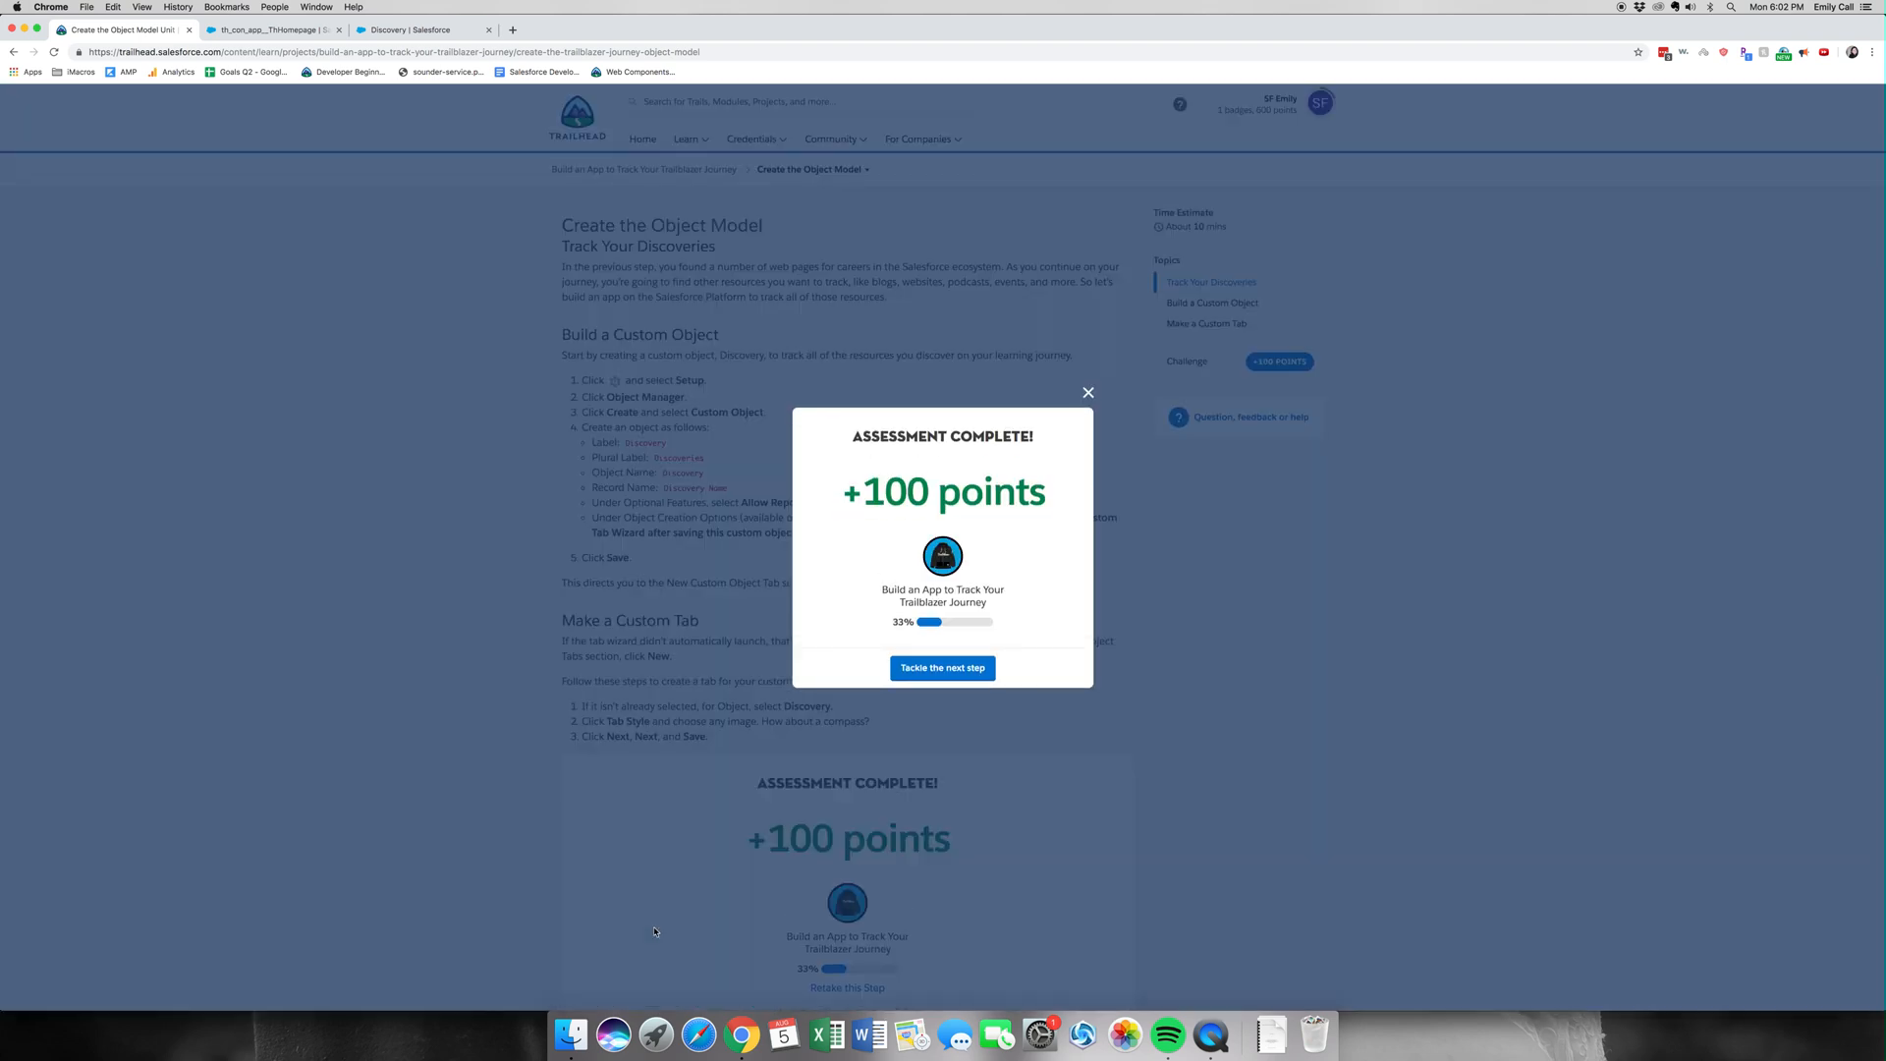